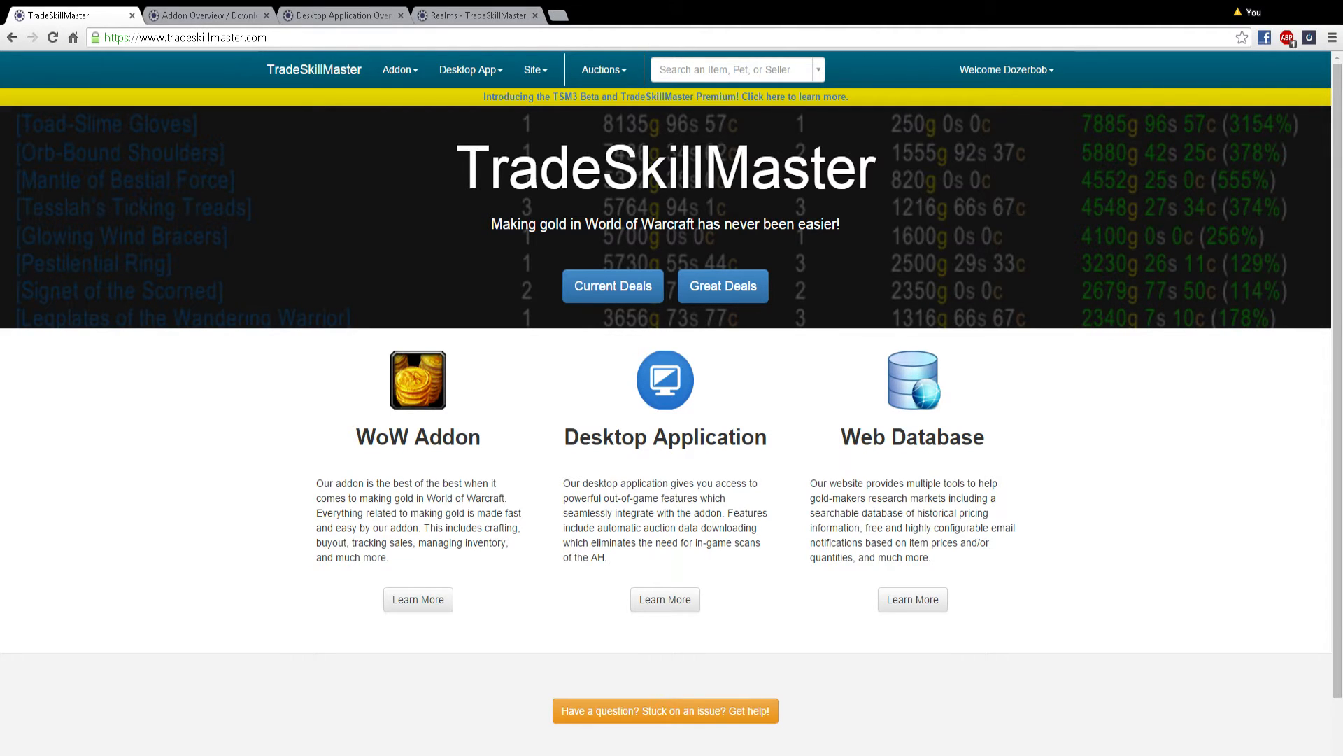
Step: Open the Addon Overview / Download page and scroll to the TradeSkillMaster (Core) section
{"action": "left_click", "coordinate": [1007, 70]}
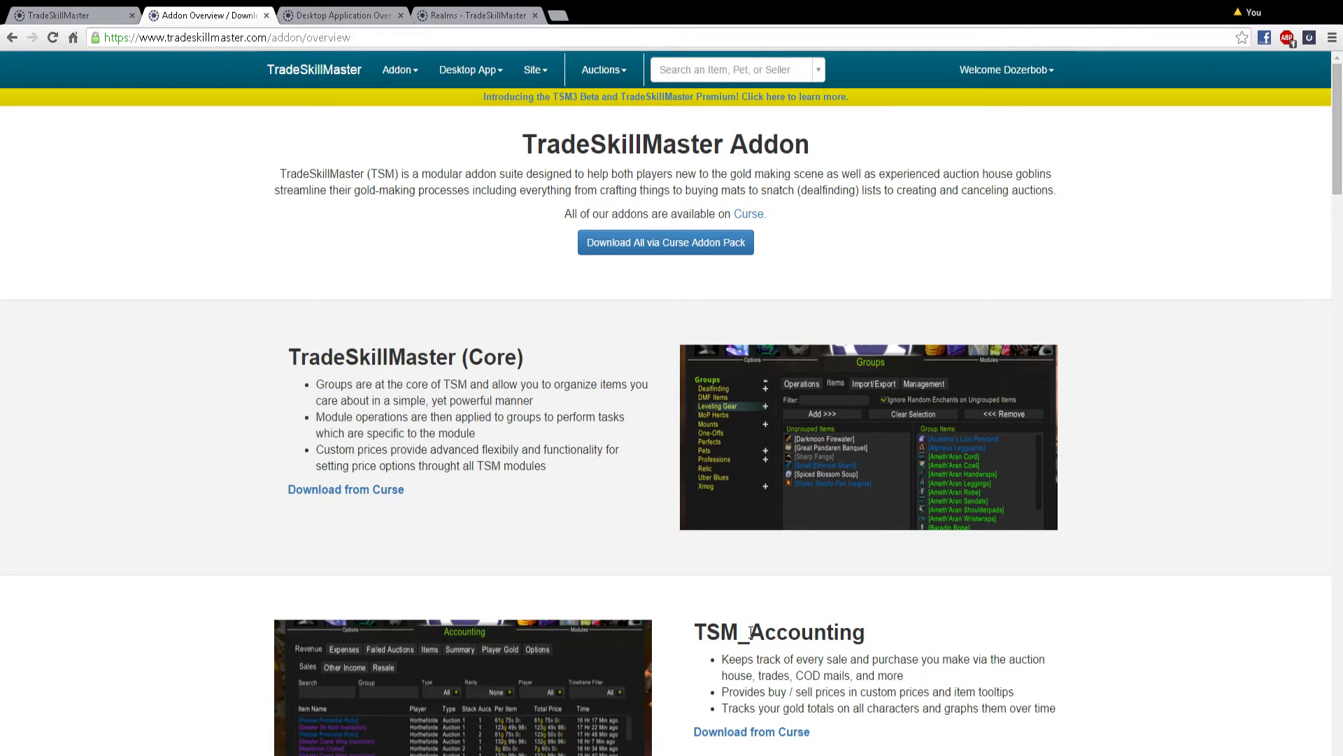
{"action": "mouse_move", "coordinate": [345, 489]}
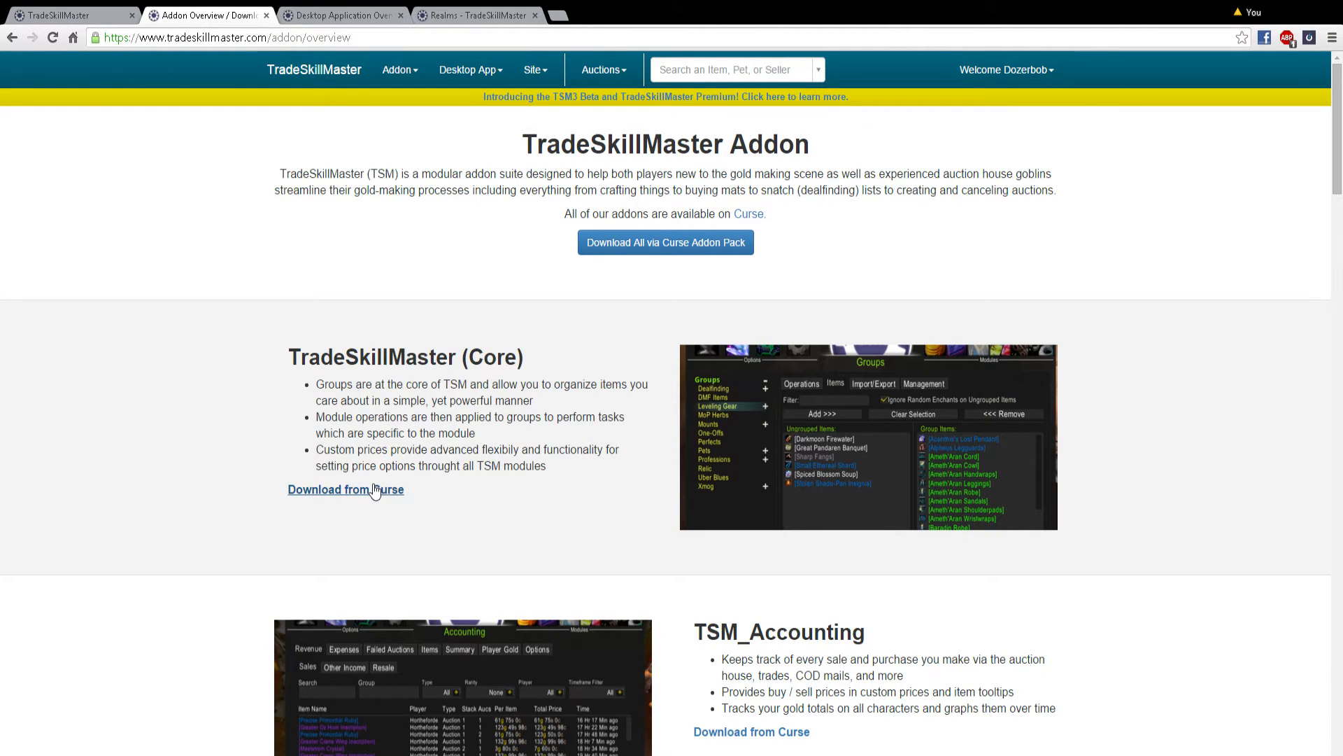
{"action": "mouse_move", "coordinate": [383, 501]}
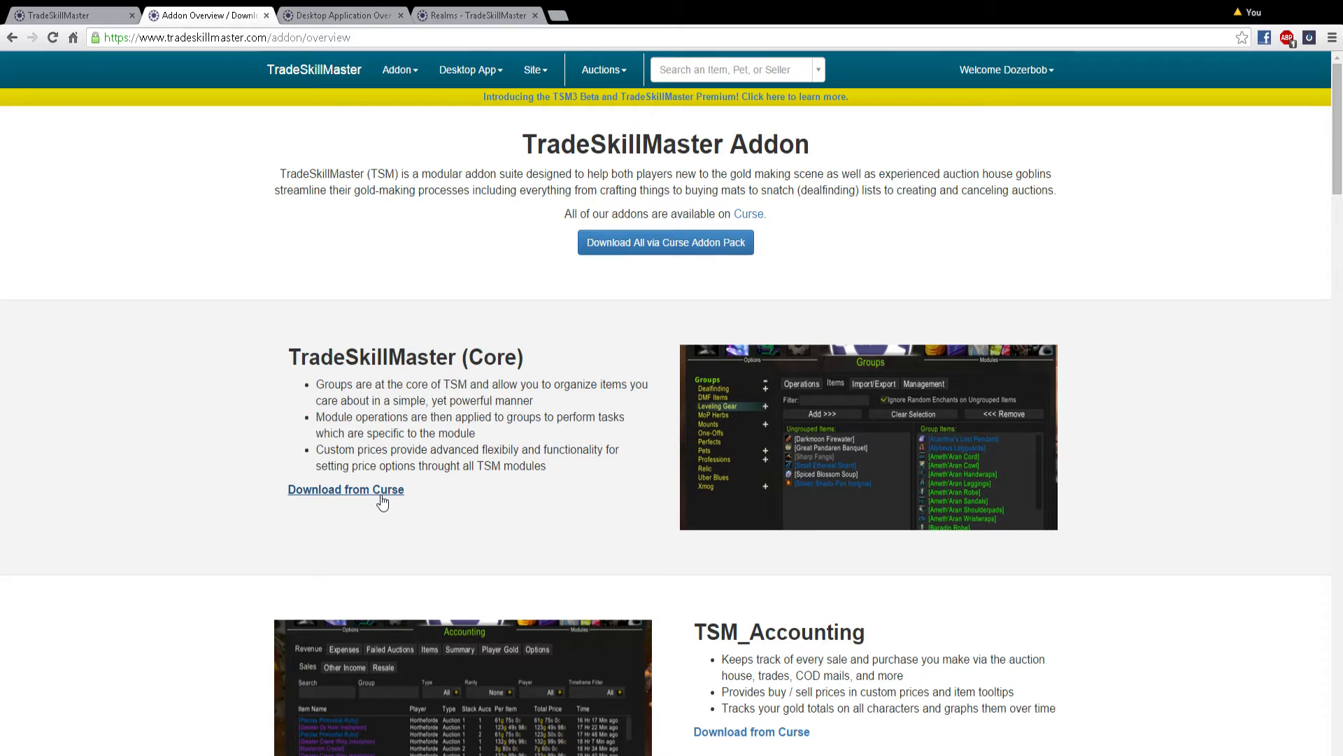
{"action": "scroll", "scroll_direction": "down", "scroll_amount": 3}
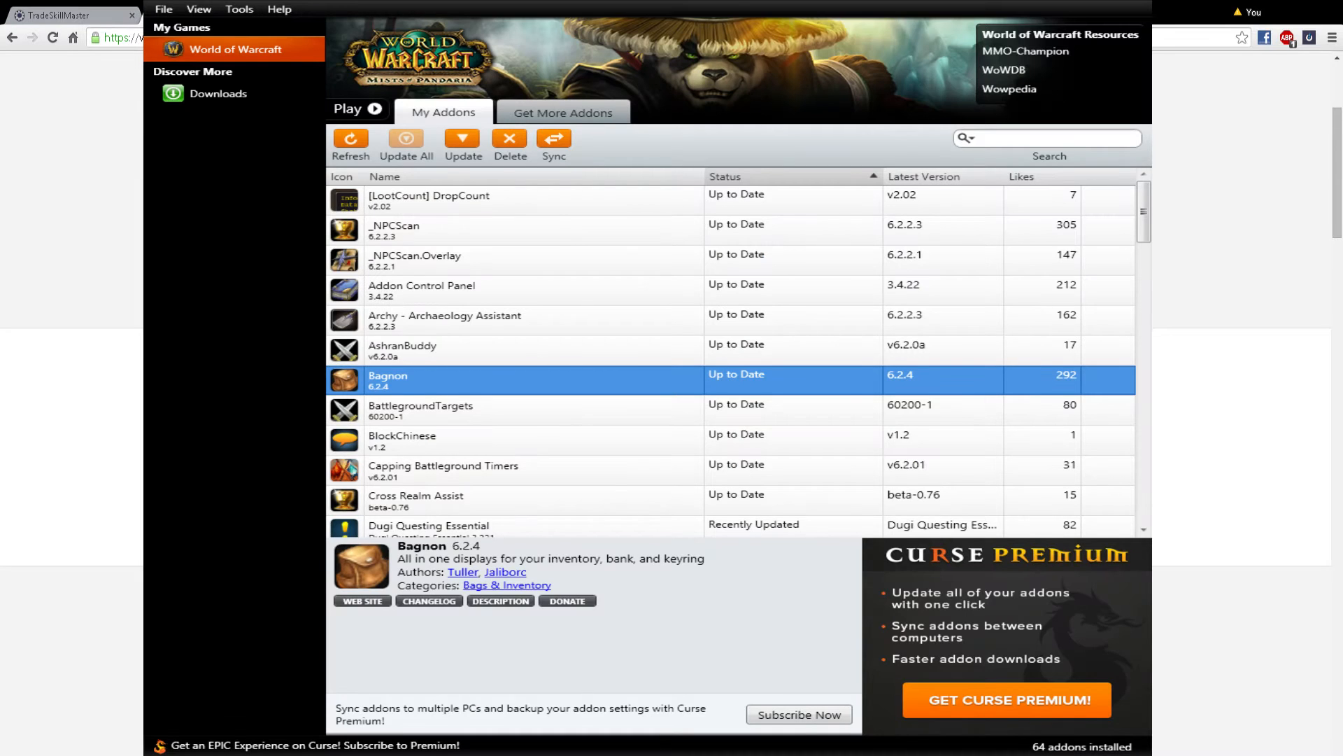
{"action": "mouse_move", "coordinate": [469, 177]}
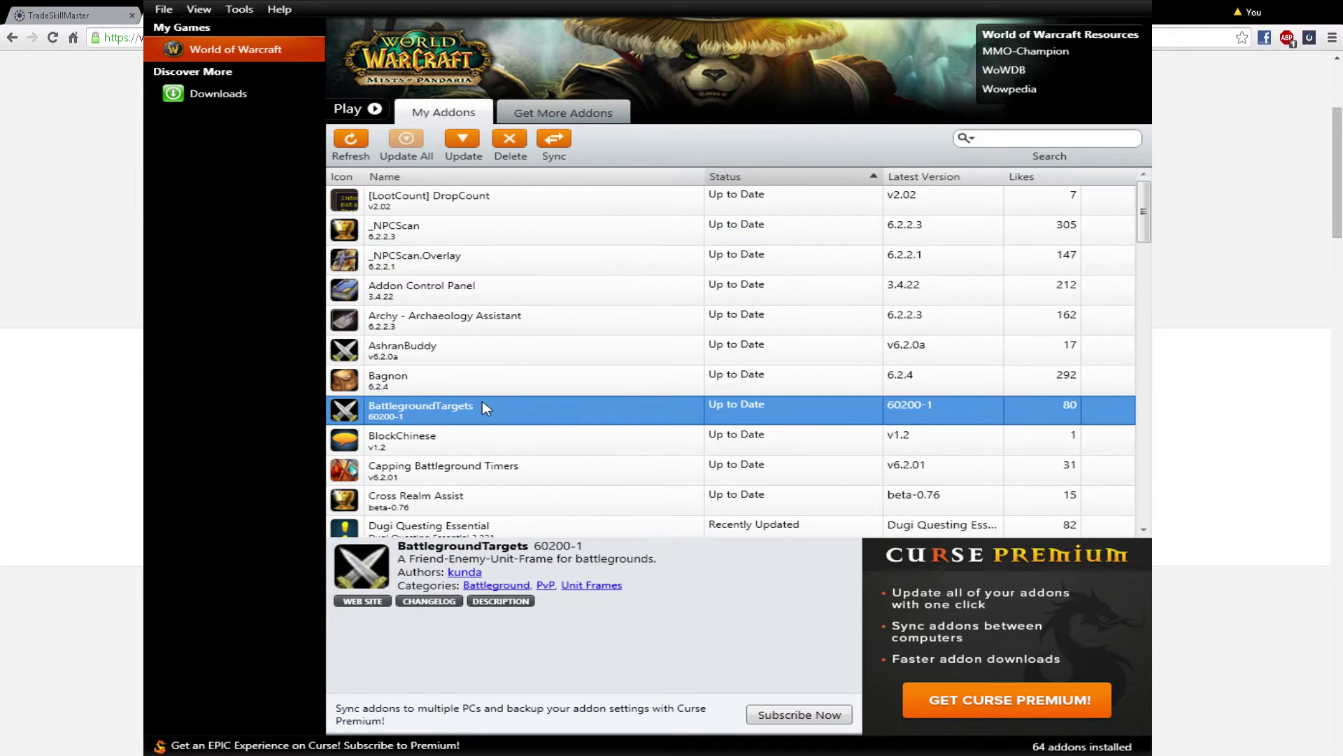
{"action": "mouse_move", "coordinate": [548, 454]}
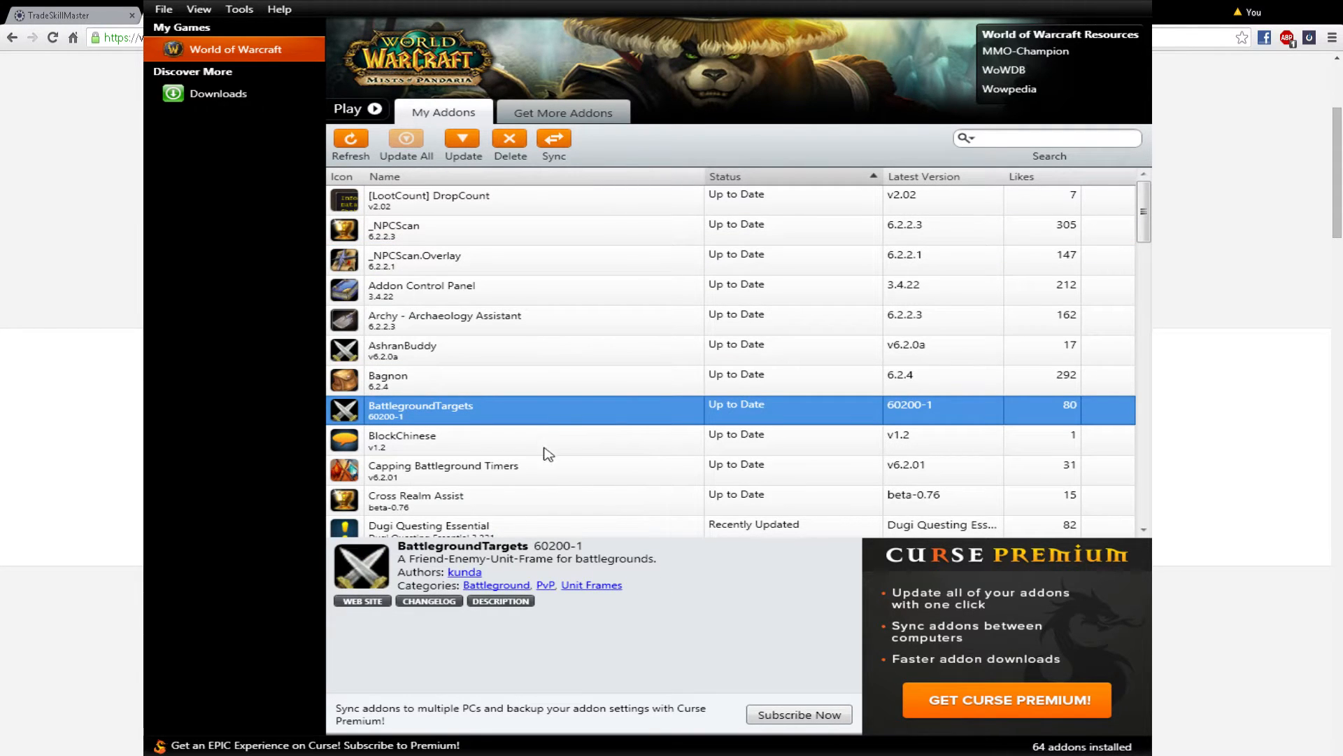
{"action": "mouse_move", "coordinate": [549, 130]}
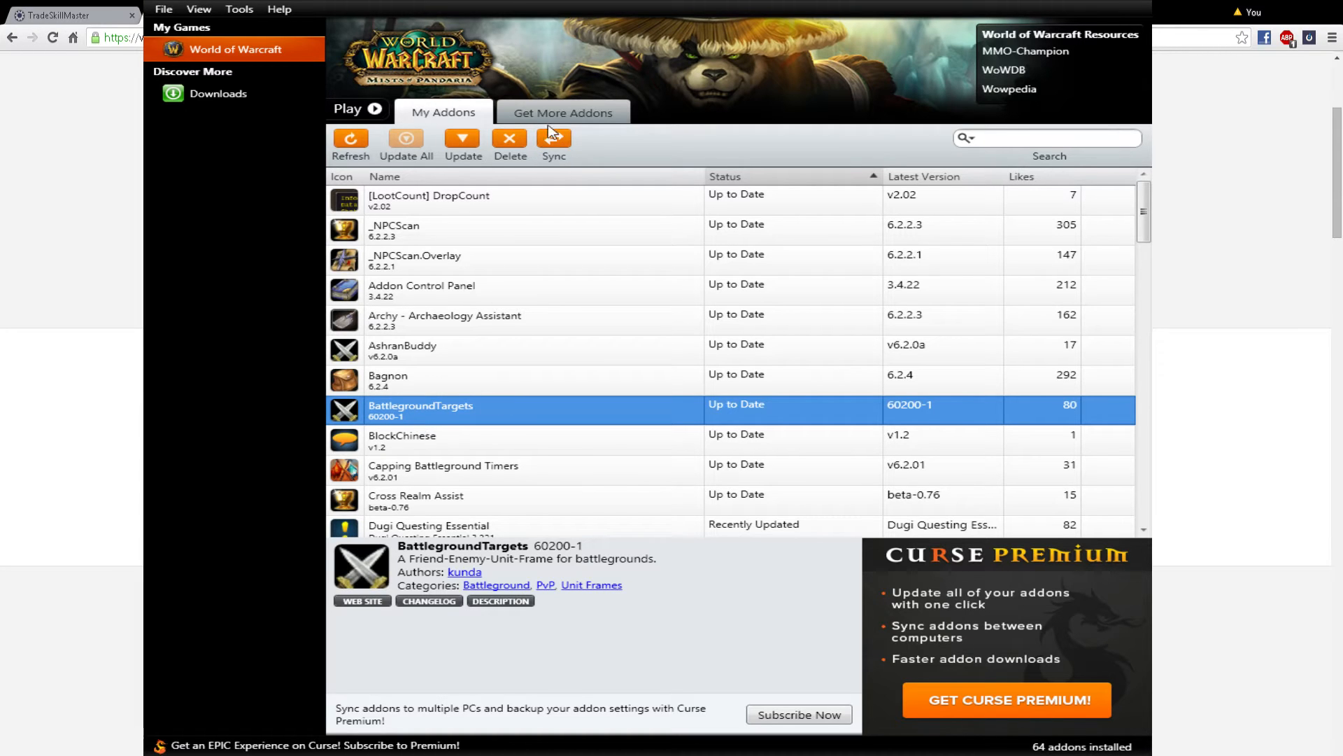
Step: Search available addons for 'trad' and view the TradeSkillMaster_Mailing and AuctionDB details
{"action": "left_click", "coordinate": [562, 112]}
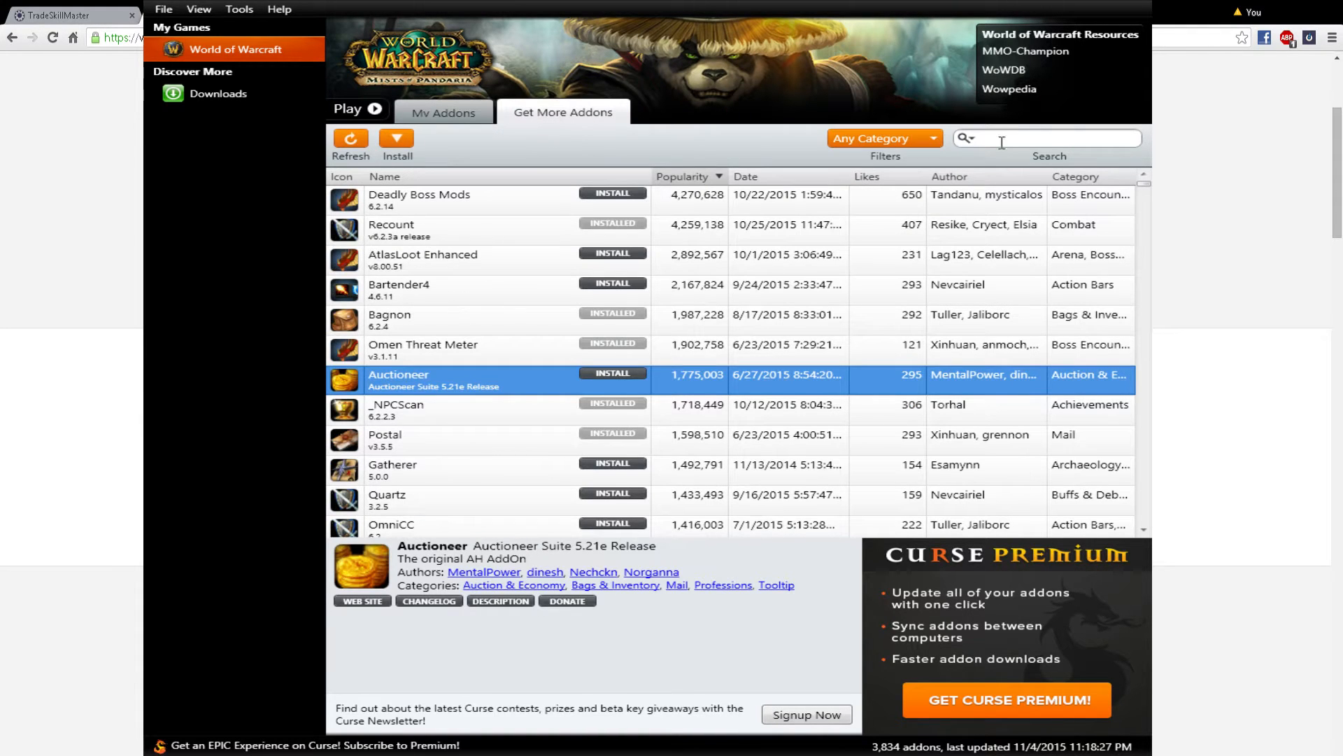
{"action": "type", "text": "tradeski"}
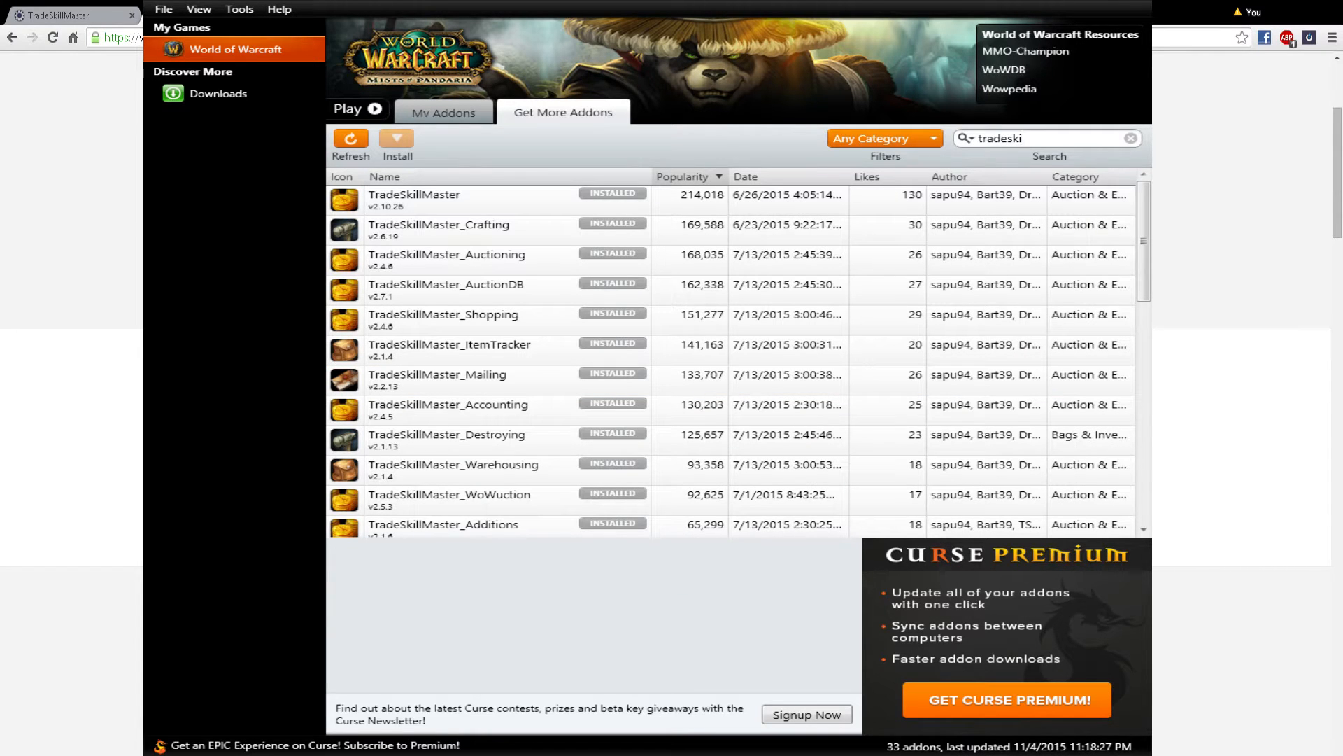
{"action": "mouse_move", "coordinate": [628, 358]}
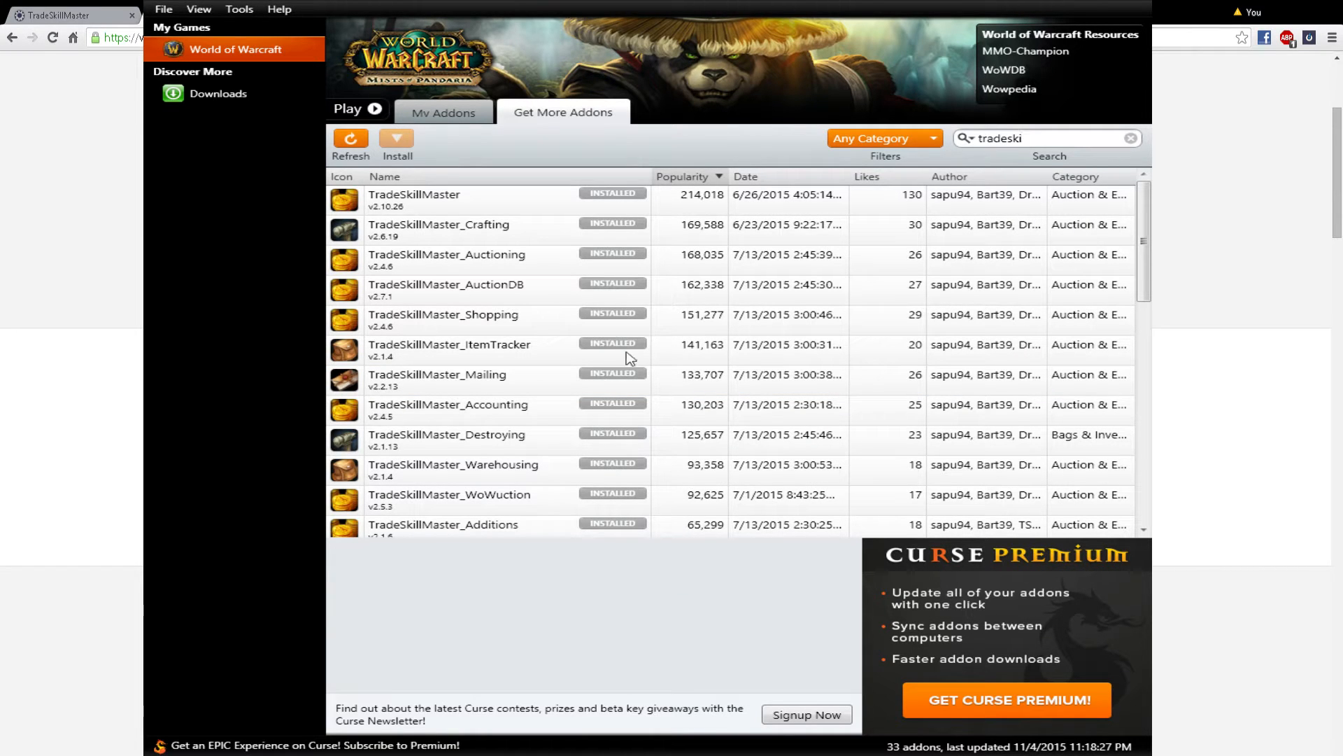
{"action": "left_click", "coordinate": [436, 374]}
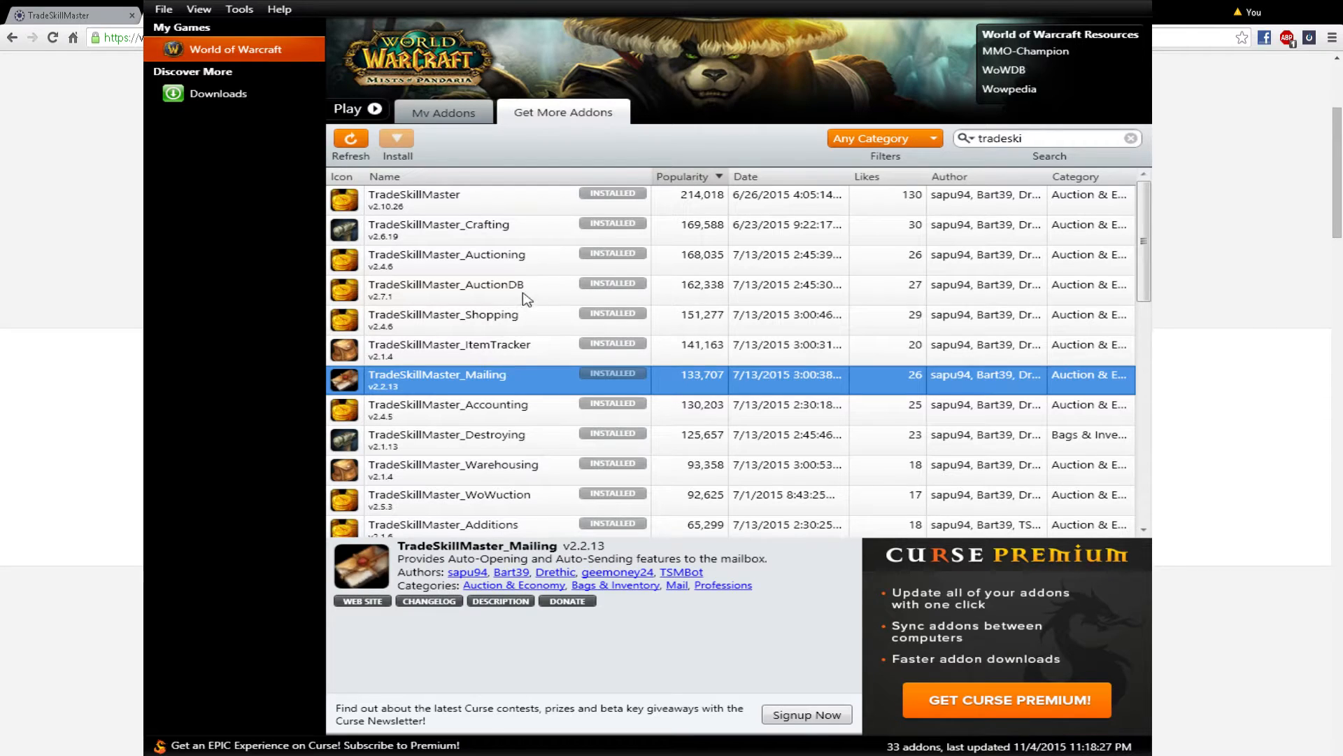
{"action": "left_click", "coordinate": [445, 290]}
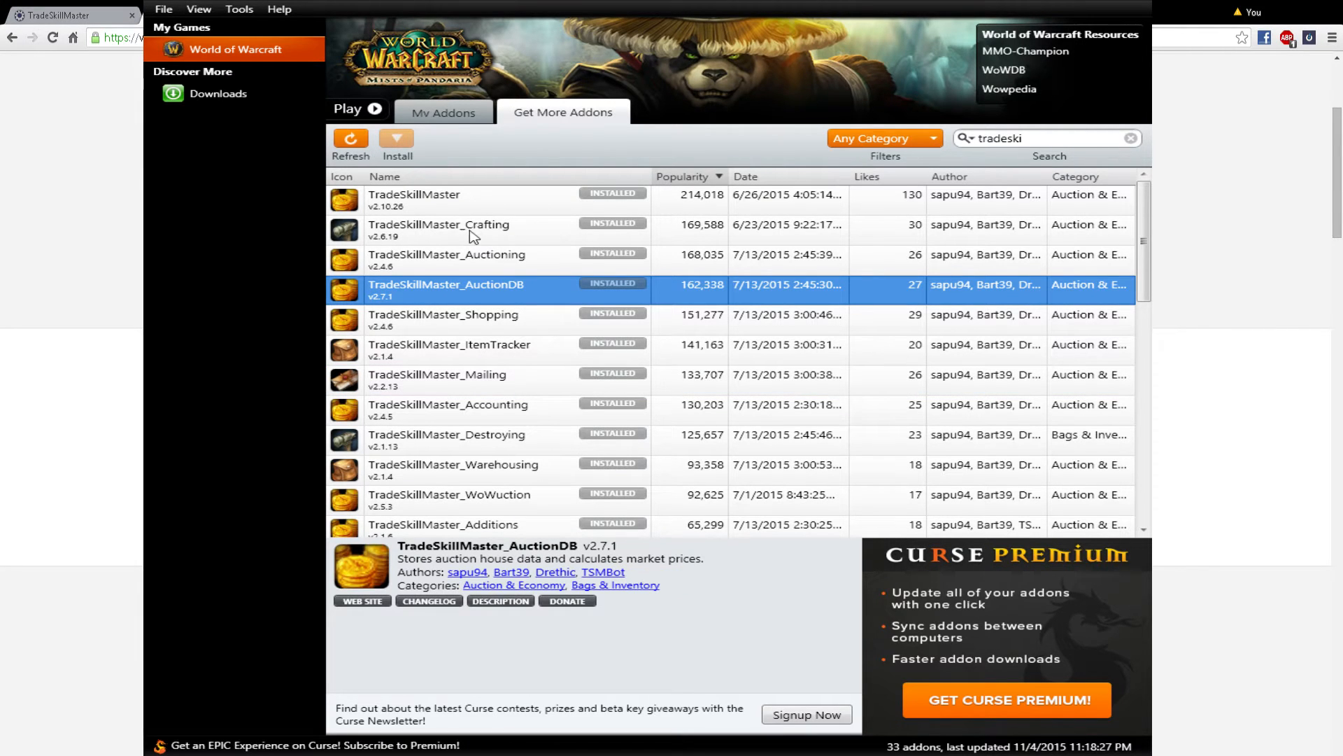
{"action": "mouse_move", "coordinate": [540, 233]}
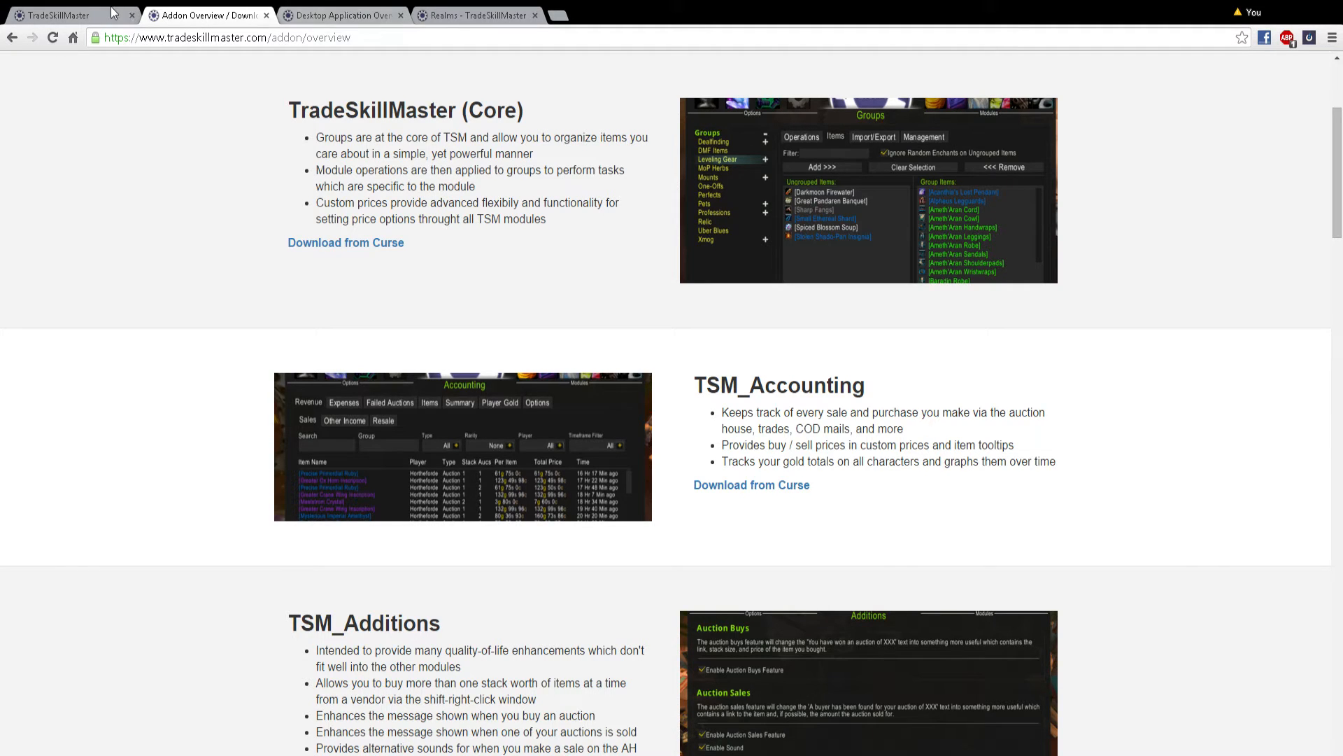
Step: Visit the TSM homepage, then Addon Overview, then the Desktop Application Overview page
{"action": "left_click", "coordinate": [60, 15]}
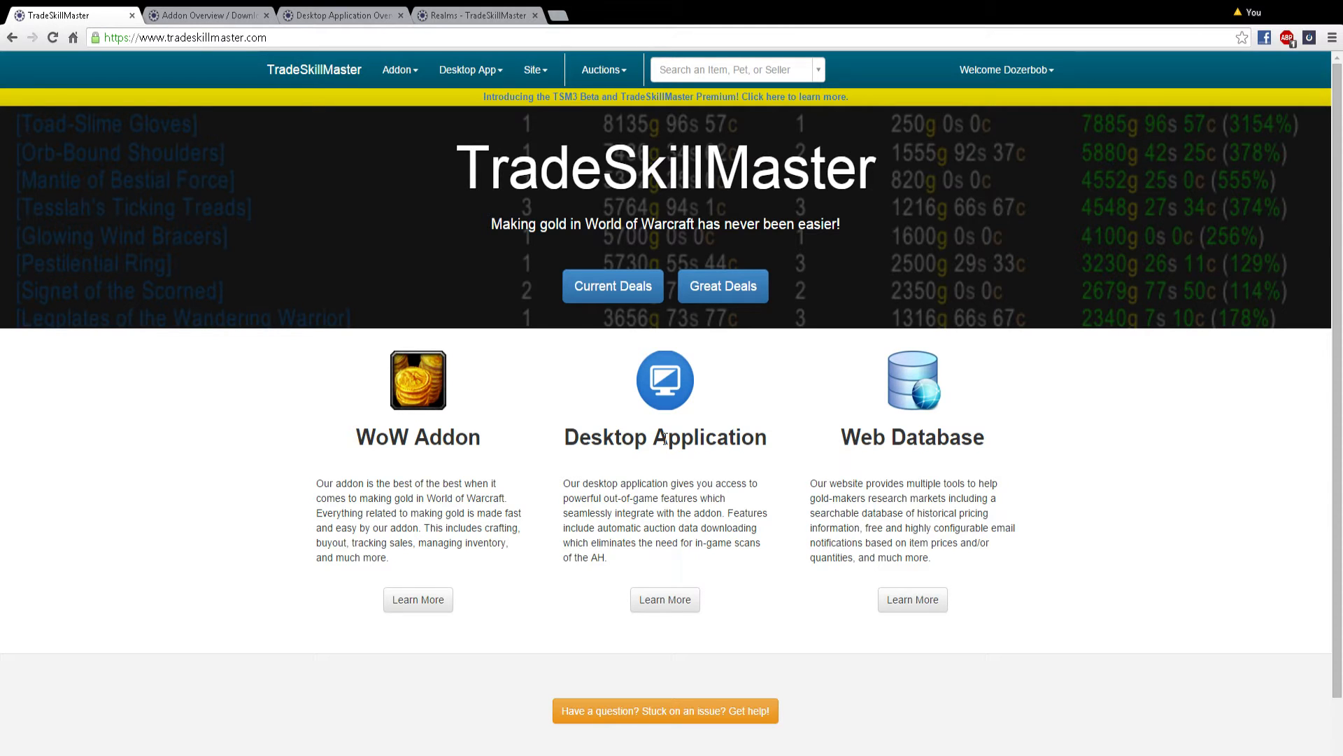
{"action": "mouse_move", "coordinate": [767, 702]}
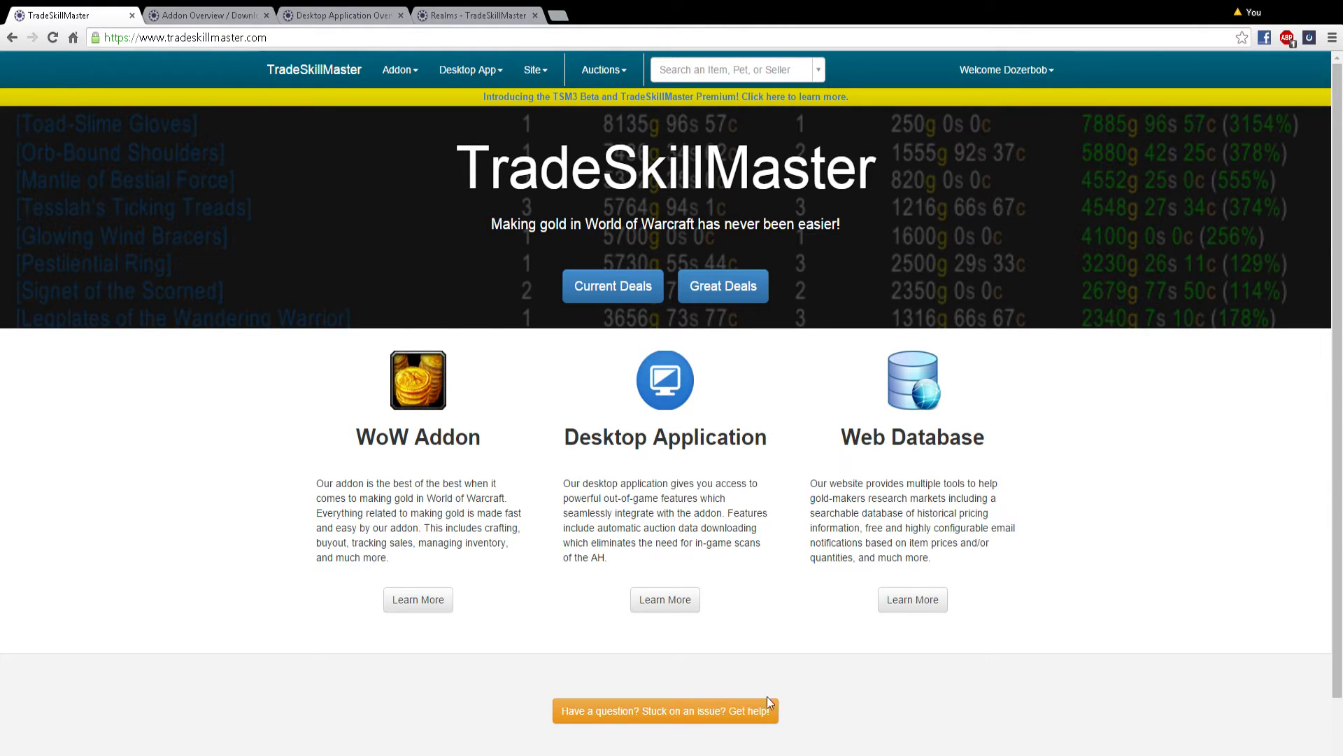
{"action": "left_click", "coordinate": [206, 15]}
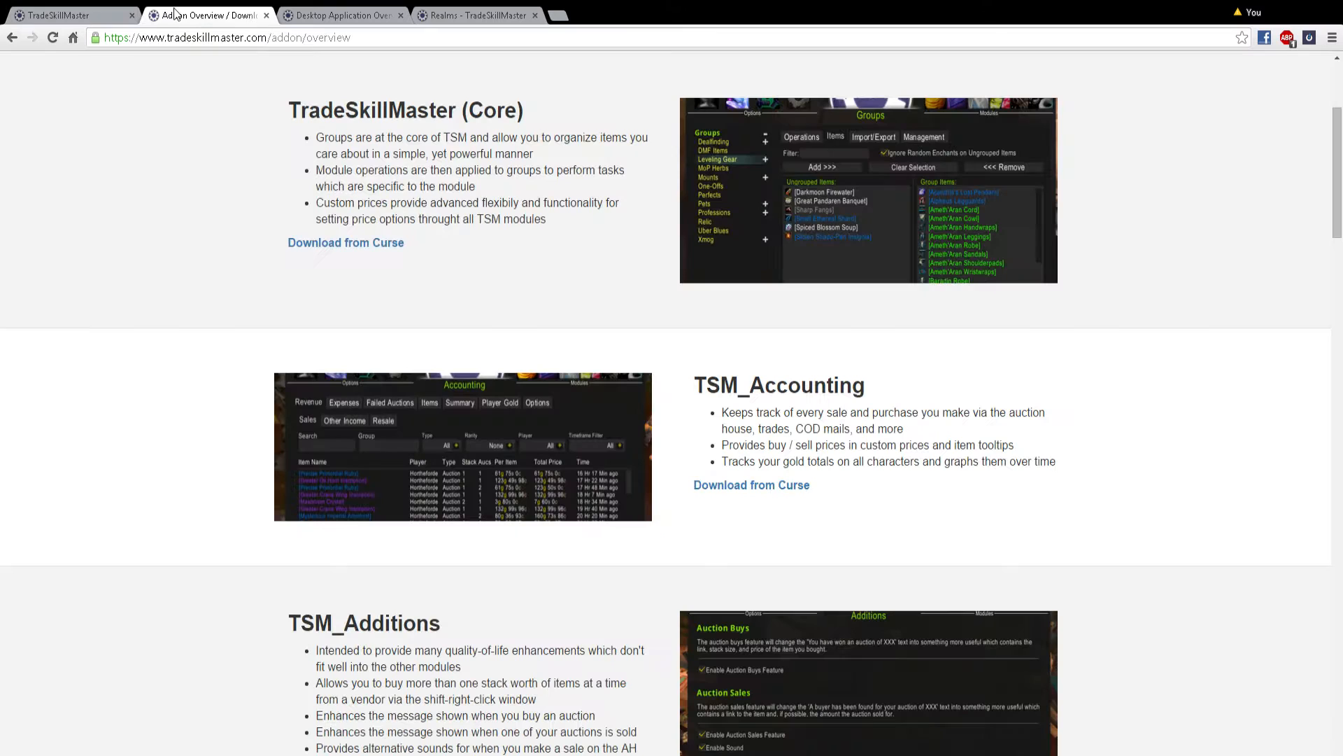
{"action": "left_click", "coordinate": [341, 14]}
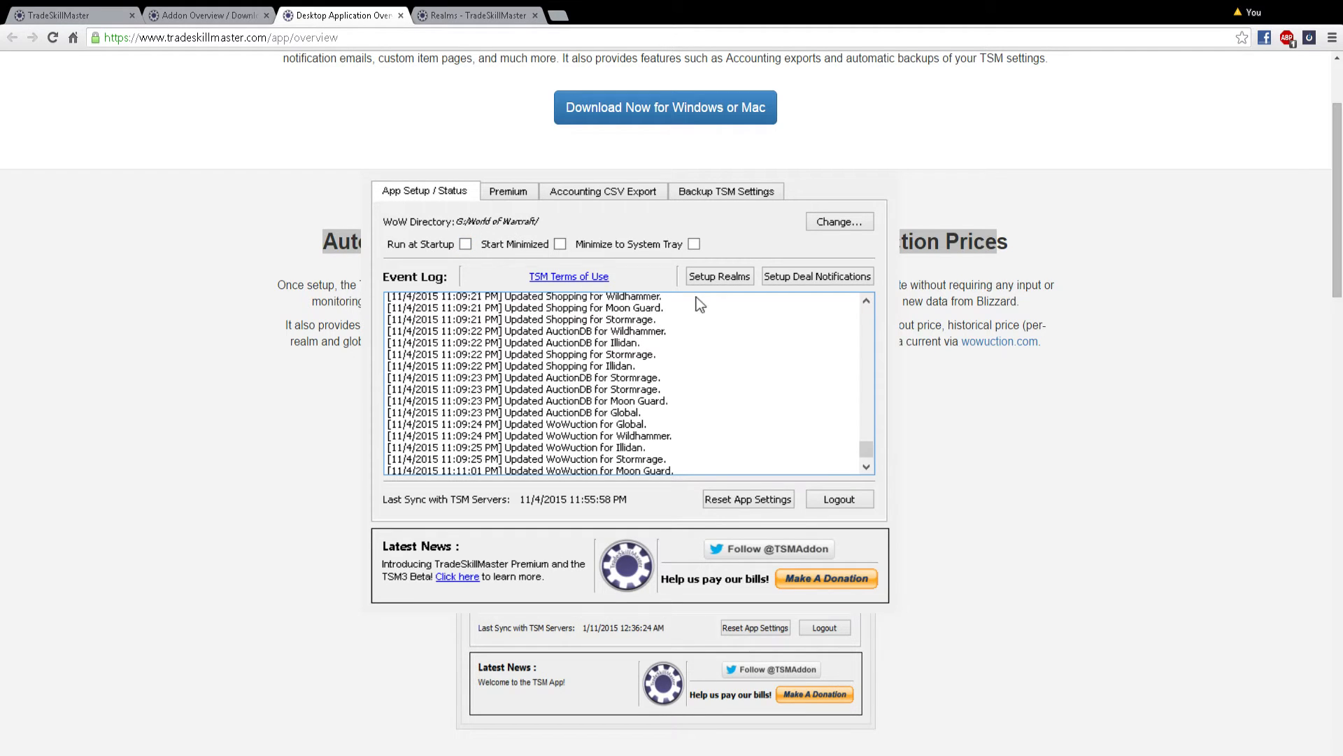
{"action": "mouse_move", "coordinate": [565, 429]}
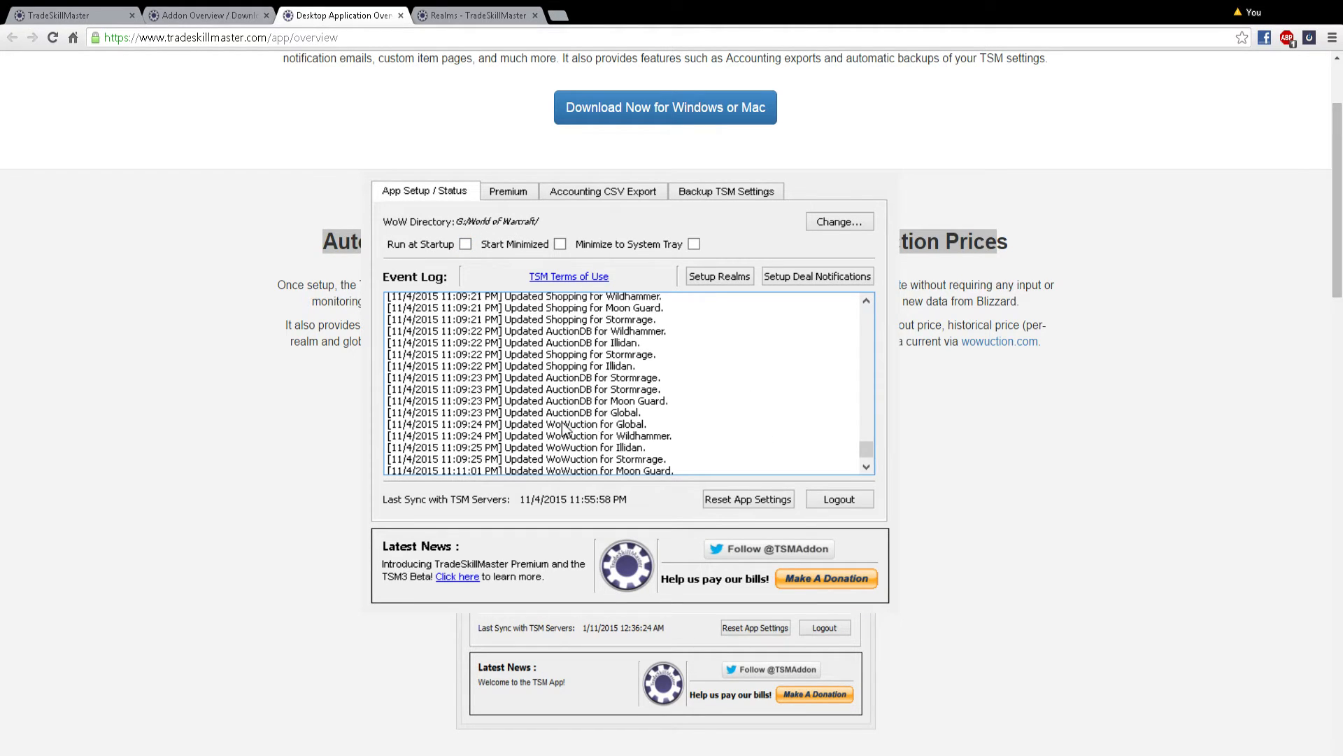
{"action": "mouse_move", "coordinate": [554, 356]}
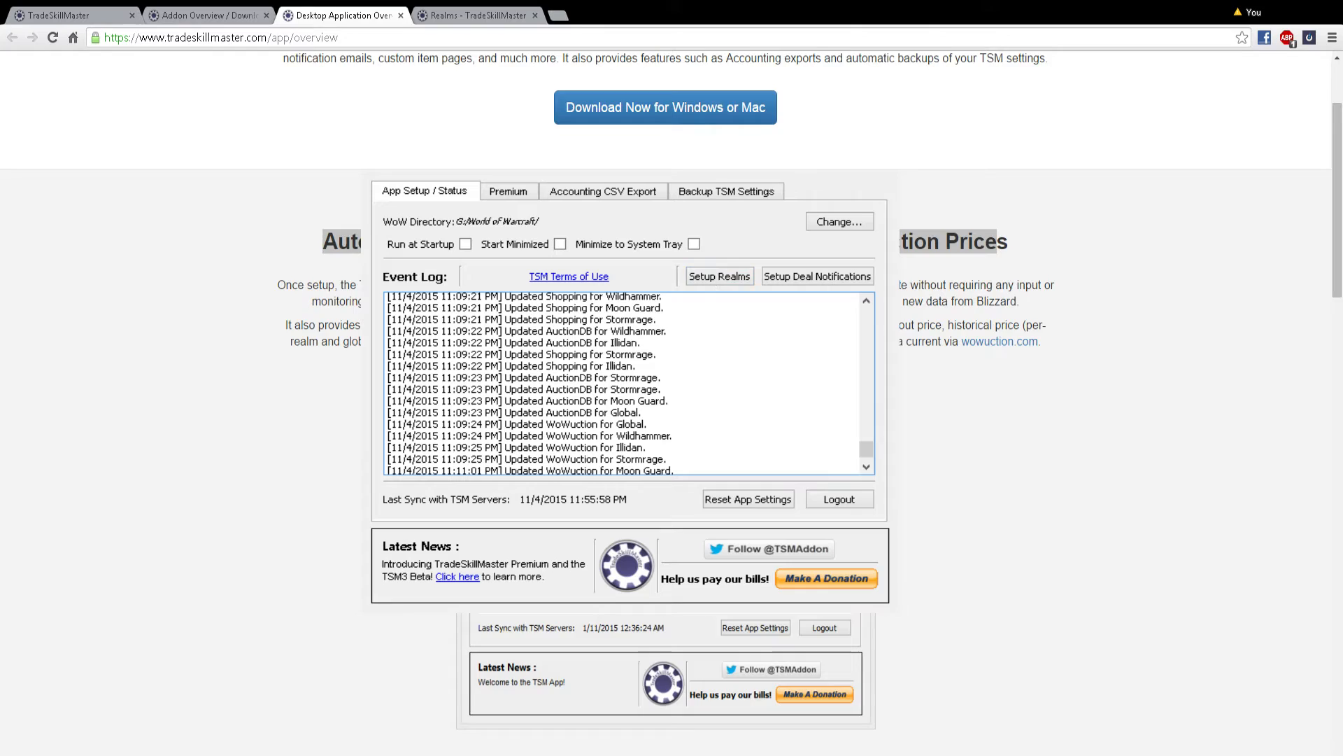
Step: Add the US realm Aegwynn to the current realms on the Realm Selection page
{"action": "left_click", "coordinate": [476, 15]}
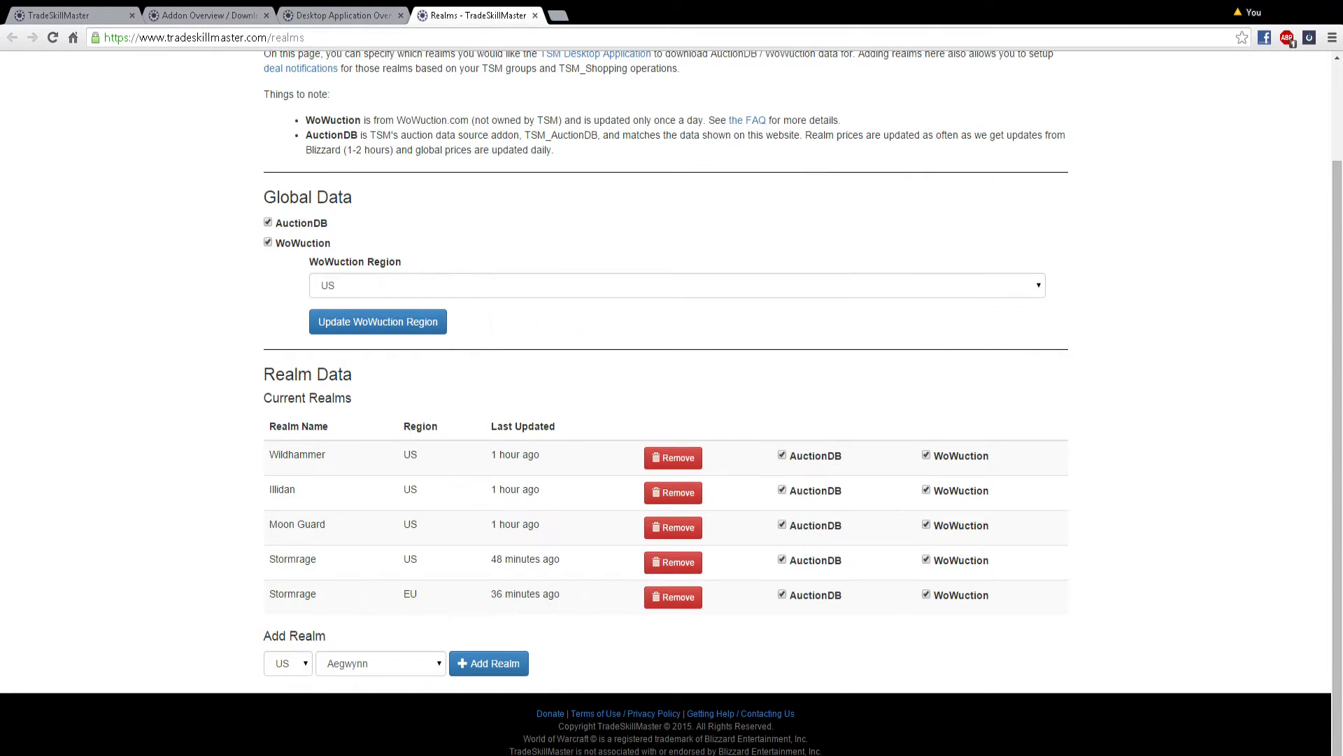
{"action": "mouse_move", "coordinate": [154, 327]}
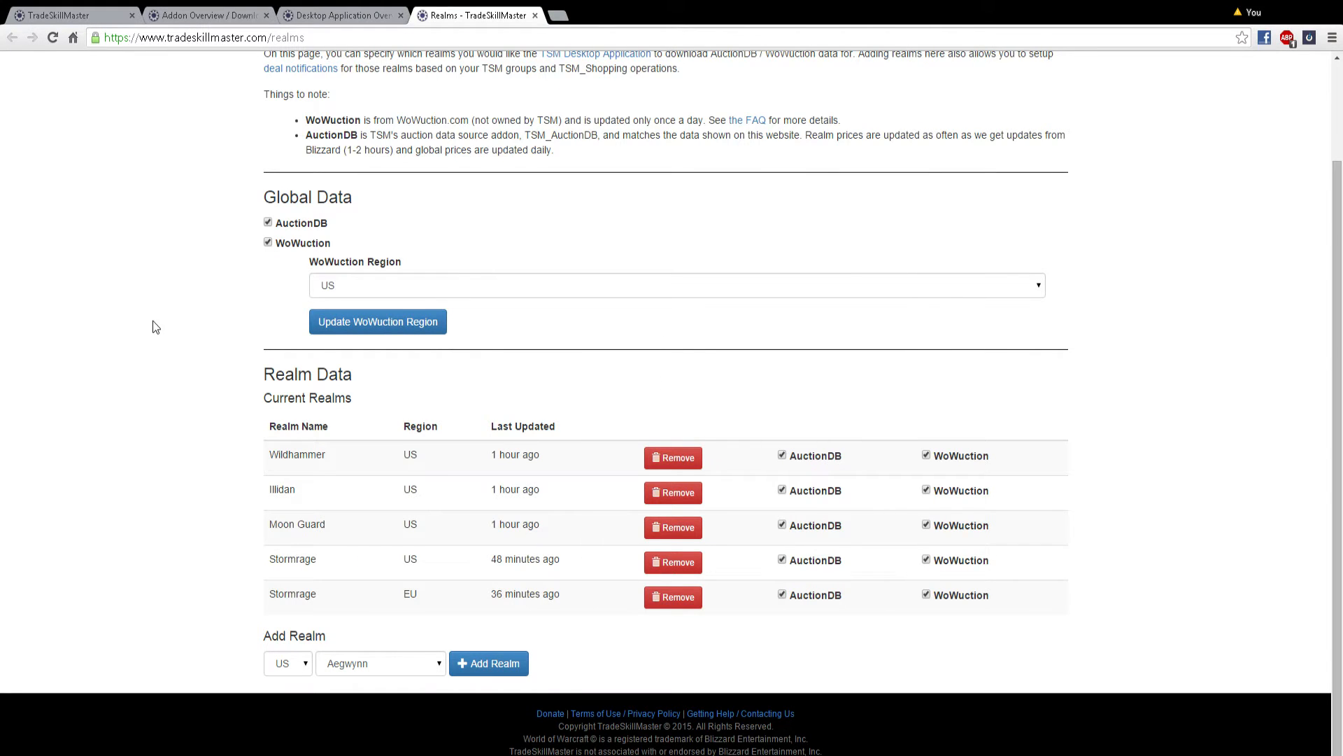
{"action": "mouse_move", "coordinate": [165, 313]}
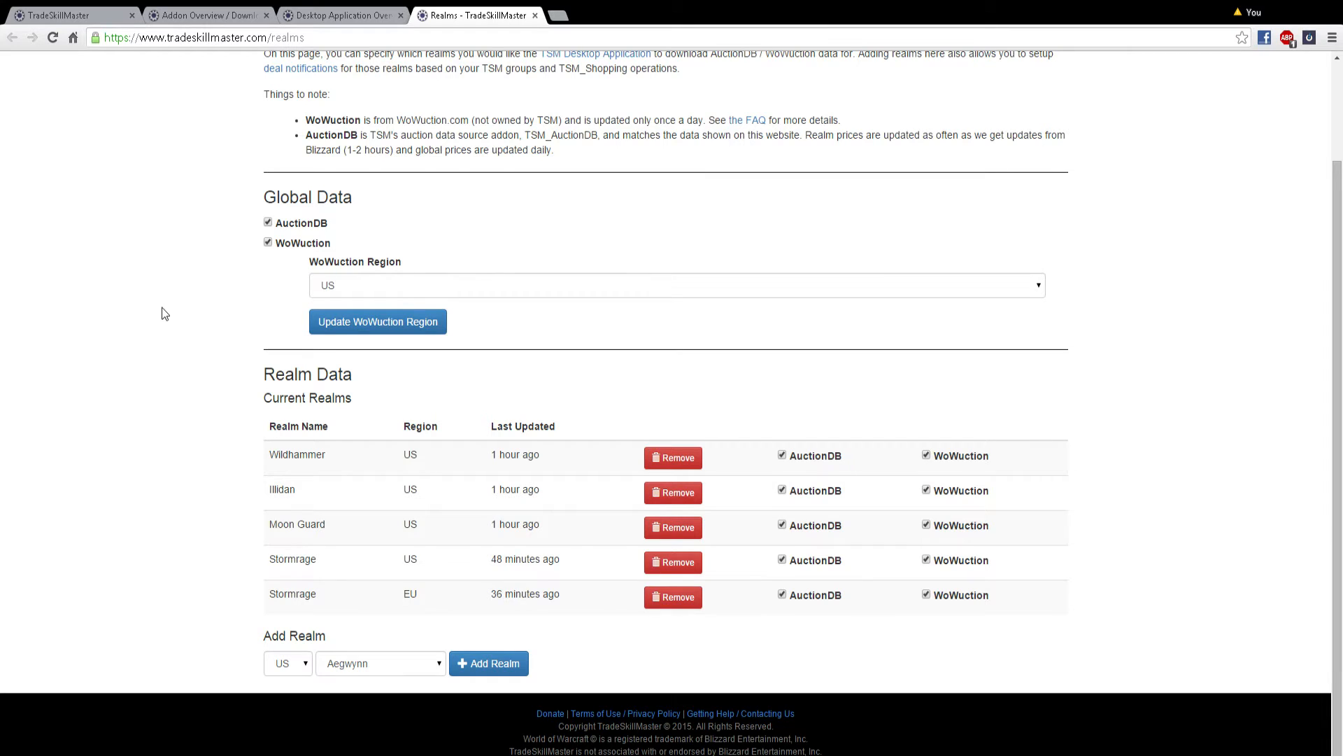
{"action": "scroll", "scroll_direction": "up", "scroll_amount": 3}
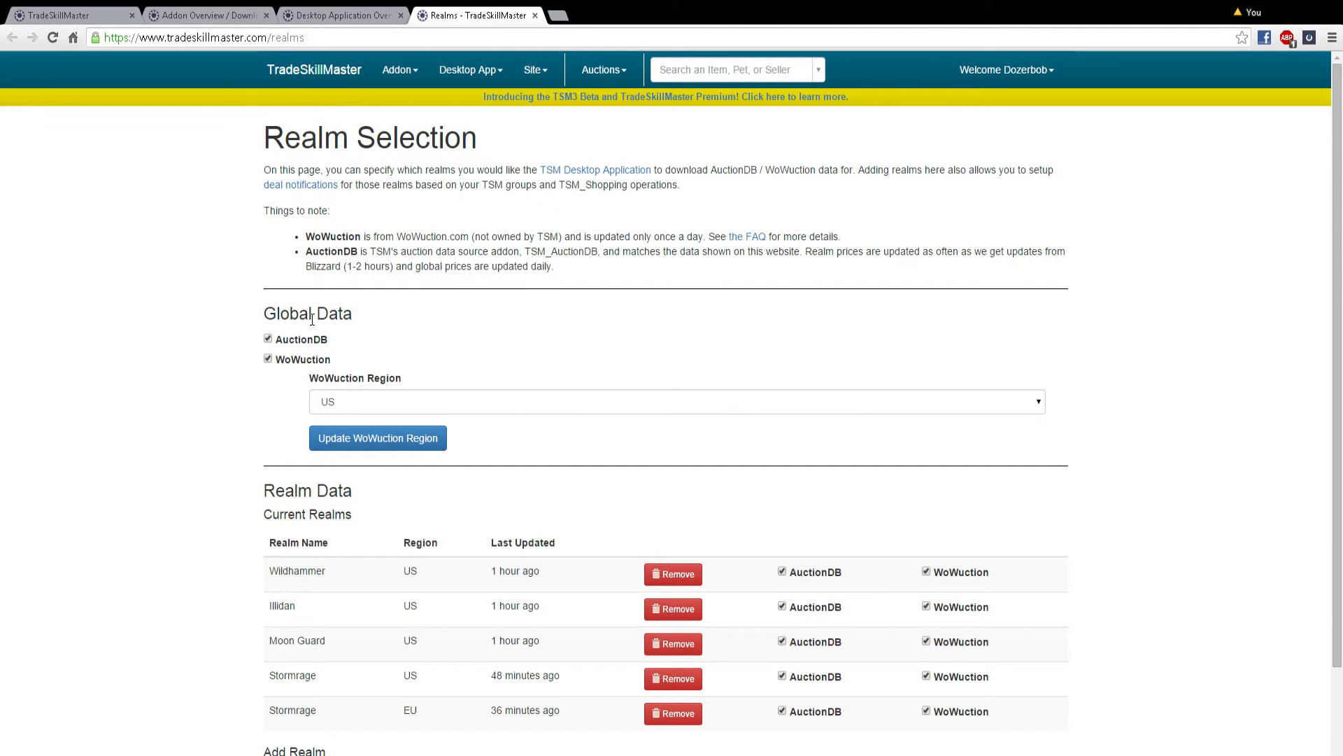
{"action": "mouse_move", "coordinate": [804, 419]}
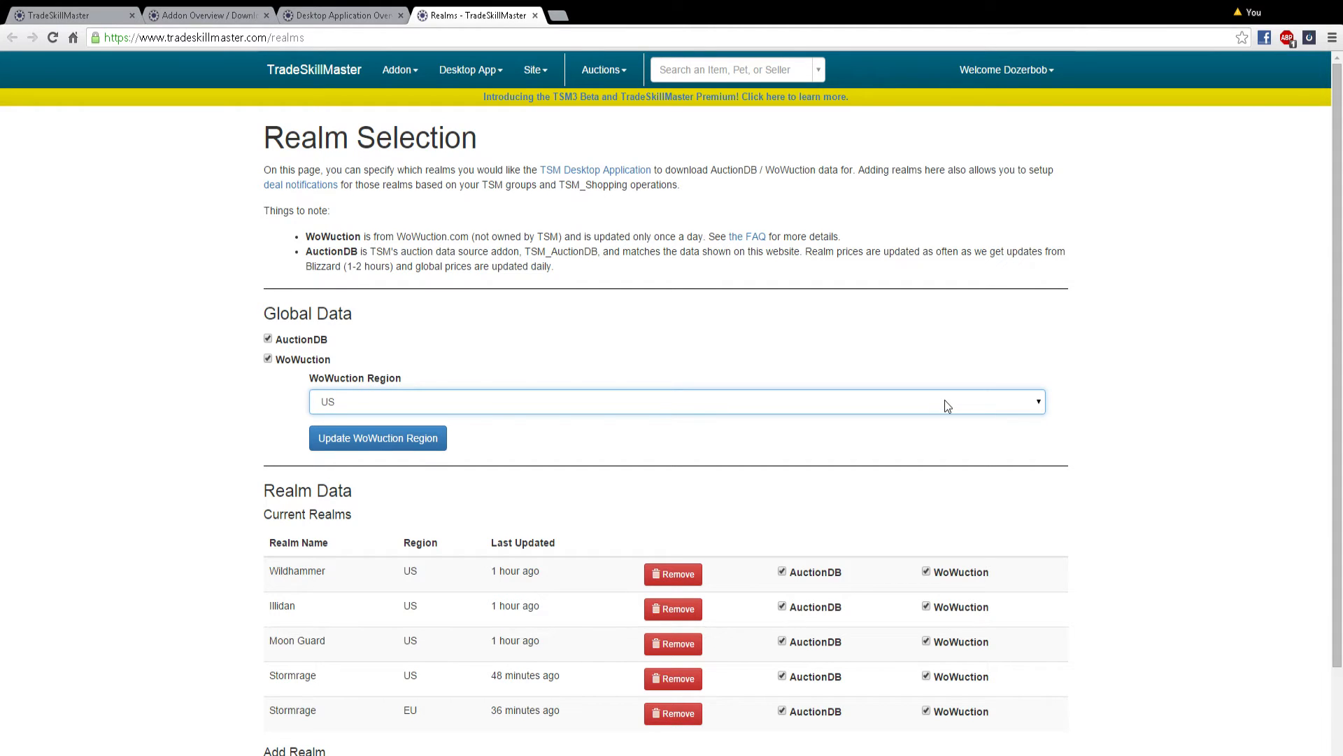
{"action": "mouse_move", "coordinate": [805, 414]}
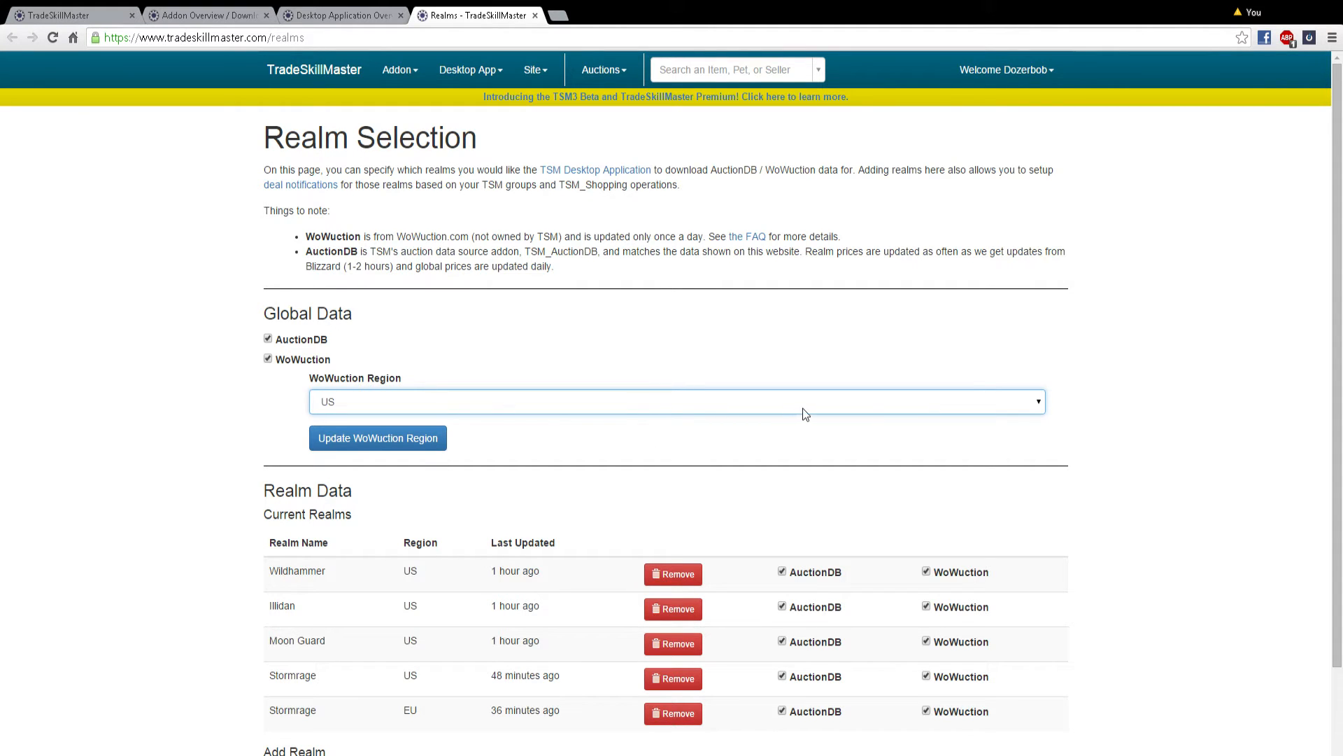
{"action": "scroll", "scroll_direction": "down", "scroll_amount": 3}
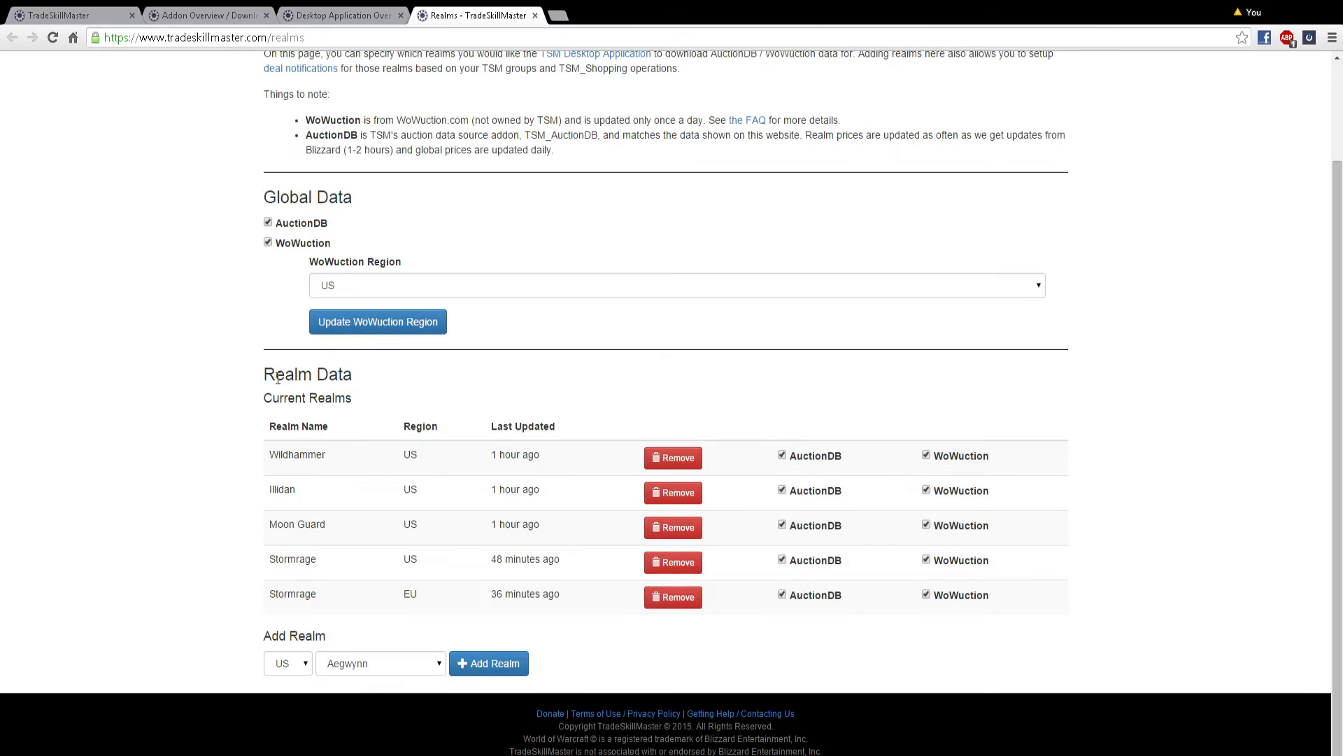
{"action": "mouse_move", "coordinate": [329, 594]}
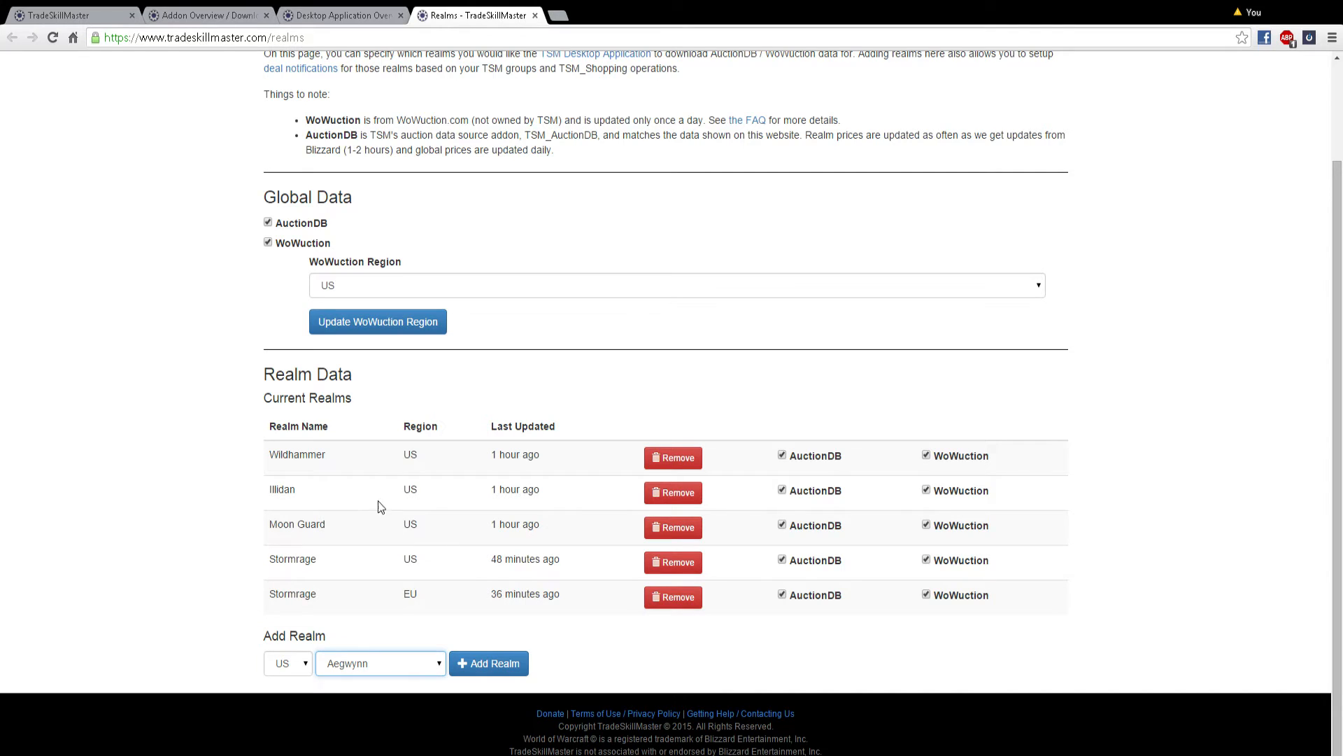
{"action": "mouse_move", "coordinate": [421, 668]}
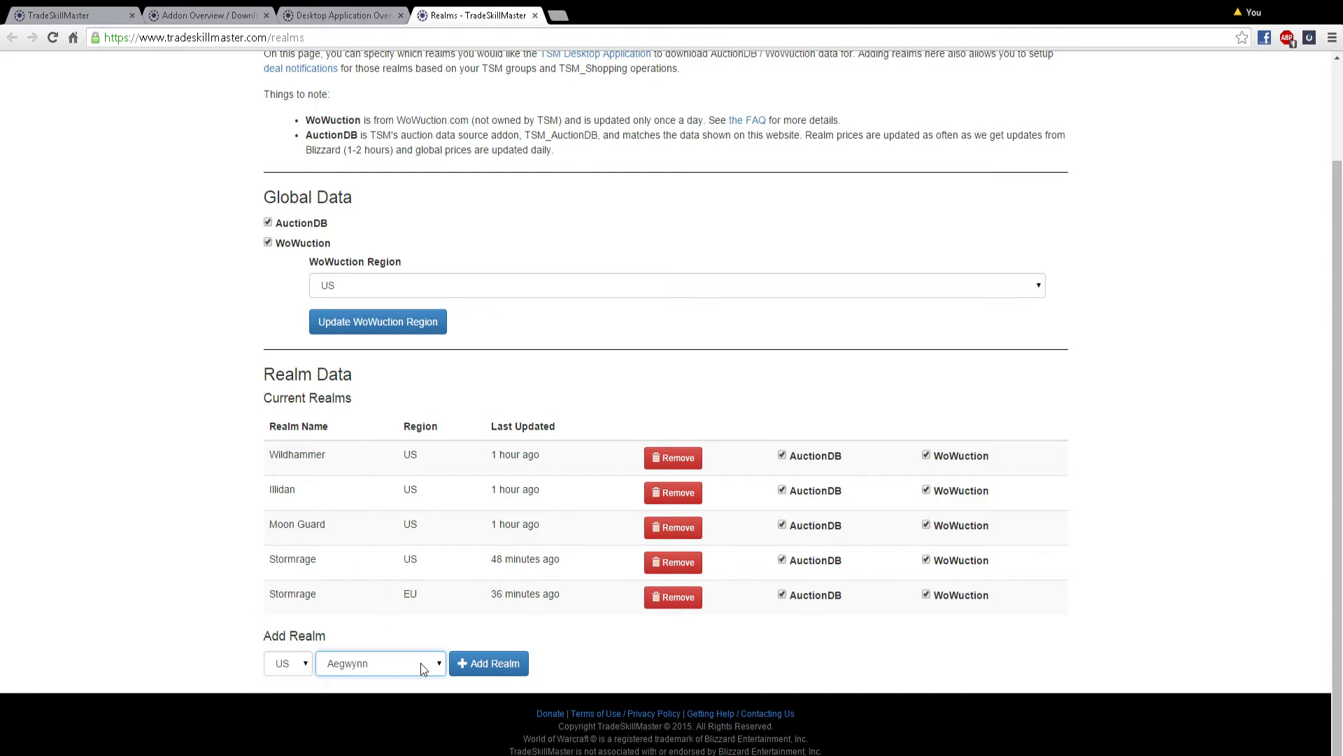
{"action": "mouse_move", "coordinate": [421, 681]}
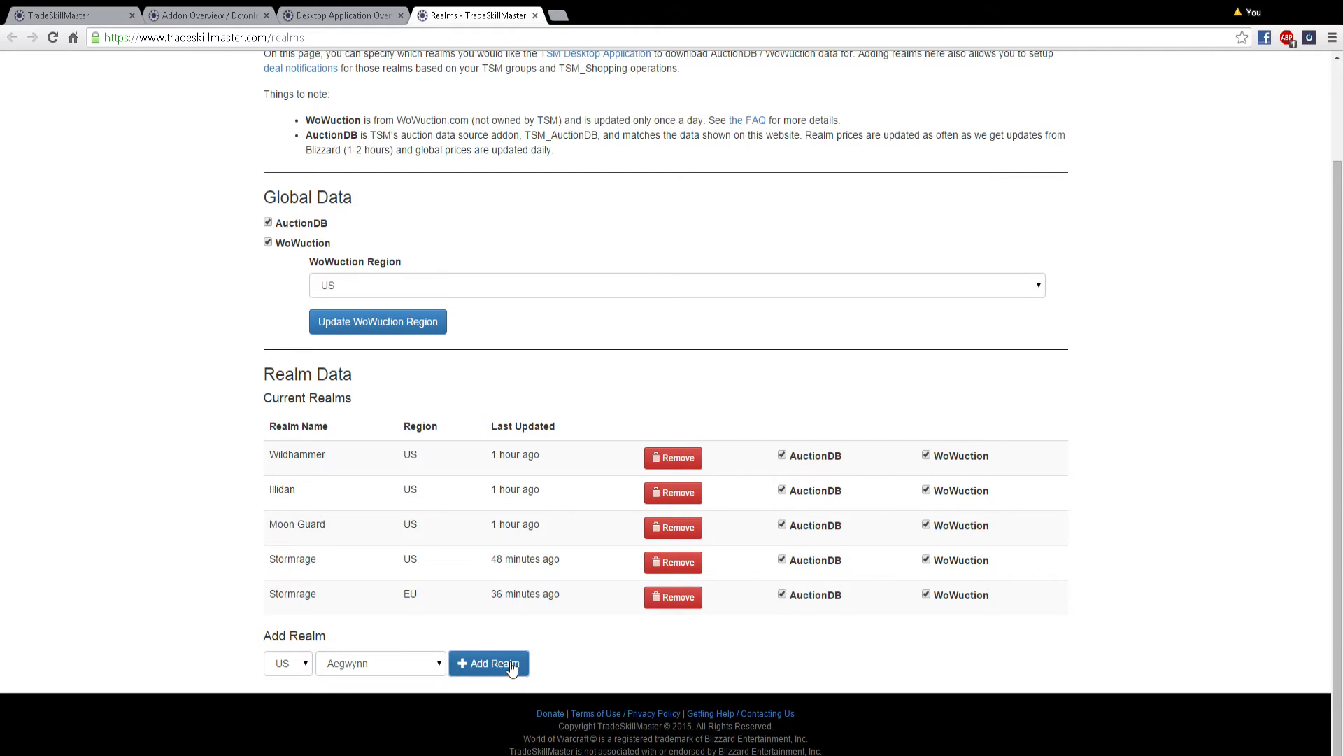
{"action": "left_click", "coordinate": [488, 663]}
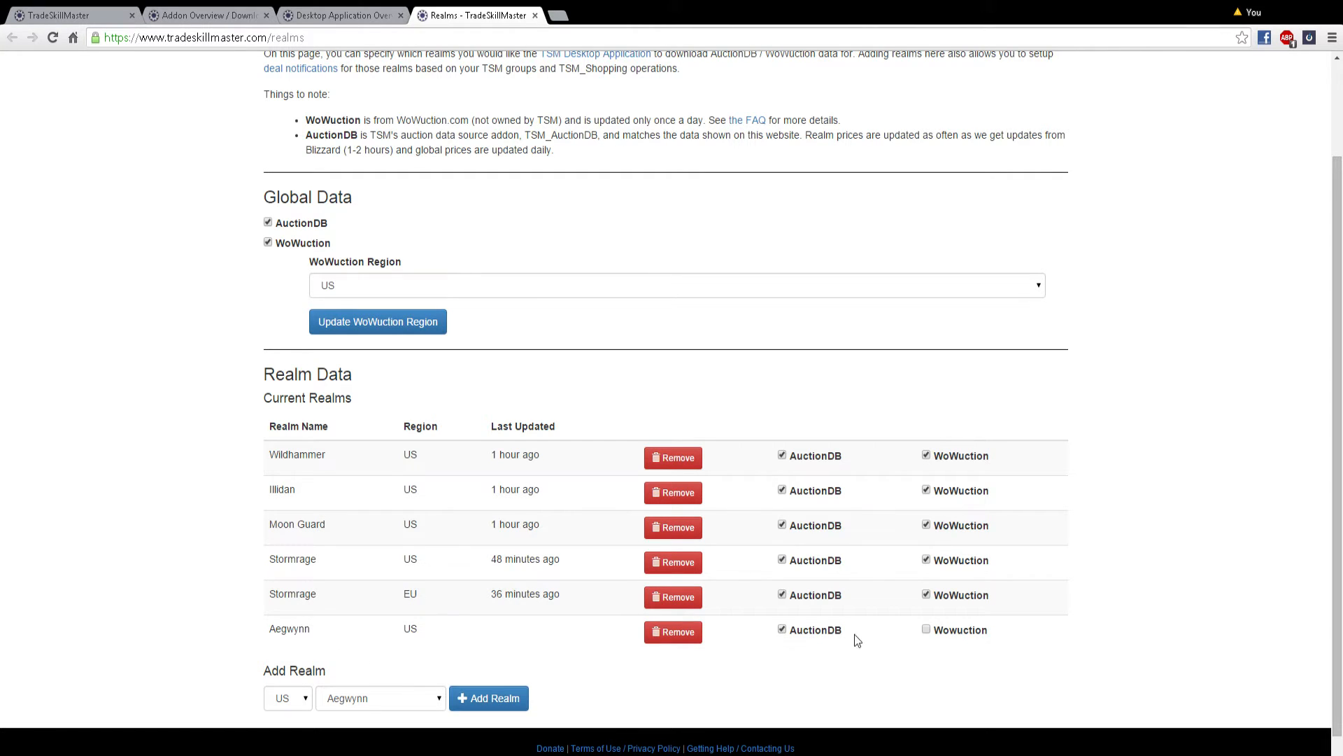
{"action": "left_click", "coordinate": [925, 629]}
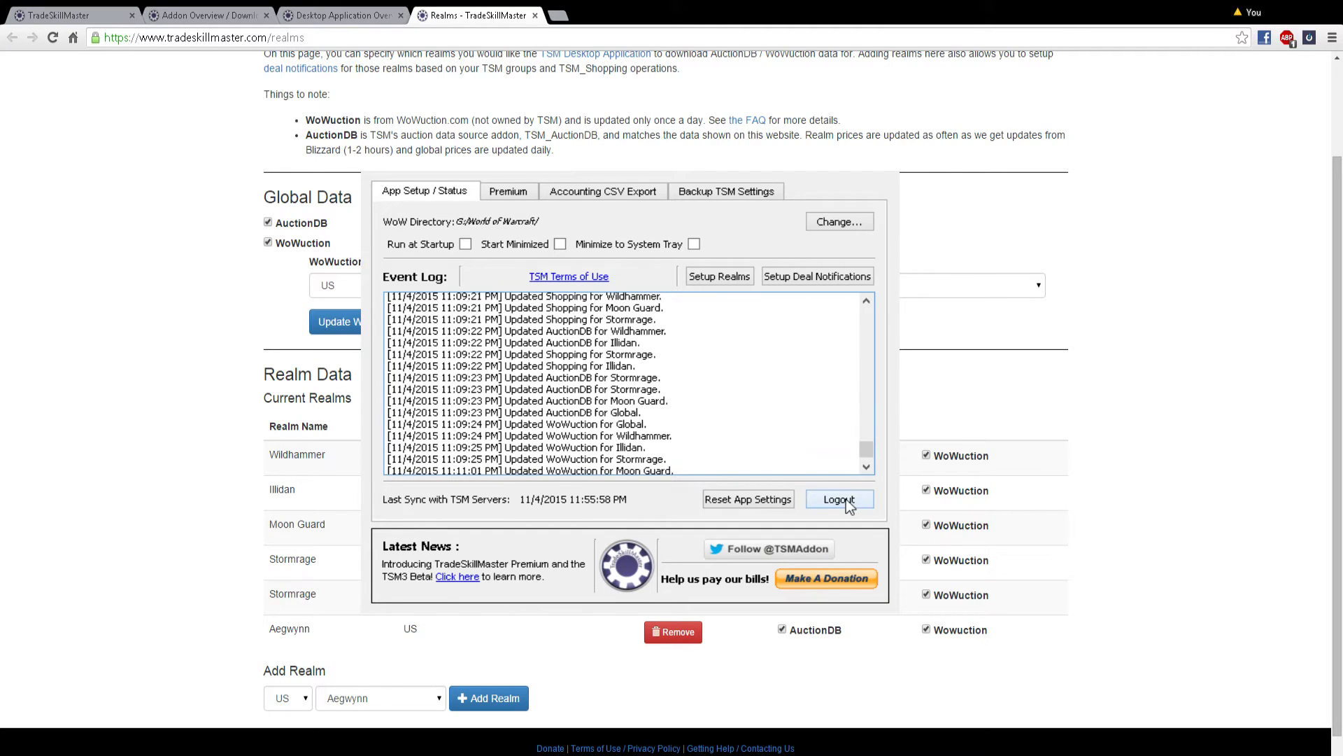
{"action": "mouse_move", "coordinate": [841, 511]}
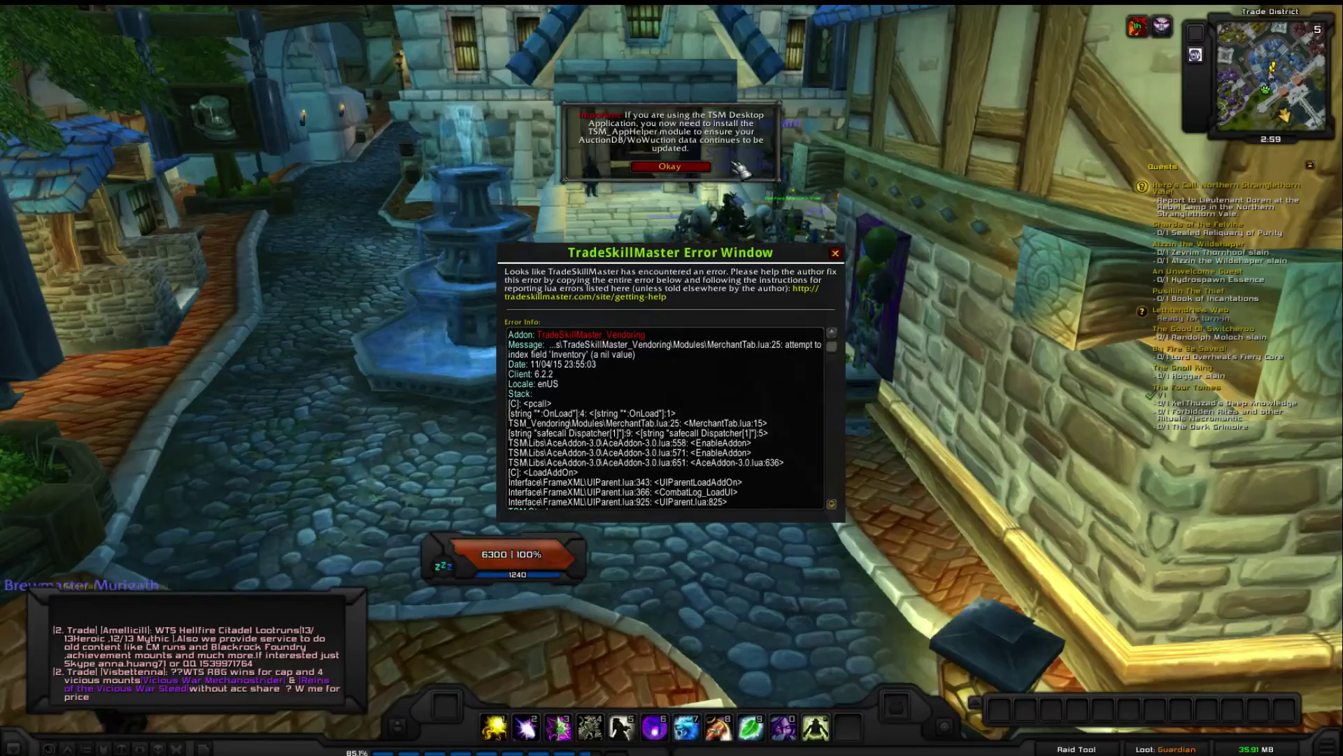
Step: Close the TSM Error Window and acknowledge the TSM_AppHelper installation notice
{"action": "left_click", "coordinate": [834, 252]}
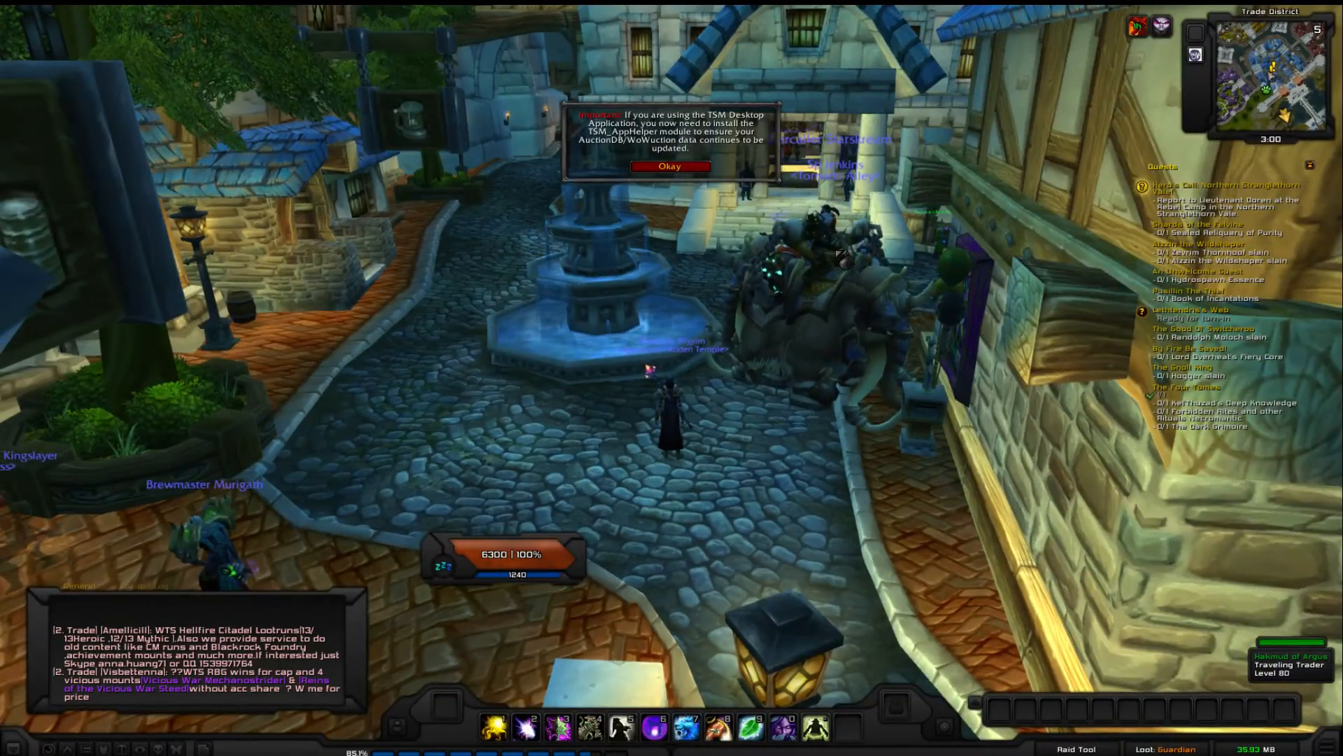
{"action": "left_click", "coordinate": [670, 166]}
{"action": "type", "text": "/tsm"}
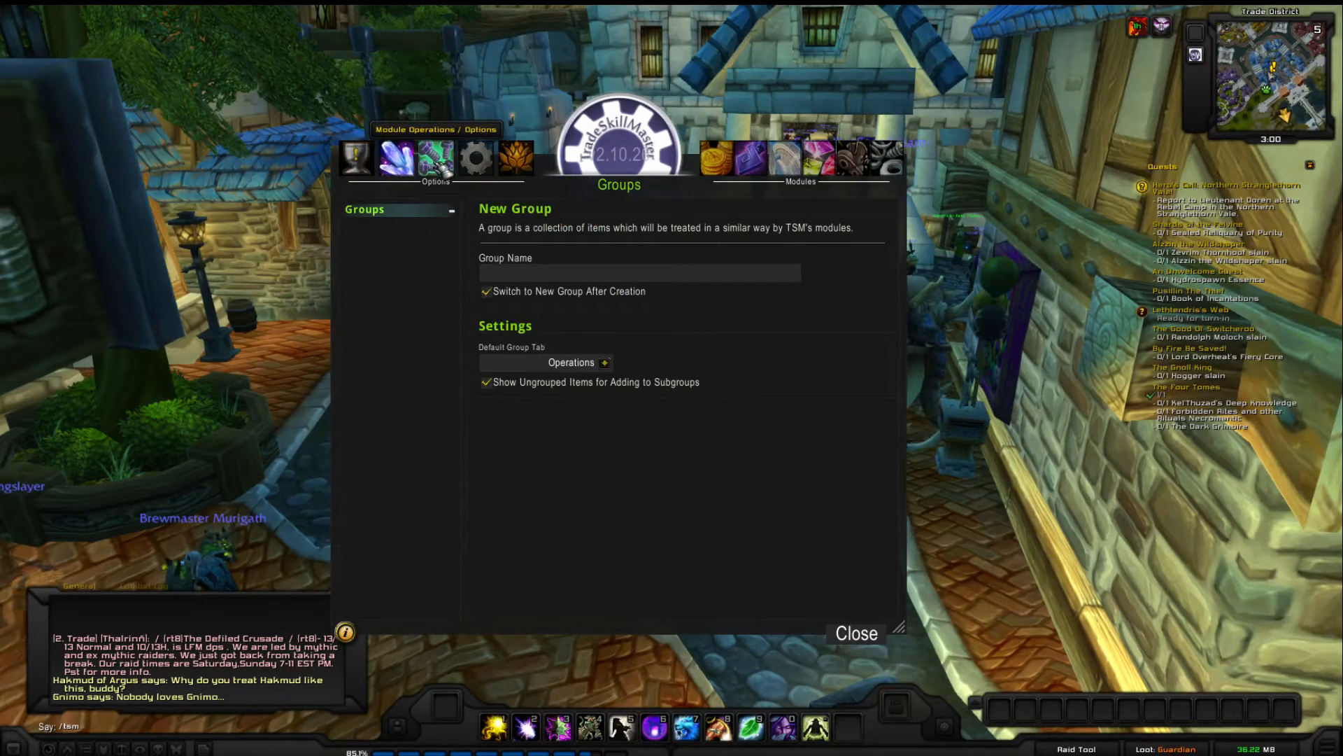
Step: View pending group imports from the desktop app, then the empty Accounting sales records
{"action": "left_click", "coordinate": [476, 159]}
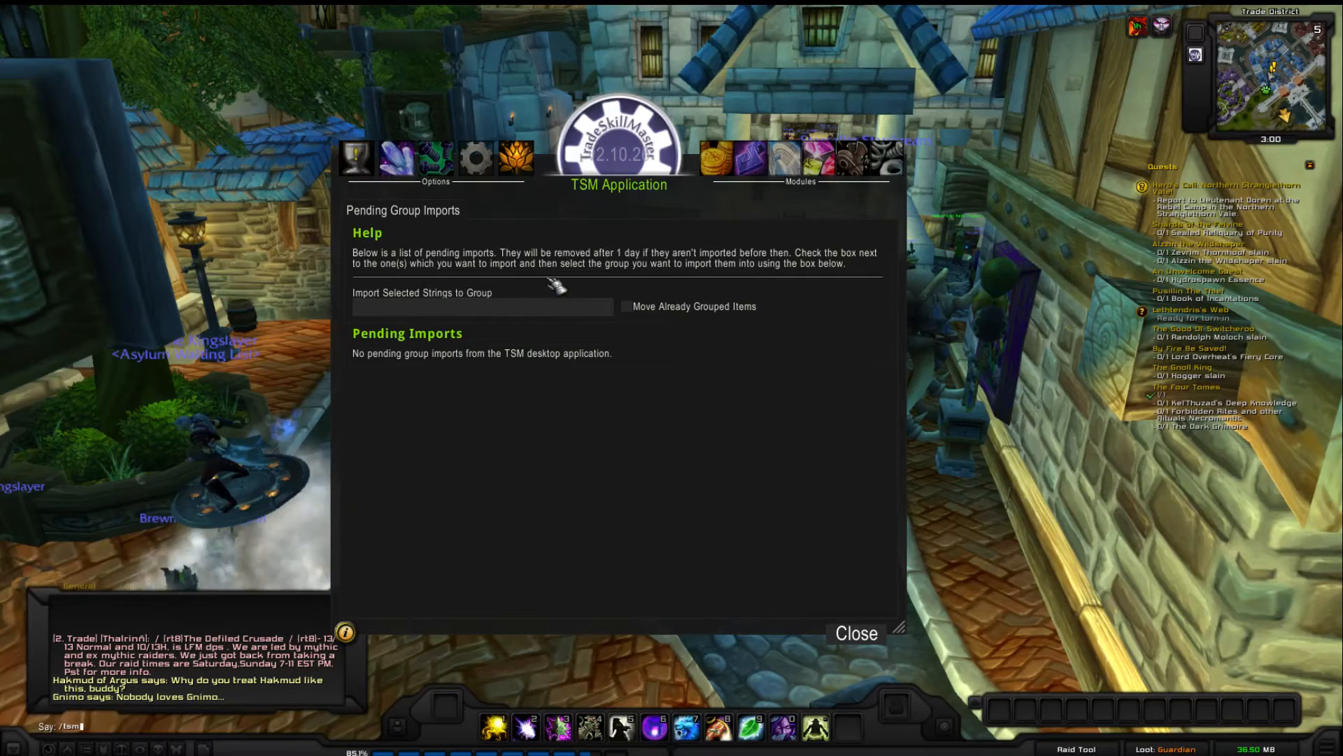
{"action": "left_click", "coordinate": [716, 156]}
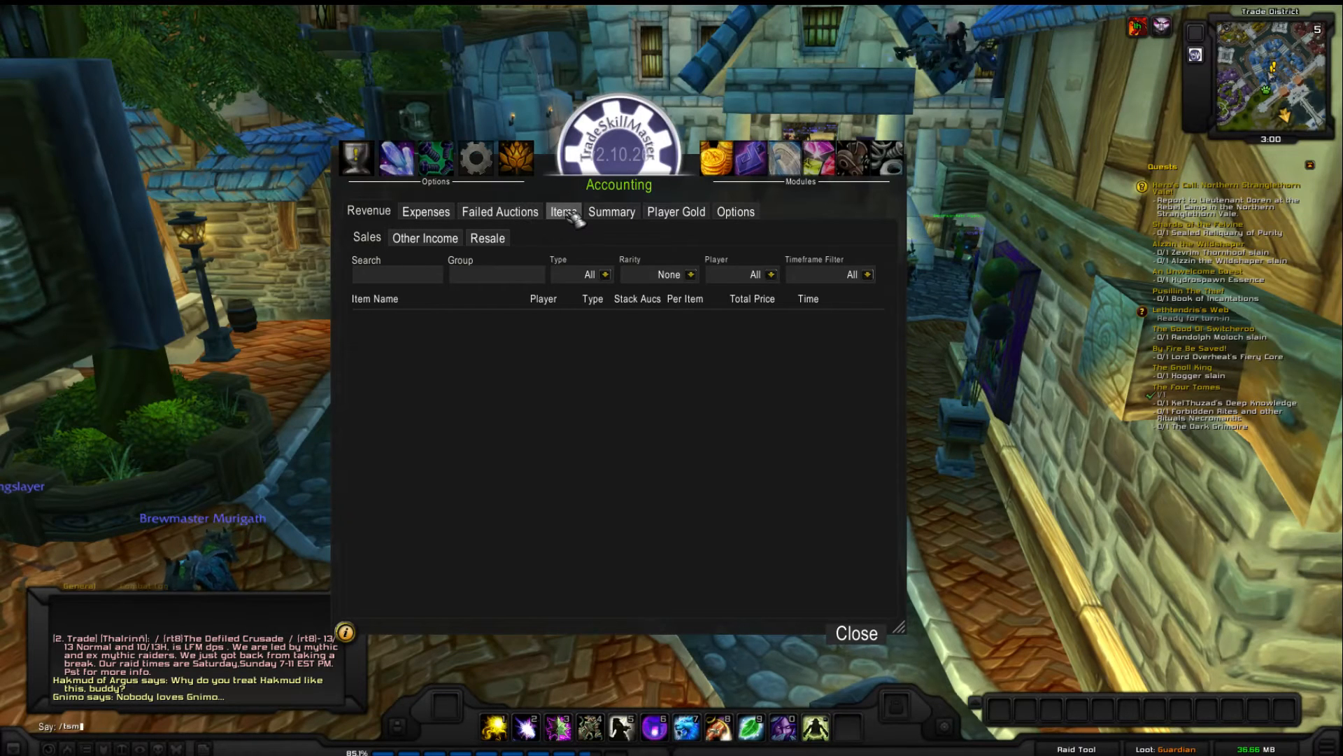
{"action": "mouse_move", "coordinate": [647, 248]}
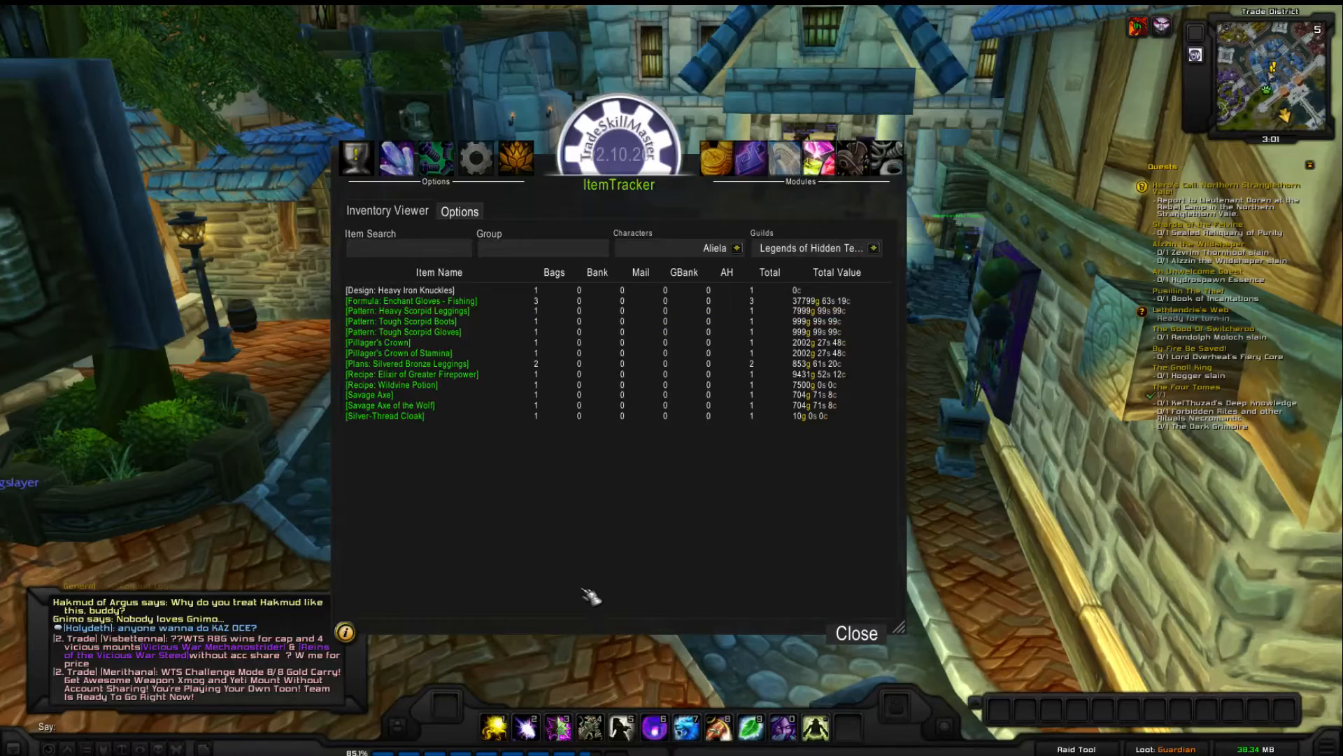
{"action": "mouse_move", "coordinate": [411, 290]}
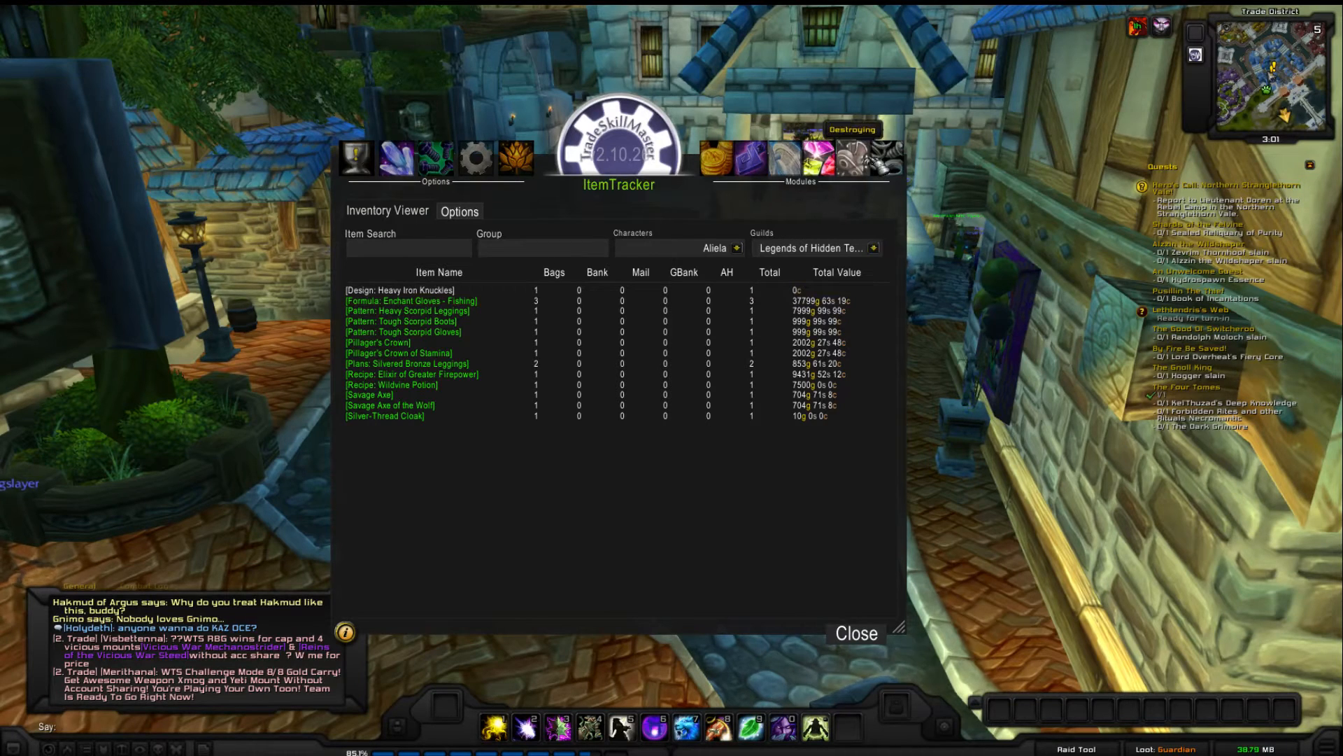
Step: Create a TSM group named 'transmog' from group management
{"action": "left_click", "coordinate": [396, 157]}
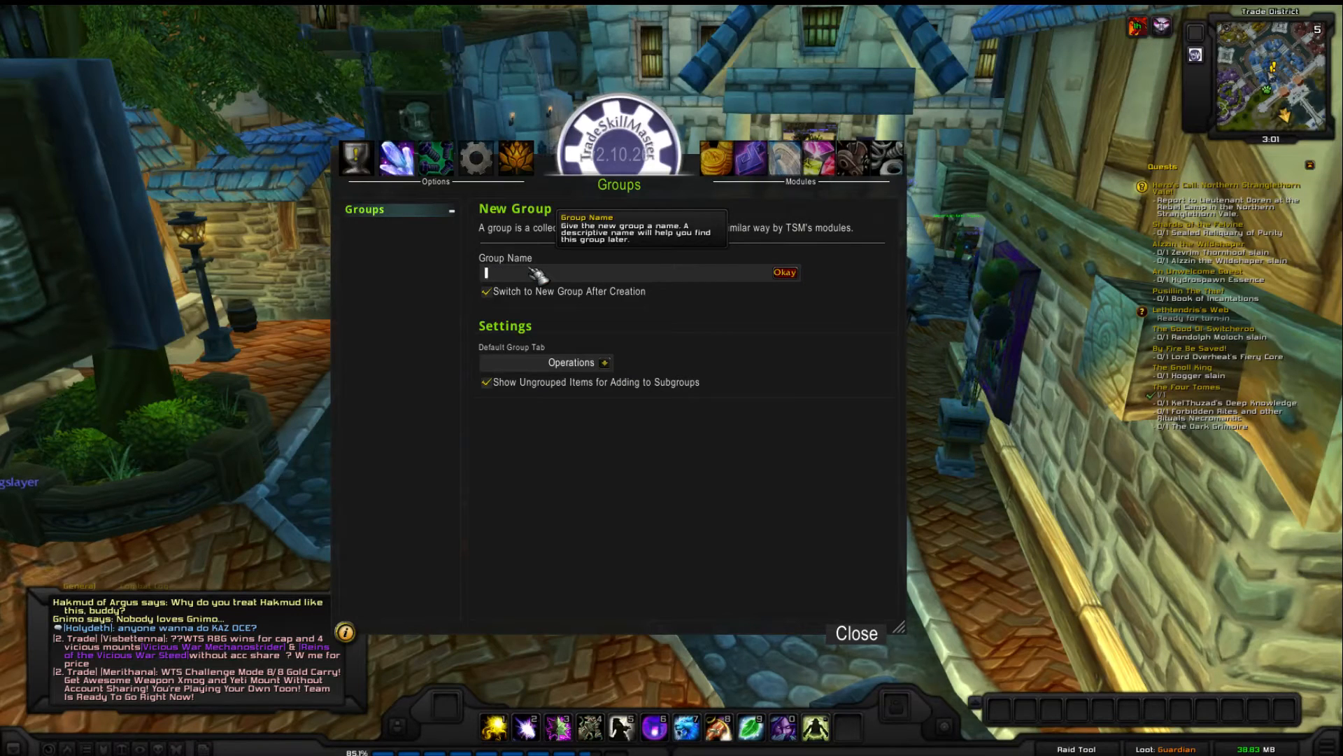
{"action": "type", "text": "trans"}
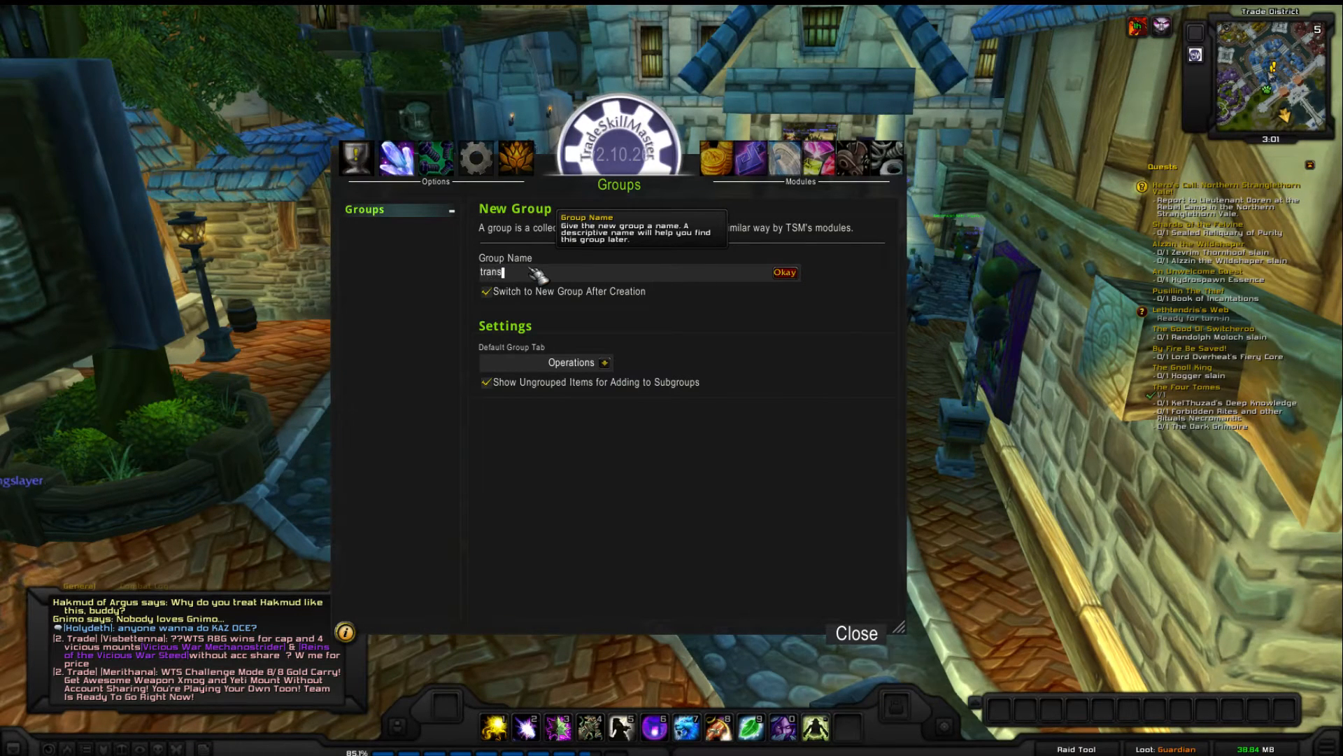
{"action": "type", "text": "mog"}
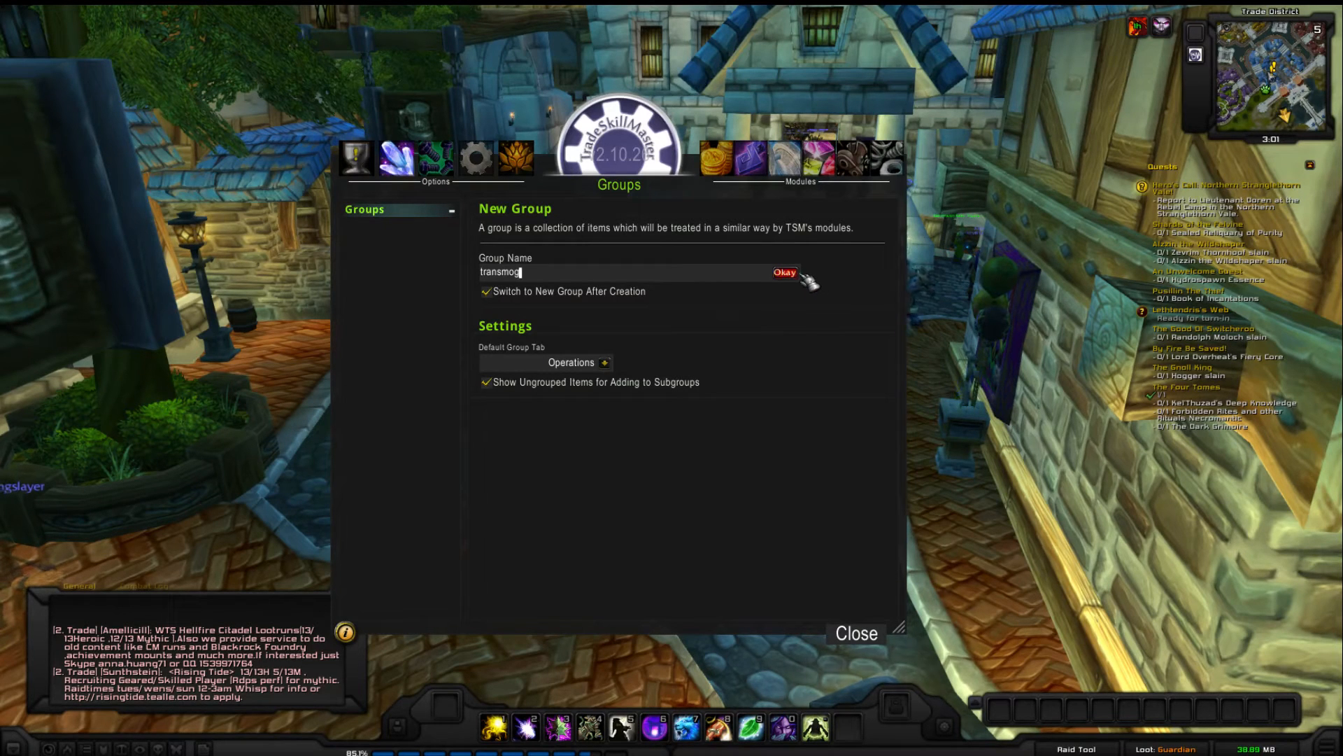
{"action": "left_click", "coordinate": [784, 272]}
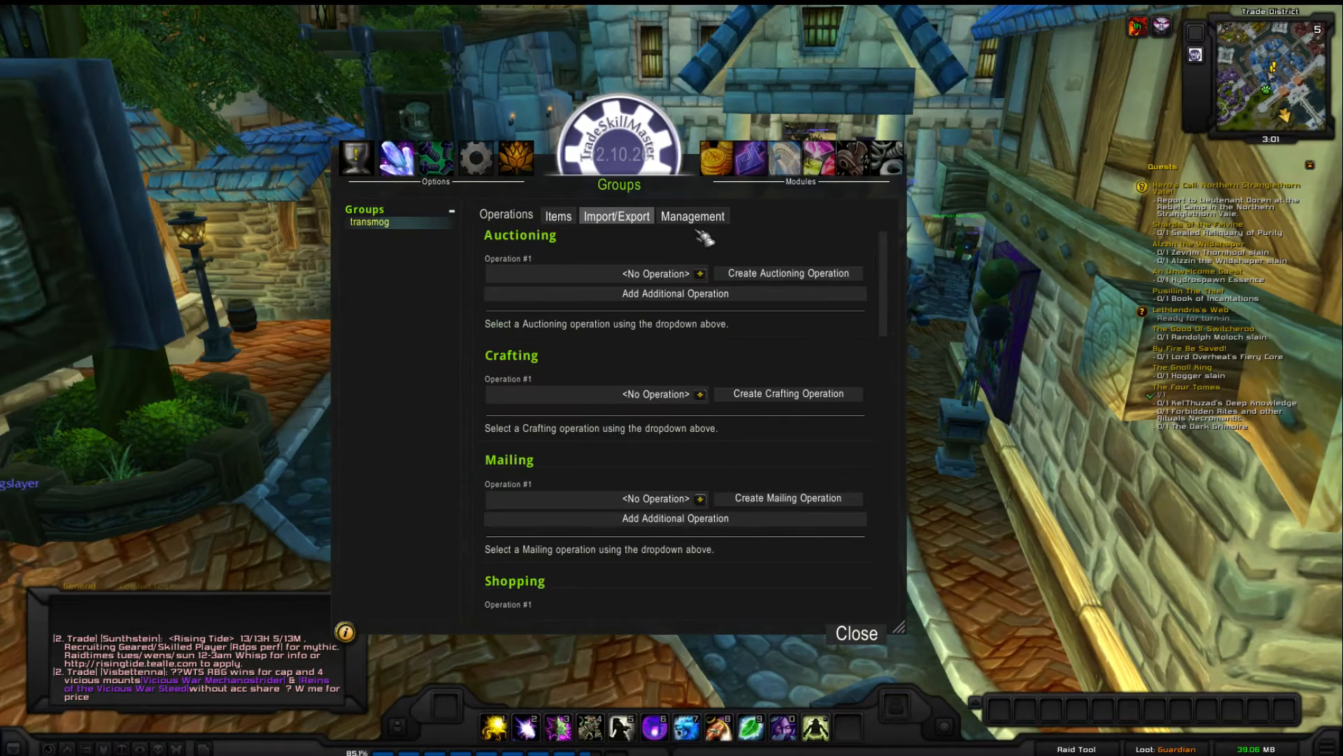
Step: Add Pillager's Crown of Stamina, Savage Axe of the Wolf and Silver-Thread Cloak to transmog
{"action": "left_click", "coordinate": [558, 216]}
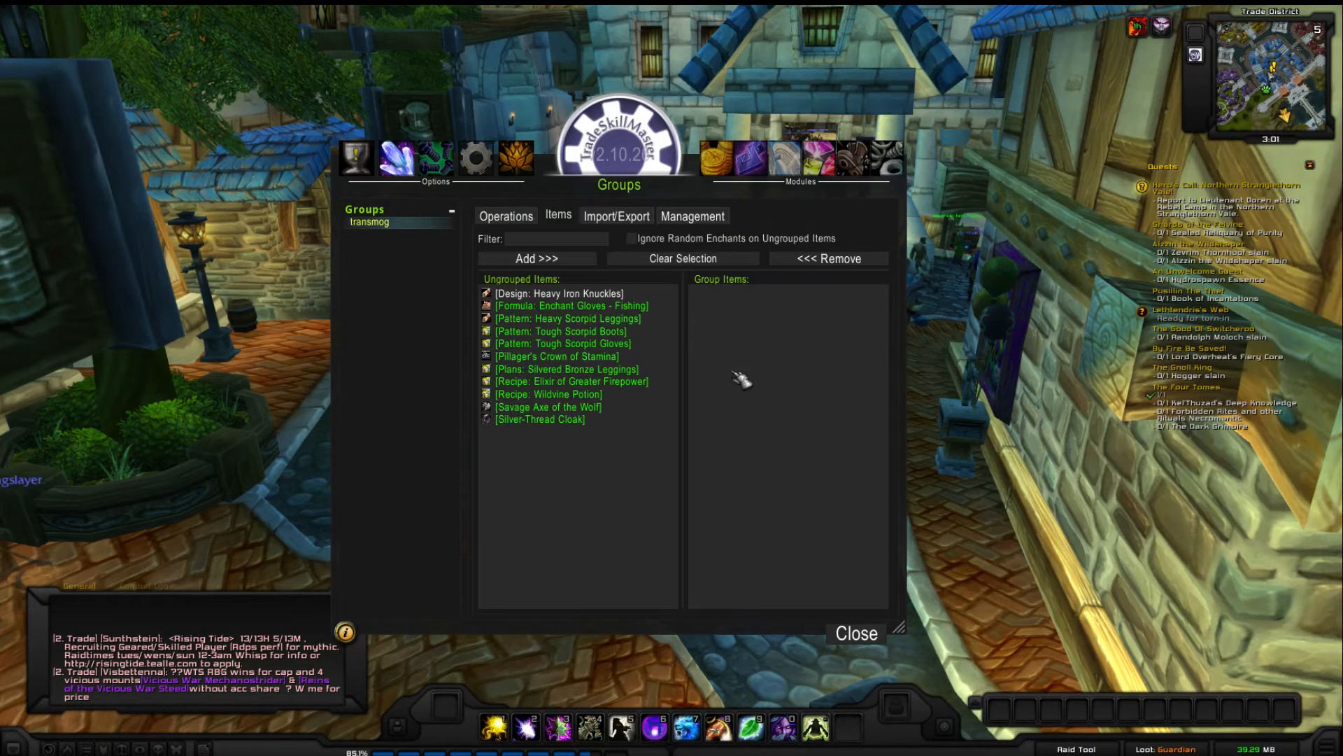
{"action": "mouse_move", "coordinate": [608, 443]}
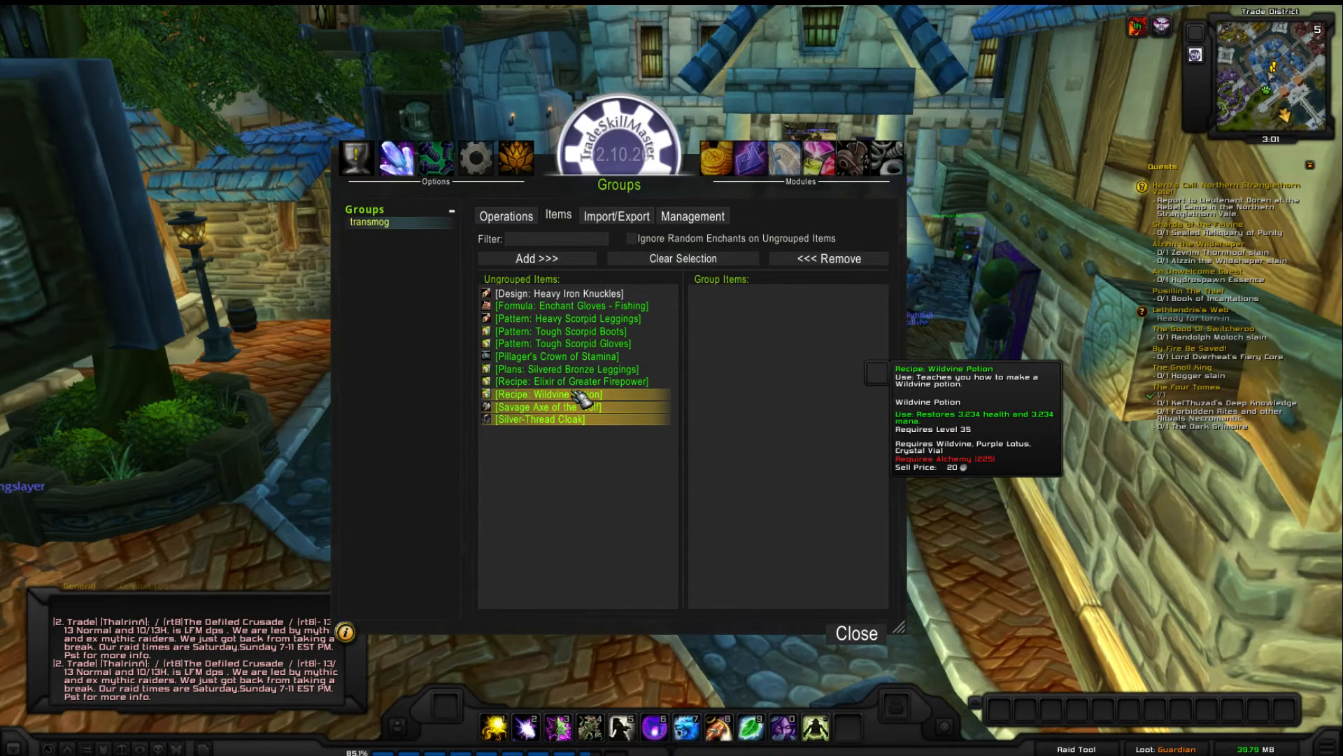
{"action": "mouse_move", "coordinate": [548, 407]}
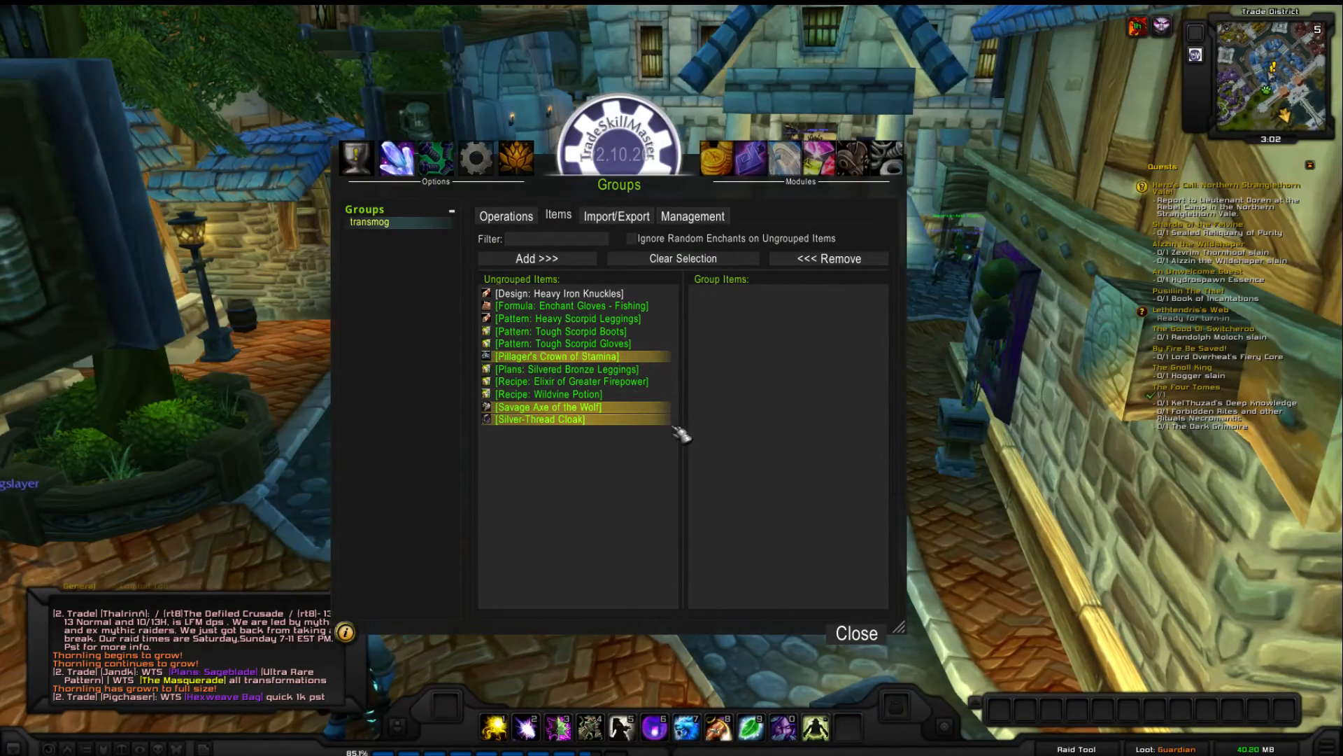
{"action": "mouse_move", "coordinate": [556, 355]}
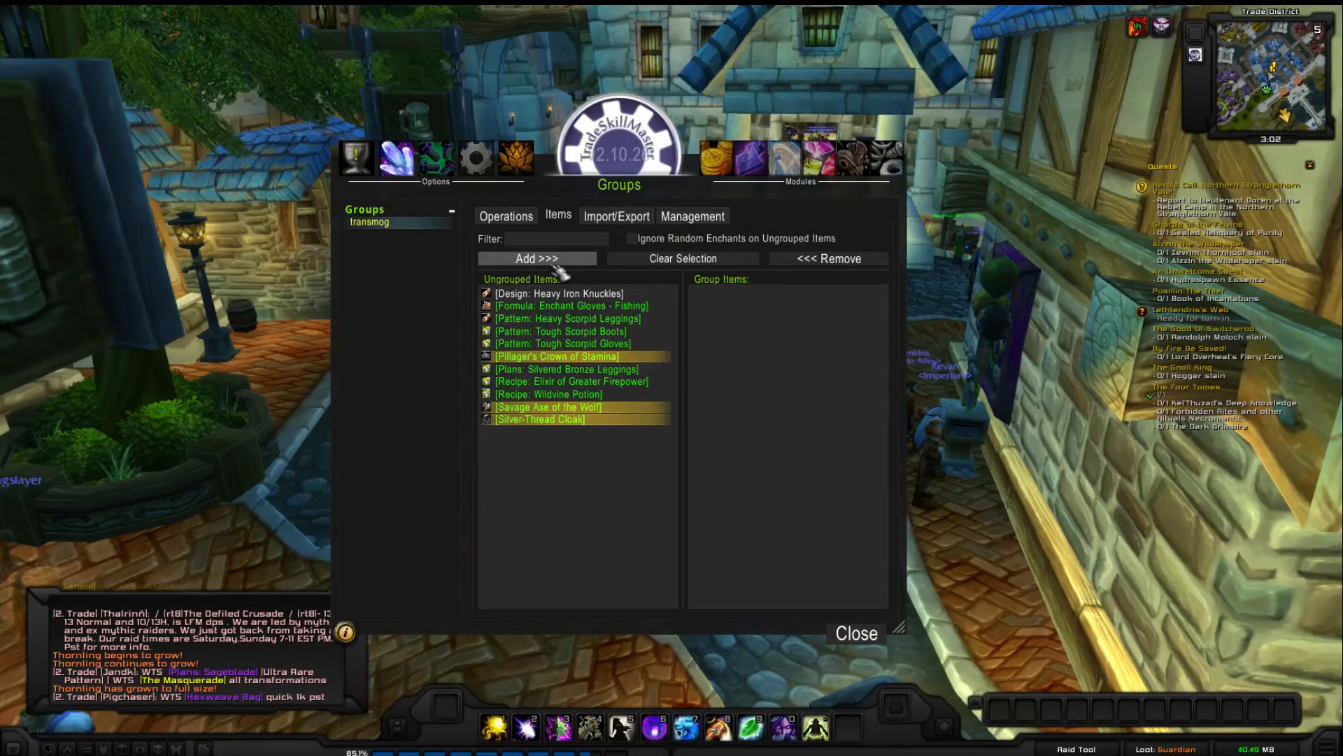
{"action": "left_click", "coordinate": [537, 258]}
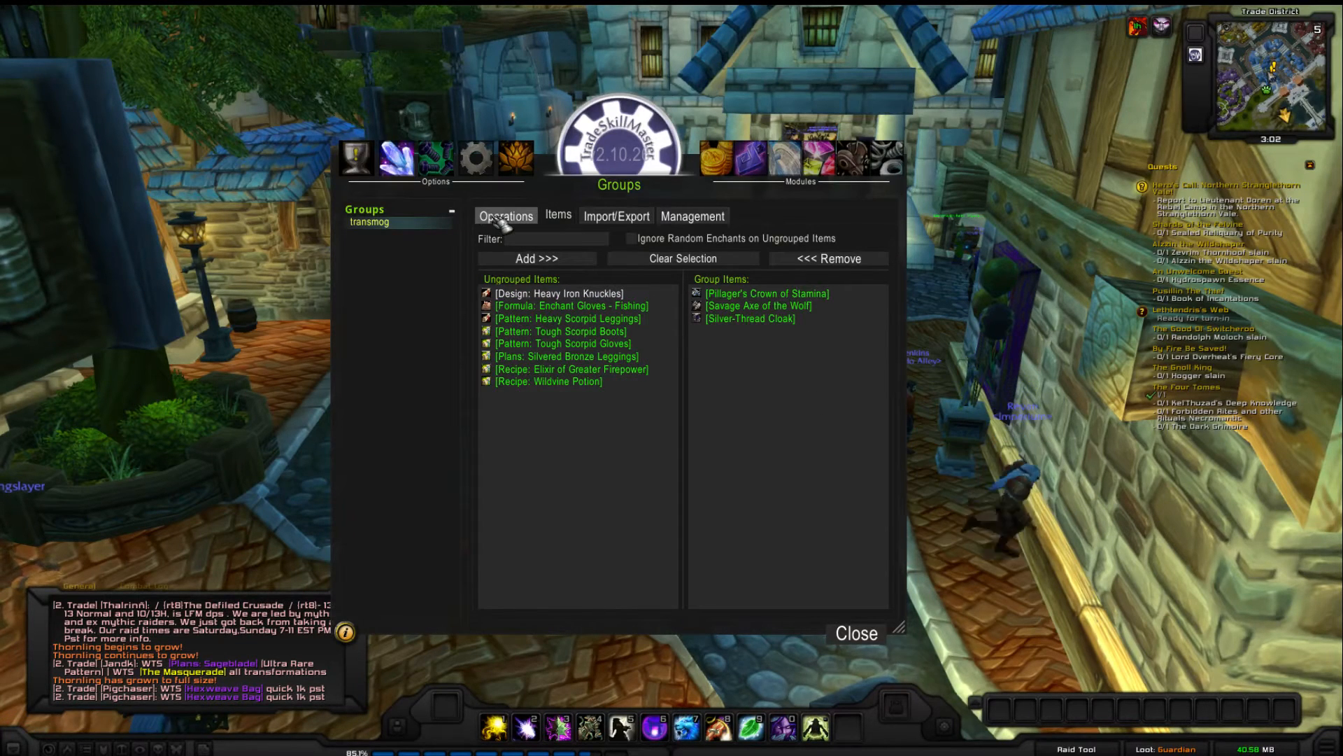
{"action": "left_click", "coordinate": [505, 214]}
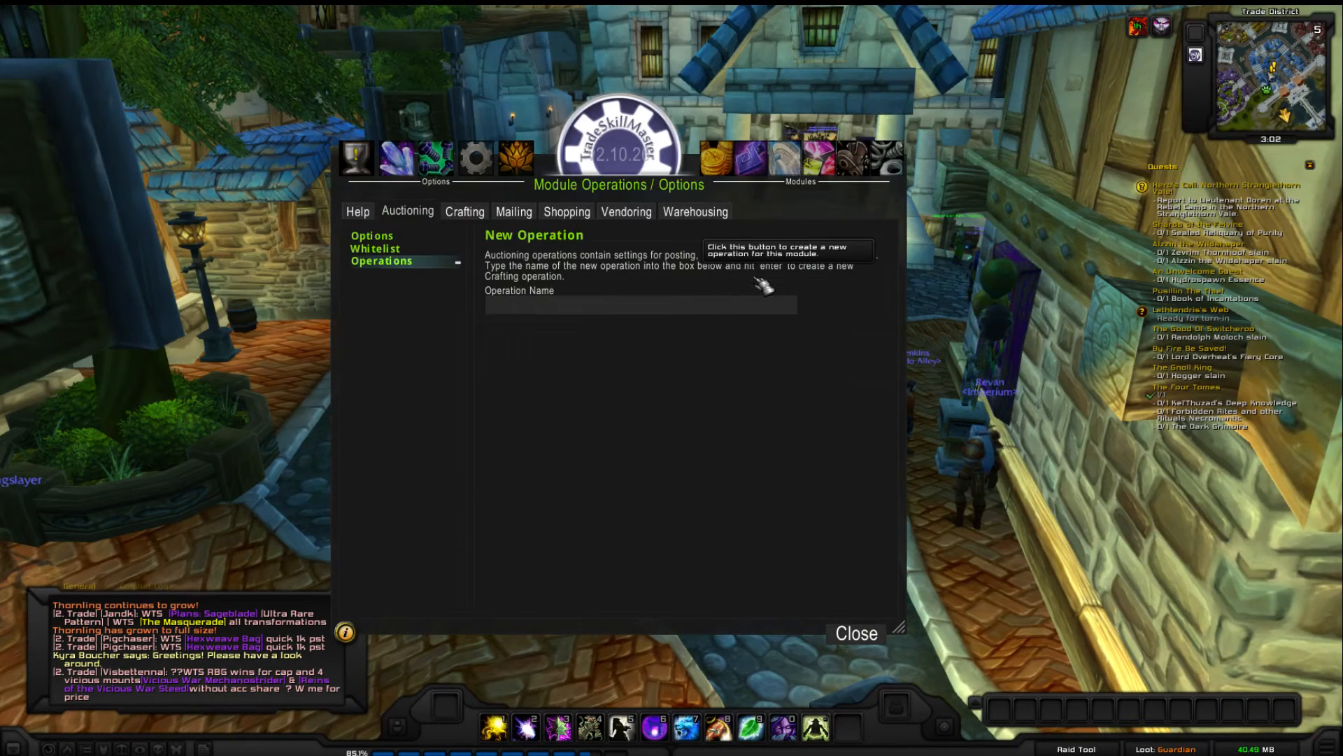
Step: Name the Auctioning operation 'transmog', apply it to the group, and set 48-hour duration
{"action": "type", "text": "tran"}
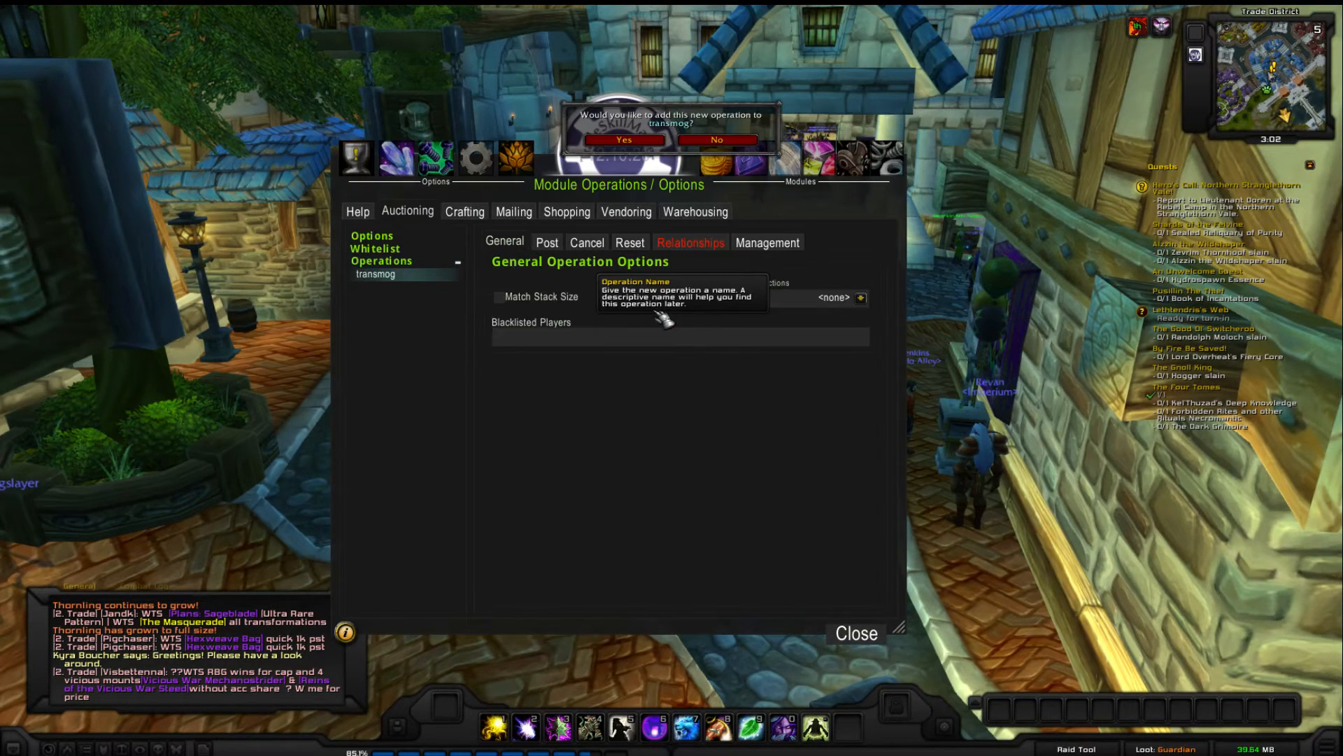
{"action": "left_click", "coordinate": [623, 140]}
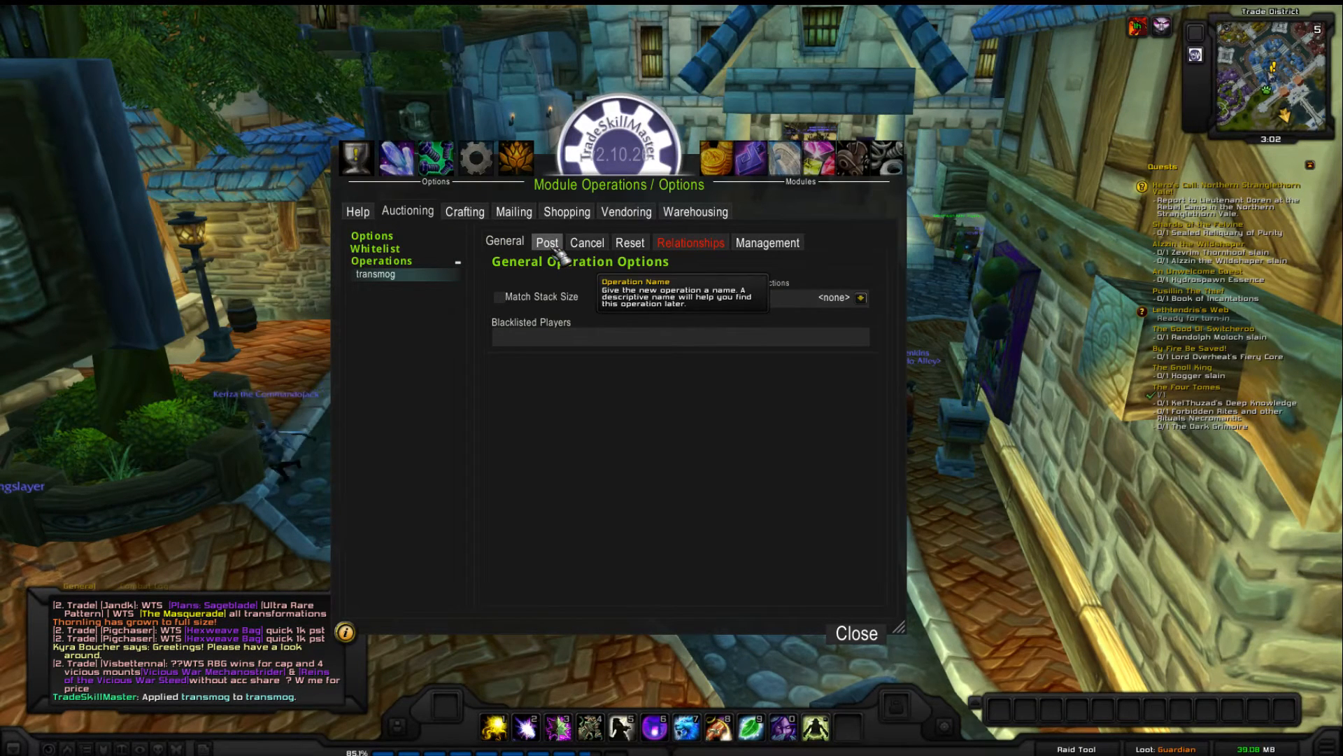
{"action": "left_click", "coordinate": [546, 243]}
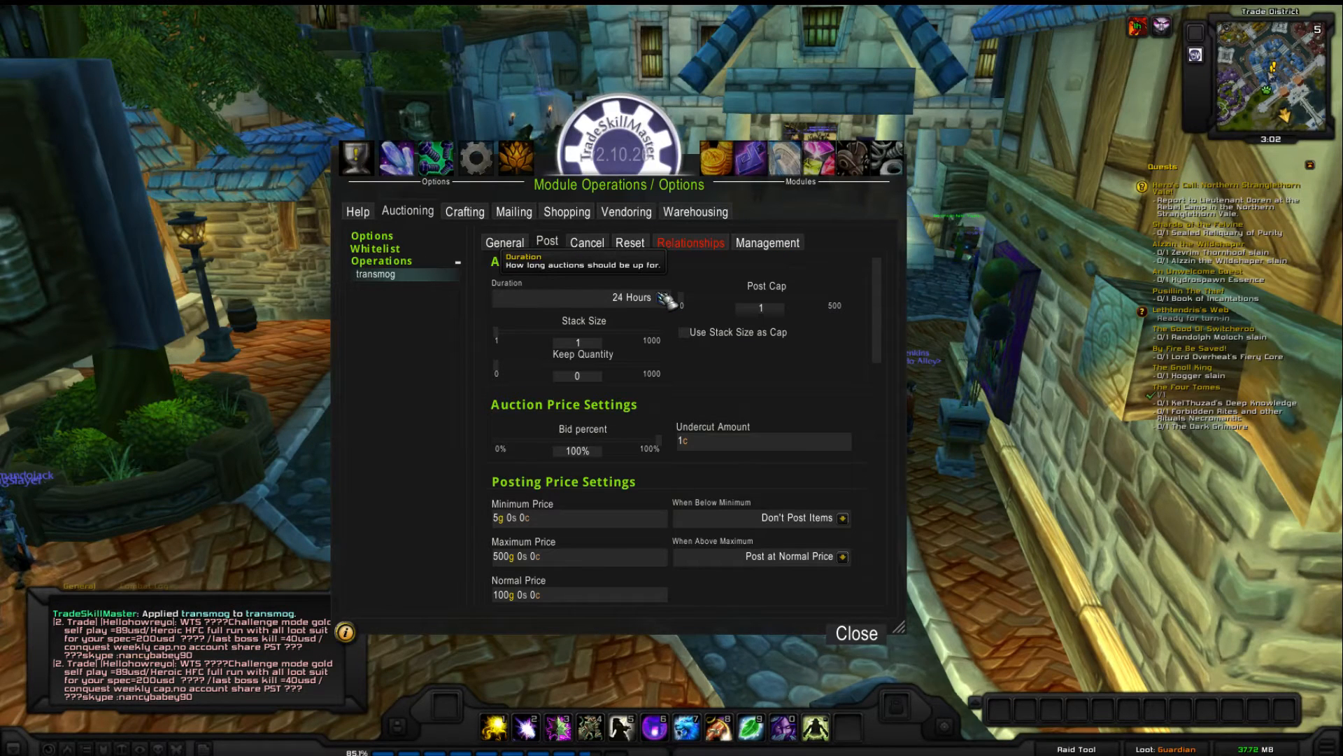
{"action": "left_click", "coordinate": [639, 298]}
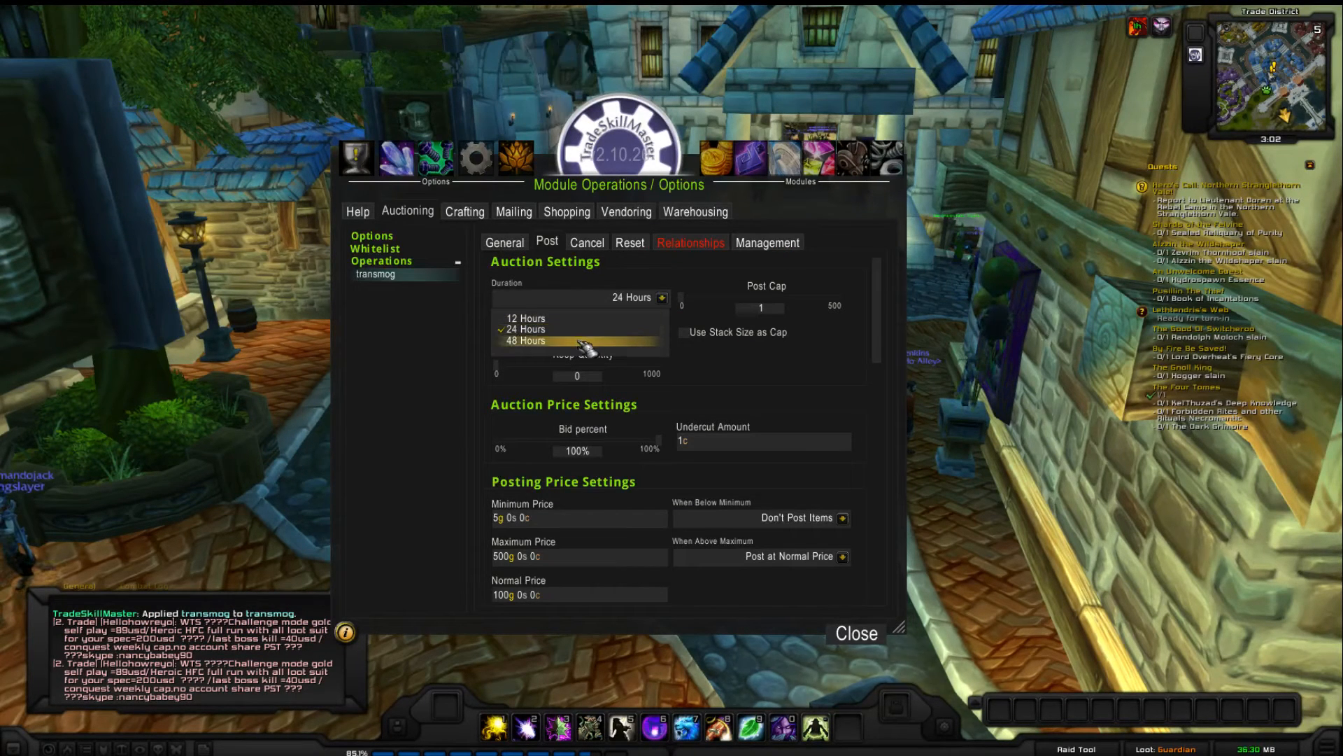
{"action": "left_click", "coordinate": [528, 340]}
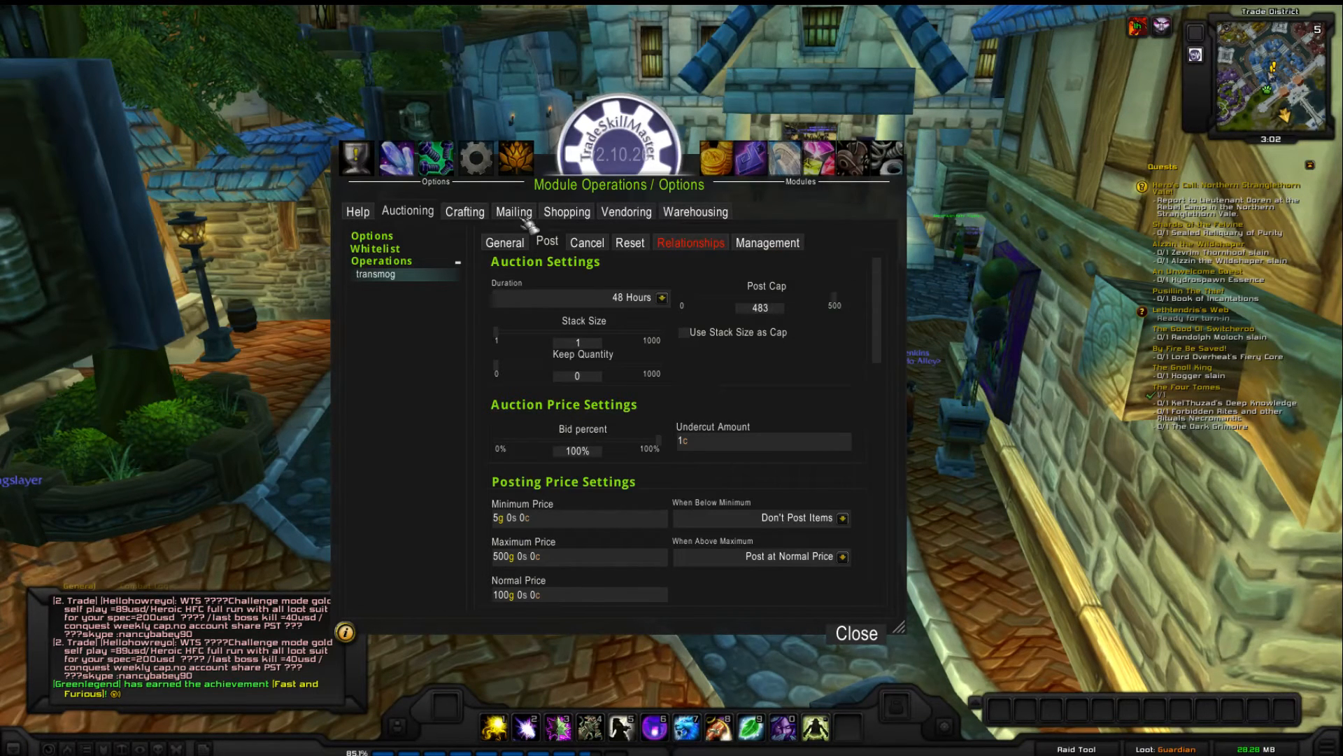
{"action": "mouse_move", "coordinate": [537, 343]}
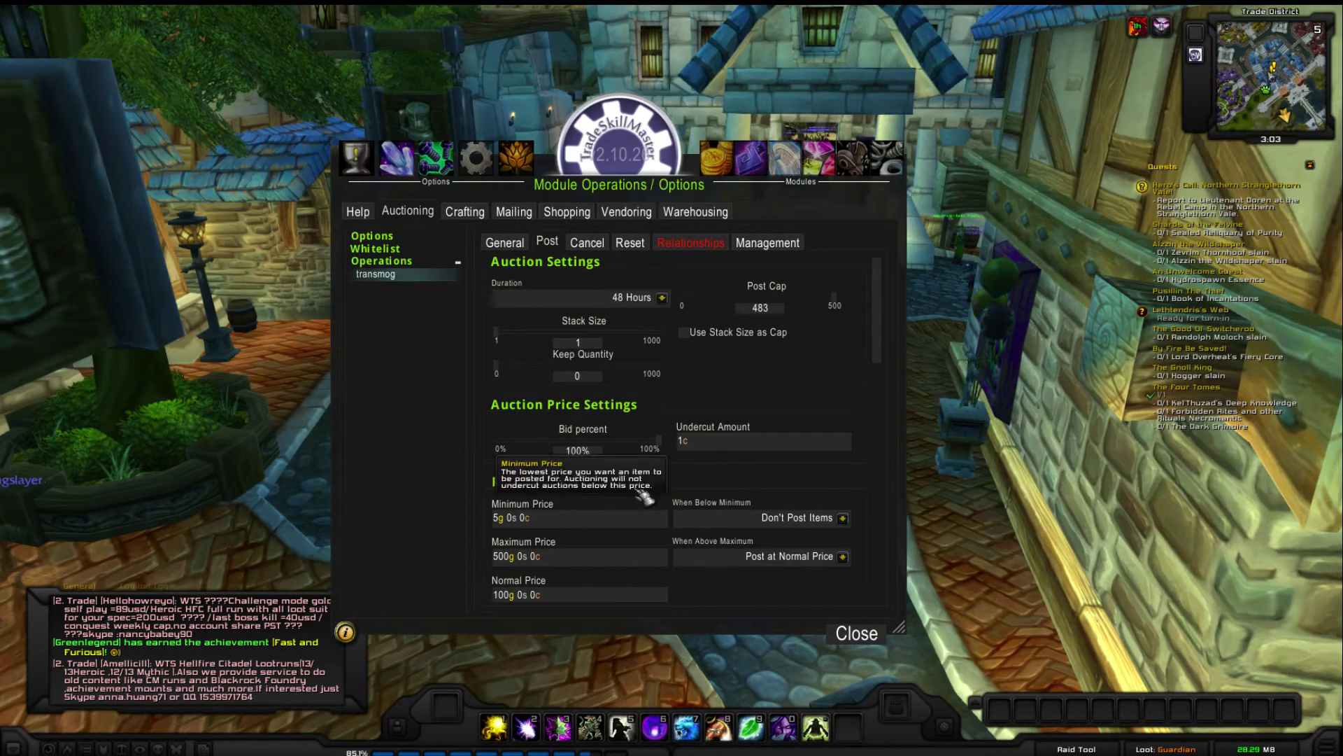
{"action": "mouse_move", "coordinate": [729, 450]}
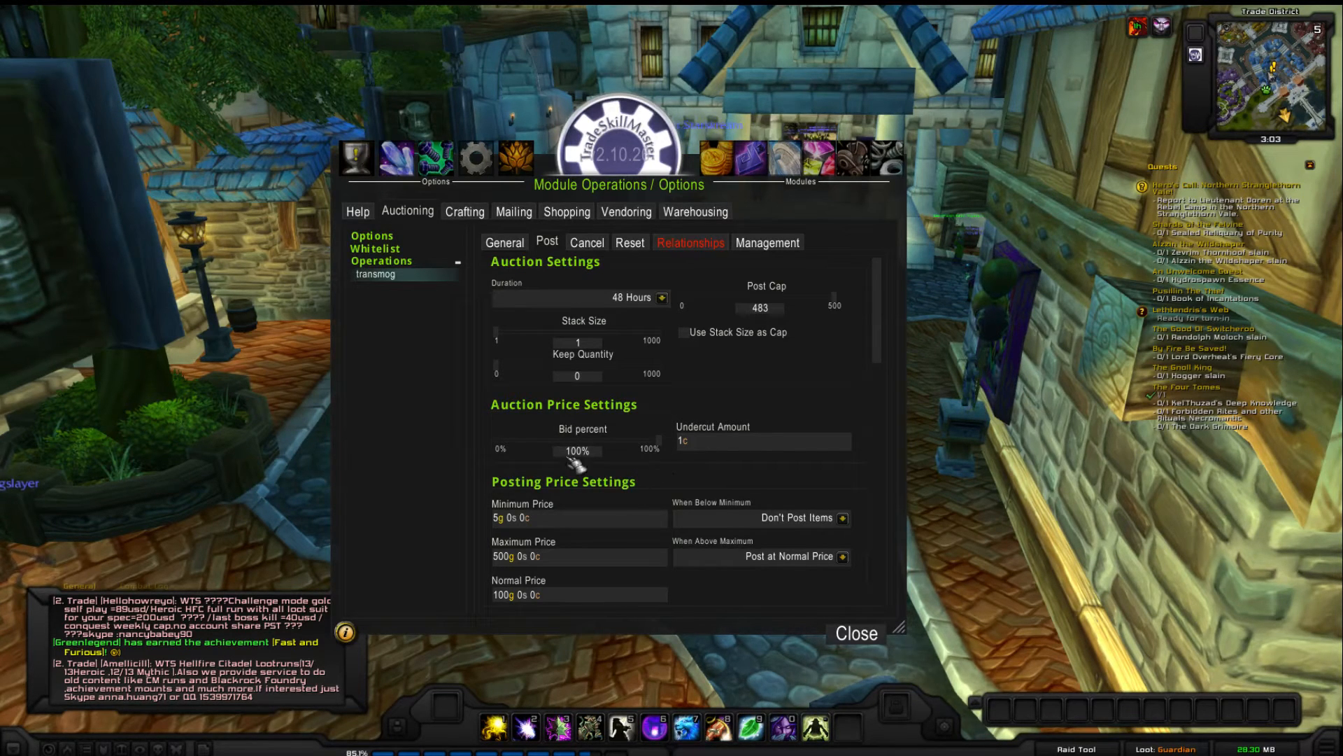
{"action": "mouse_move", "coordinate": [561, 561]}
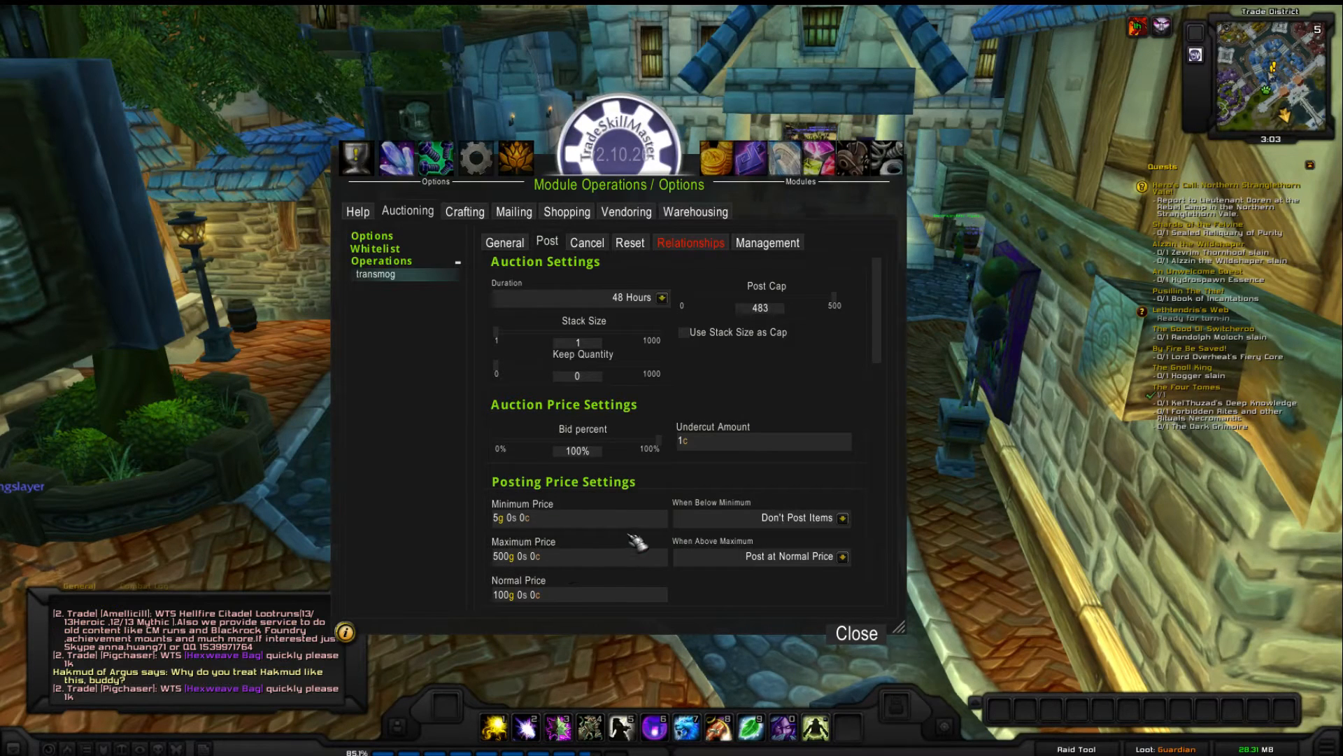
{"action": "mouse_move", "coordinate": [577, 518]}
{"action": "type", "text": "50% avg(WowuctionRegionMarket"}
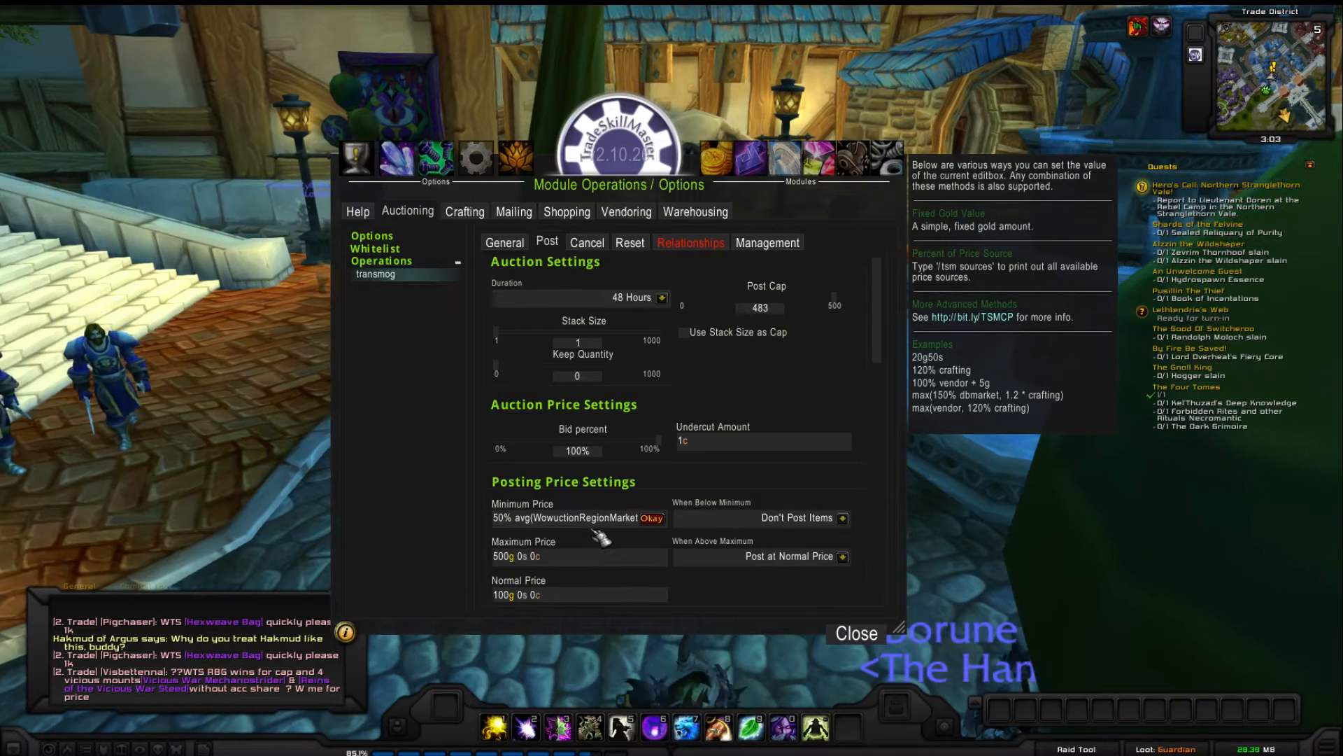
{"action": "mouse_move", "coordinate": [625, 531]}
{"action": "type", "text": "35"}
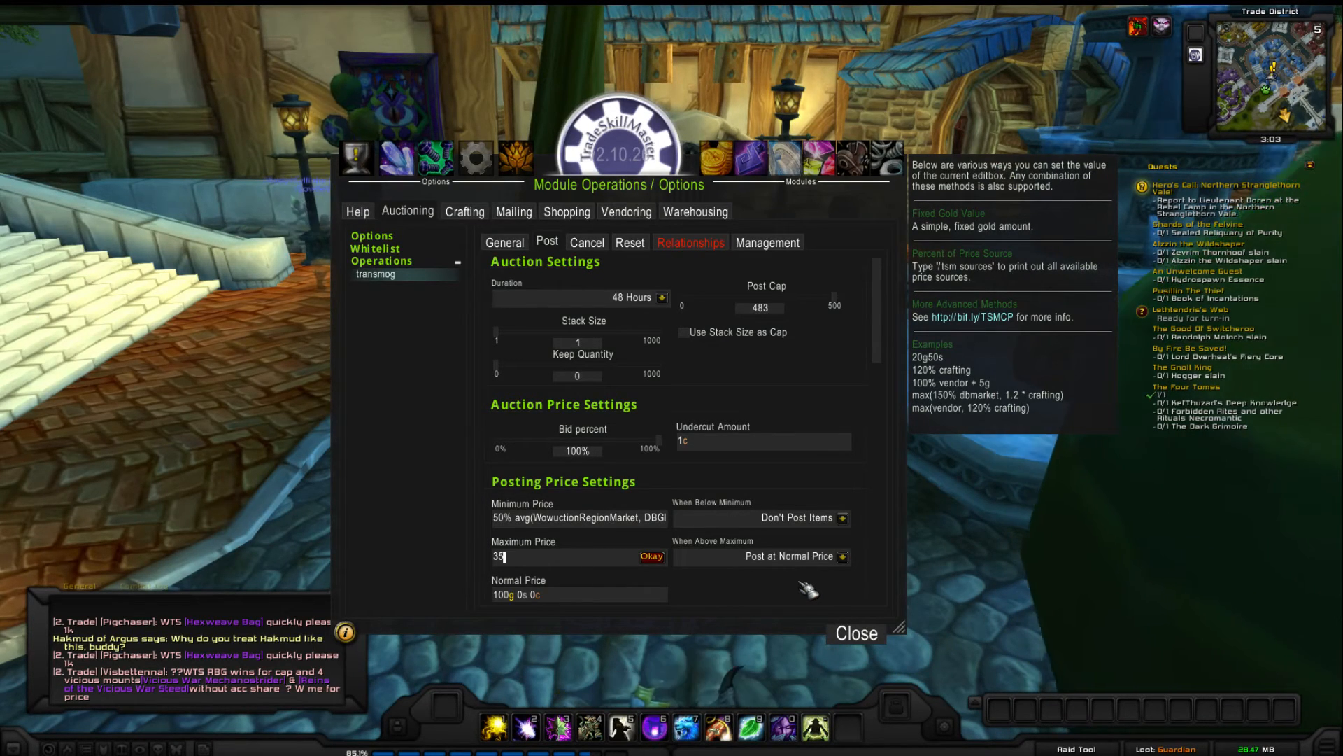
Step: Enter the avg(...GlobalMarketAvg)+VendorSell) price formula in the posting price fields
{"action": "type", "text": "GlobalMarketAvg)+VendorSell"}
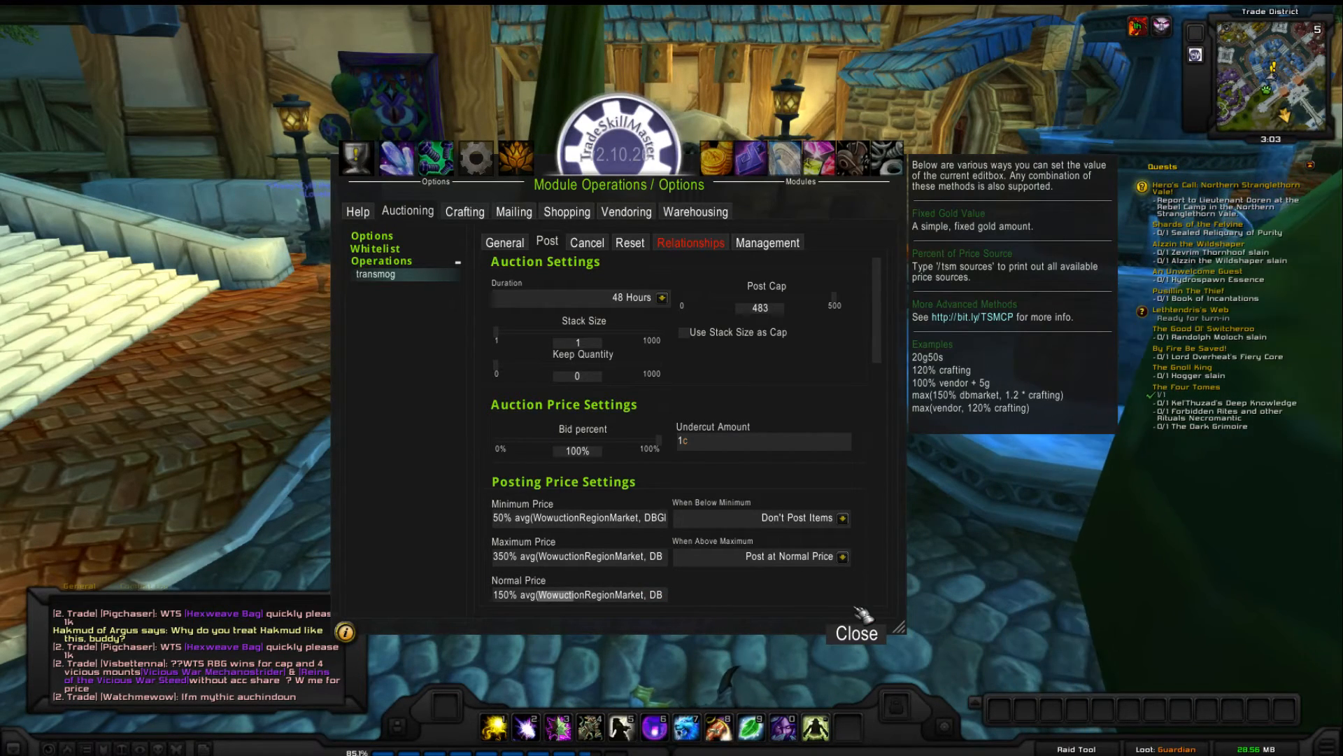
{"action": "mouse_move", "coordinate": [868, 644]}
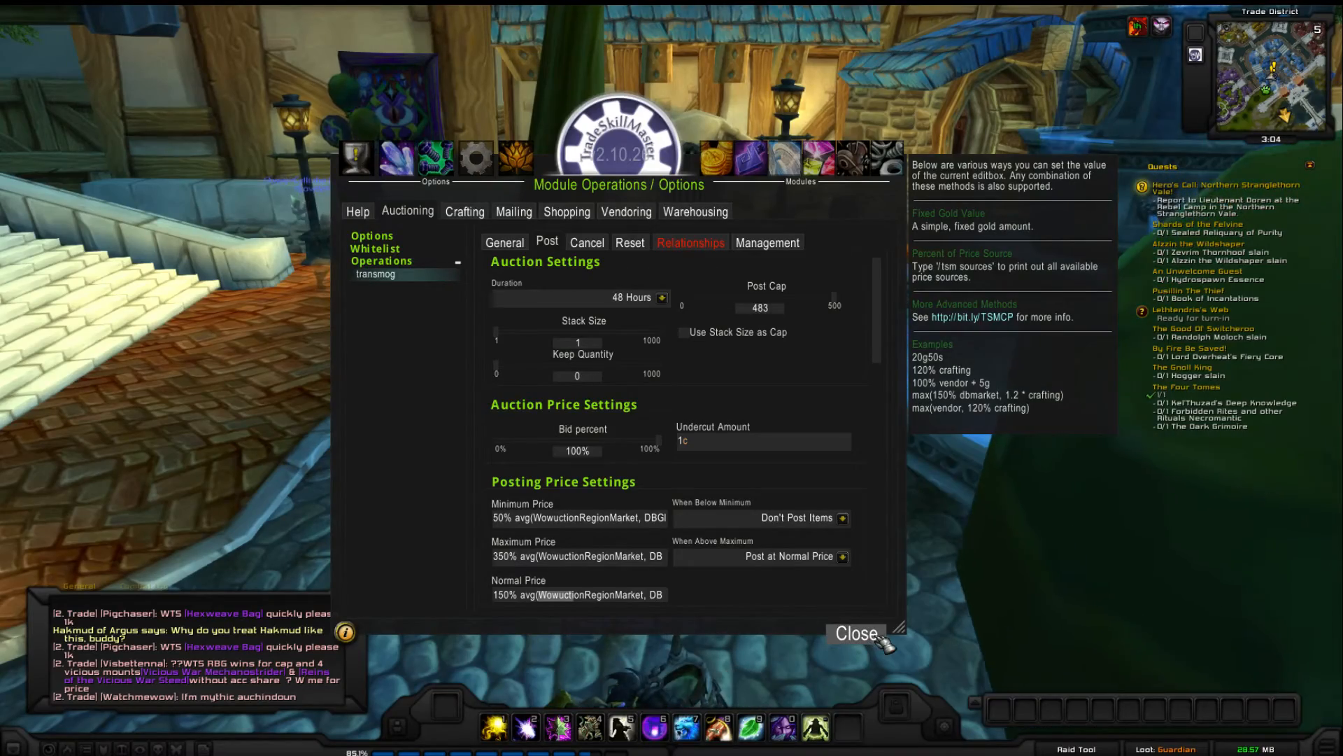
Step: Close the TSM settings, switch Auctioning to post by group, and reopen Module Operations
{"action": "left_click", "coordinate": [856, 634]}
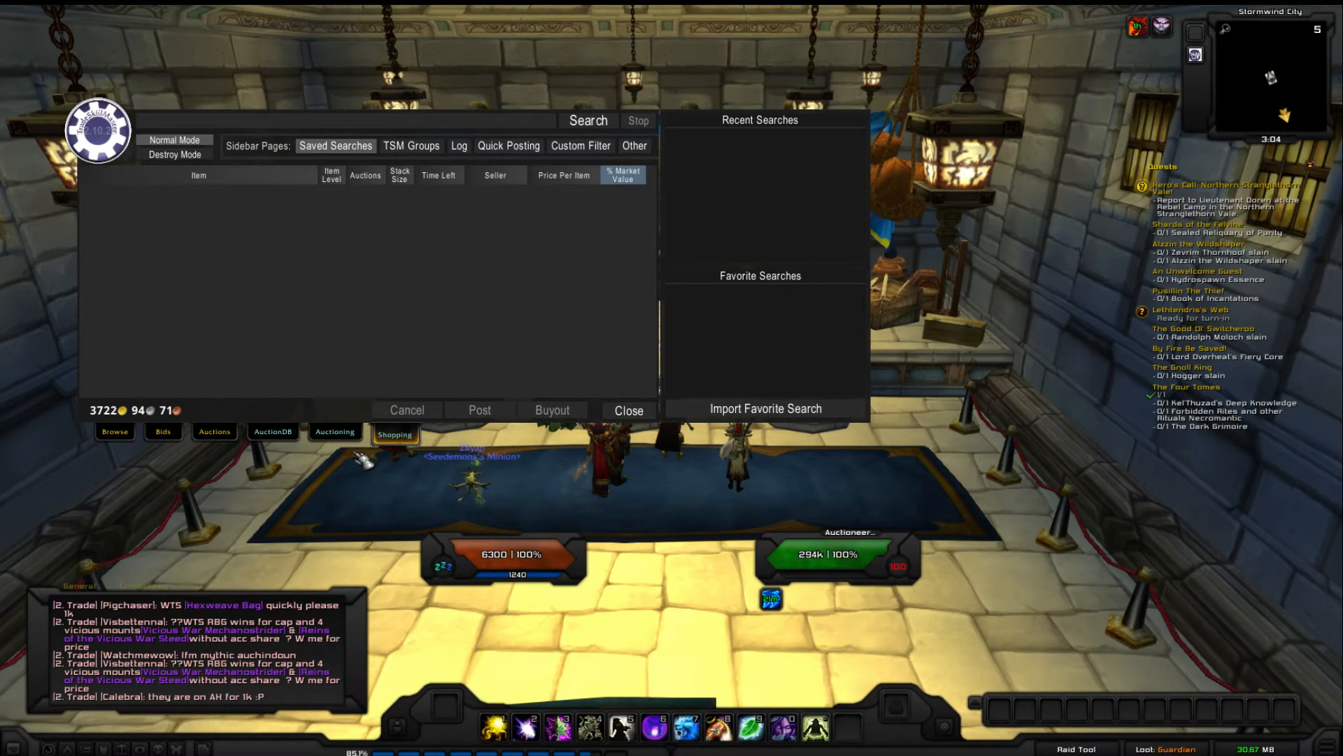
{"action": "mouse_move", "coordinate": [360, 459]}
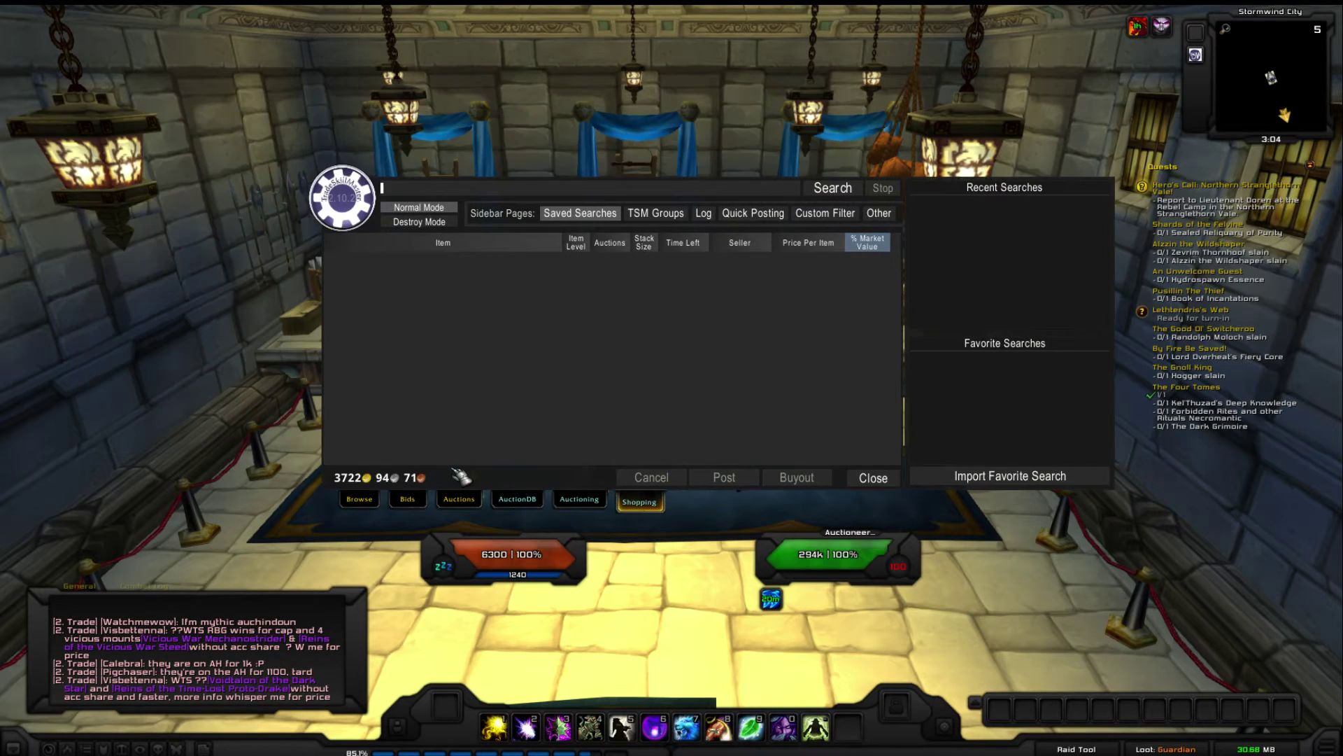
{"action": "left_click", "coordinate": [577, 500]}
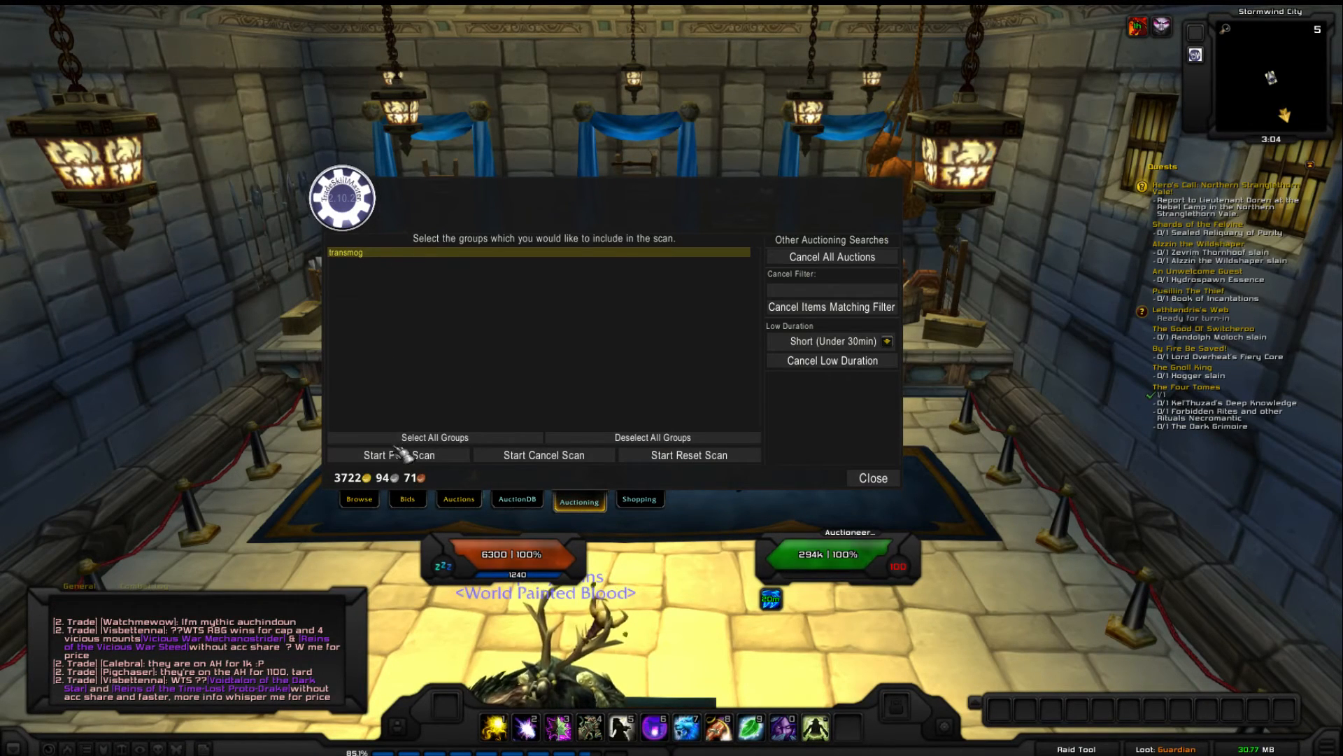
{"action": "left_click", "coordinate": [398, 455]}
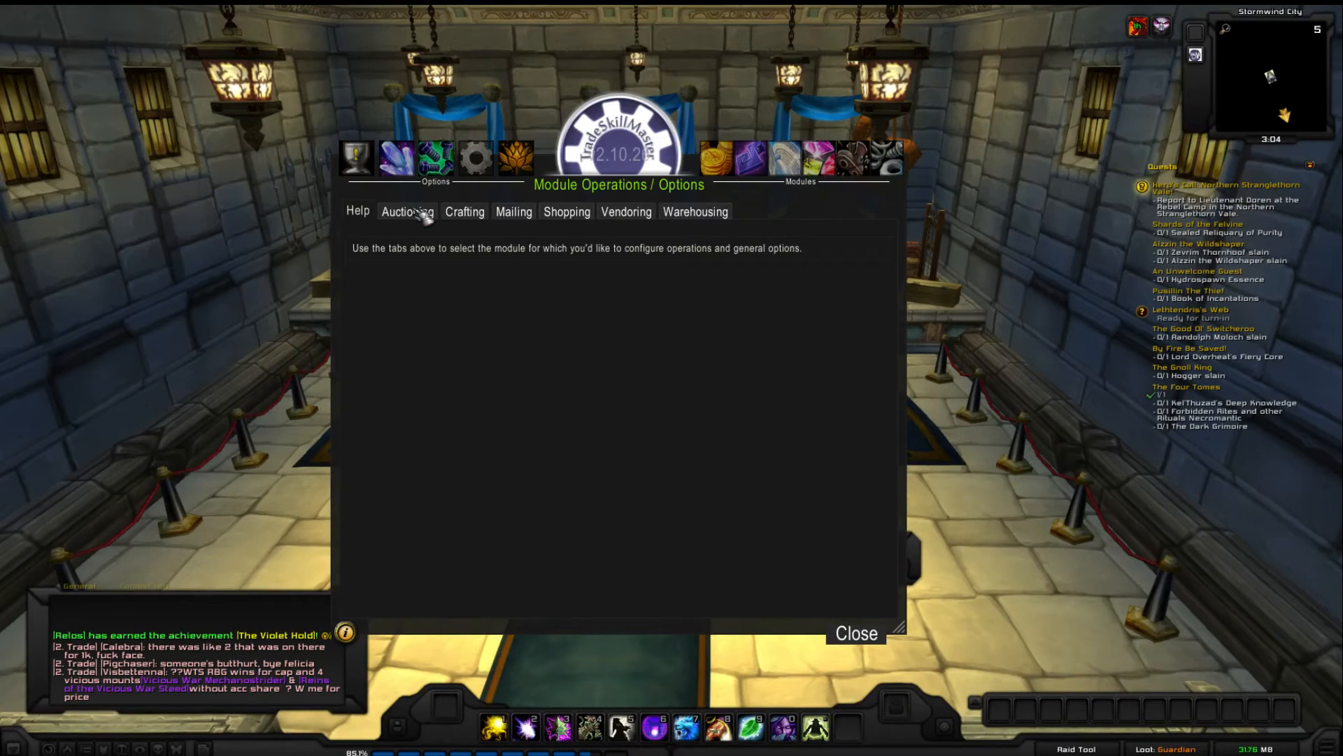
Step: From Auctioning options, create the Ctrl+scroll-wheel posting macro and close the window
{"action": "left_click", "coordinate": [408, 211]}
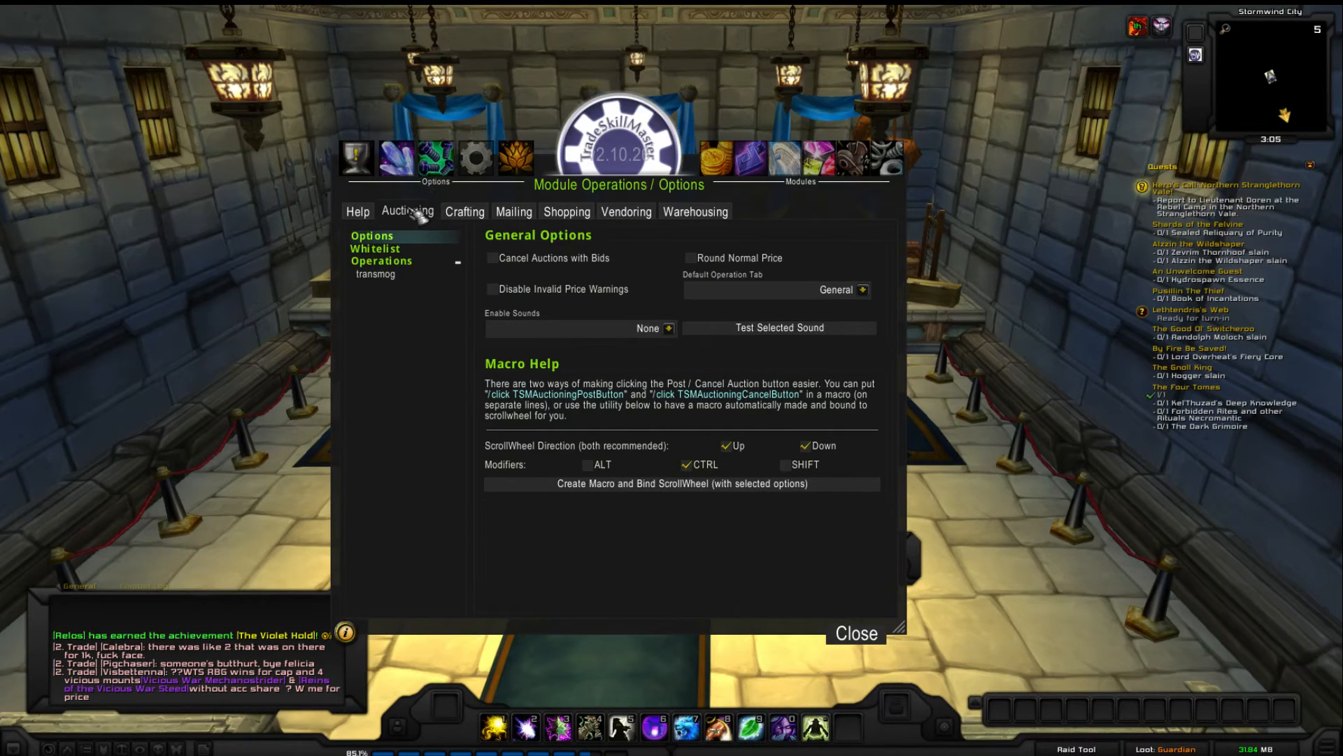
{"action": "mouse_move", "coordinate": [649, 465]}
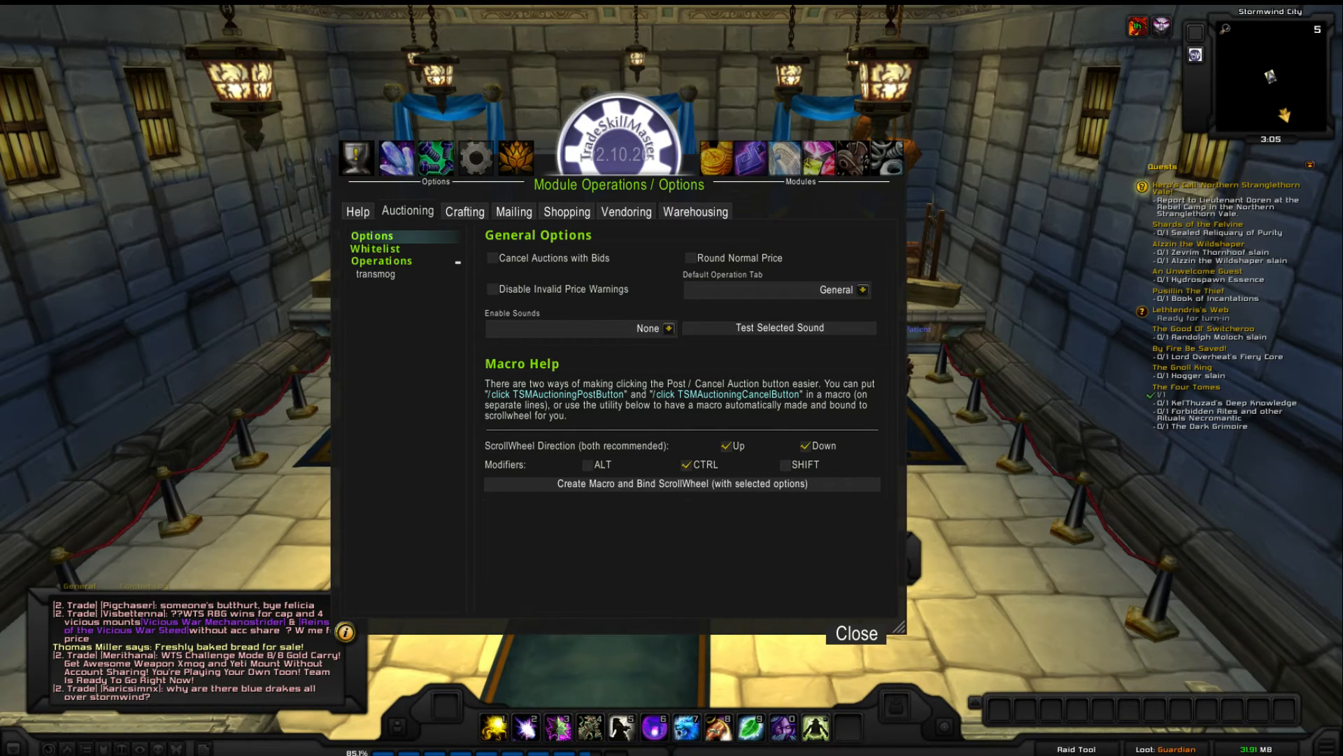
{"action": "mouse_move", "coordinate": [660, 538]}
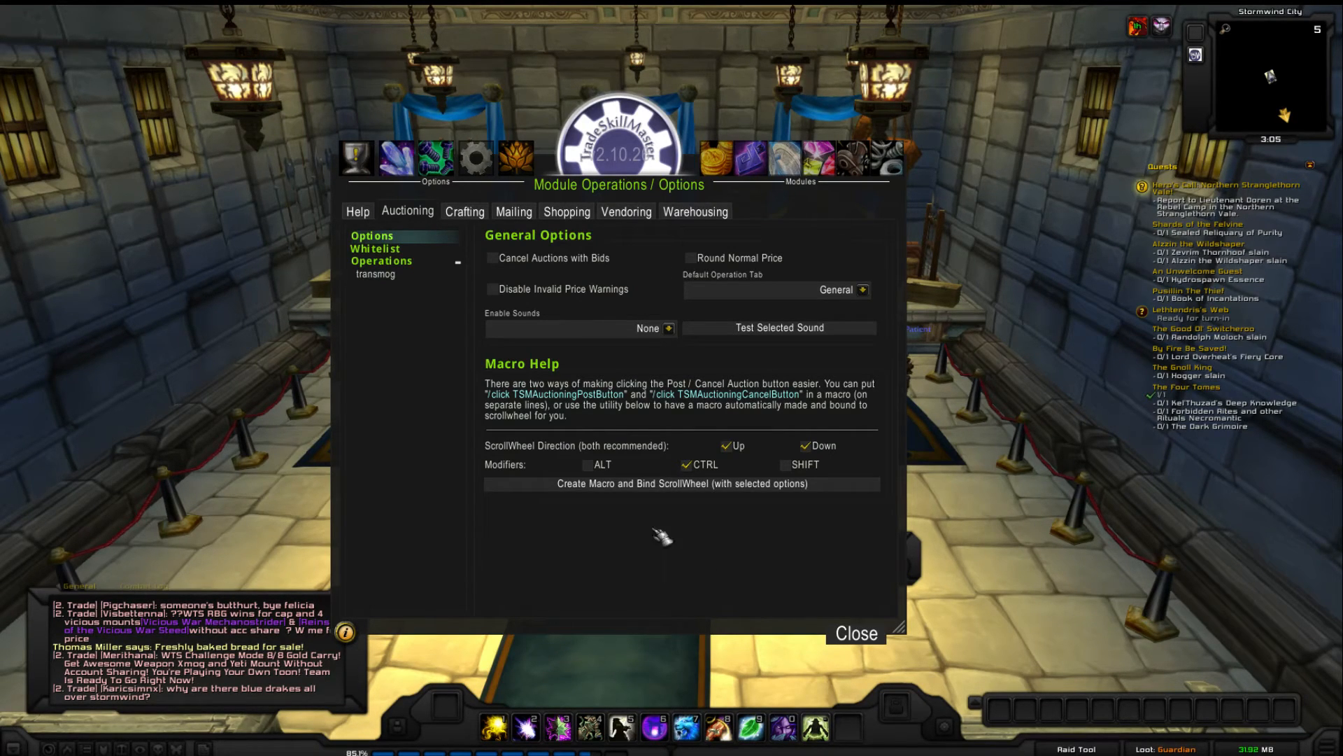
{"action": "left_click", "coordinate": [681, 483]}
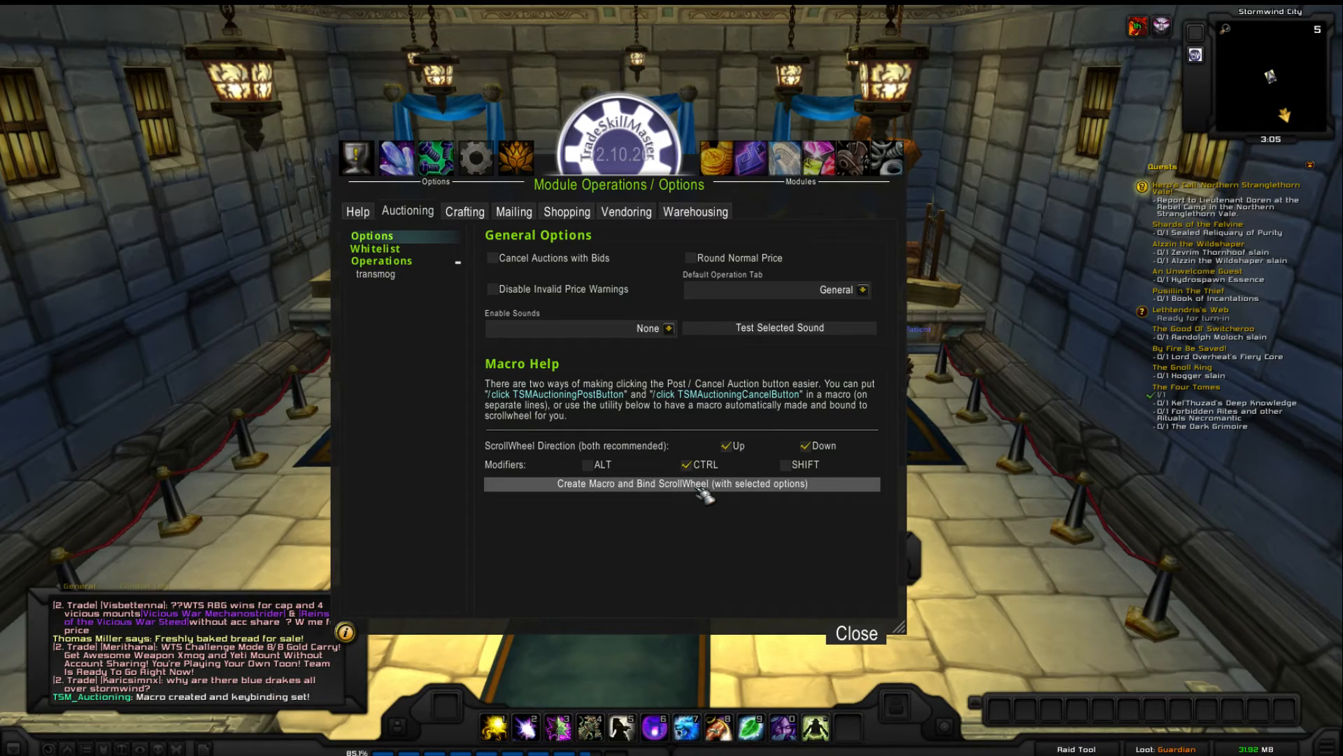
{"action": "mouse_move", "coordinate": [855, 634]}
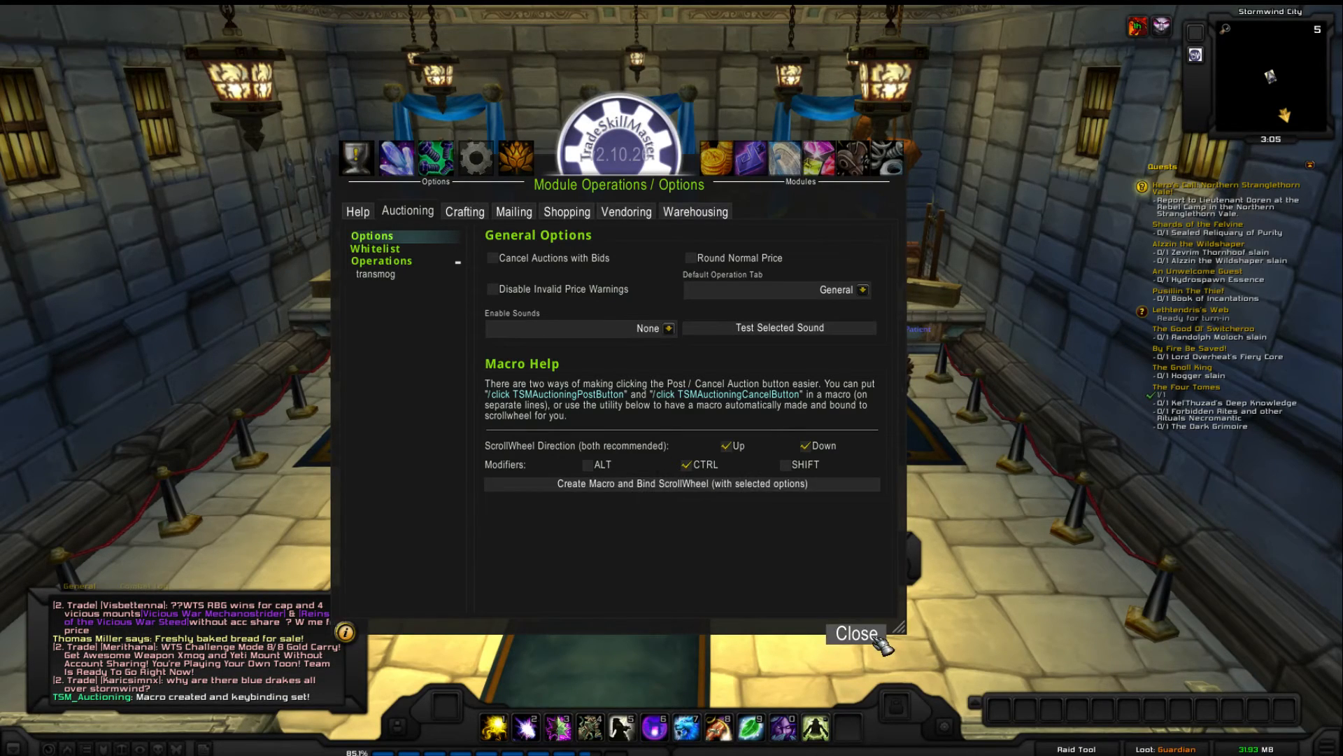
{"action": "left_click", "coordinate": [855, 634]}
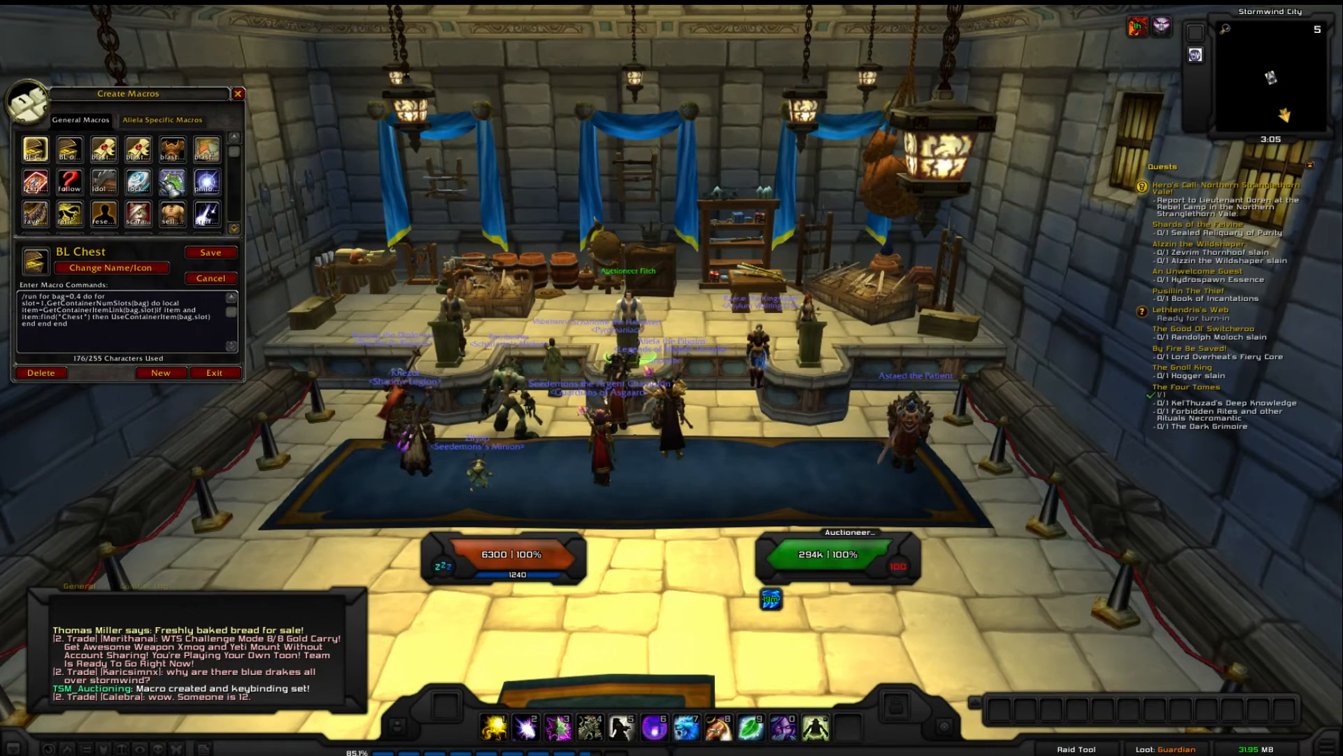
Step: Select and save the TSMAucBClick macro, then dismiss the Lua error report
{"action": "scroll", "scroll_direction": "down", "scroll_amount": 3}
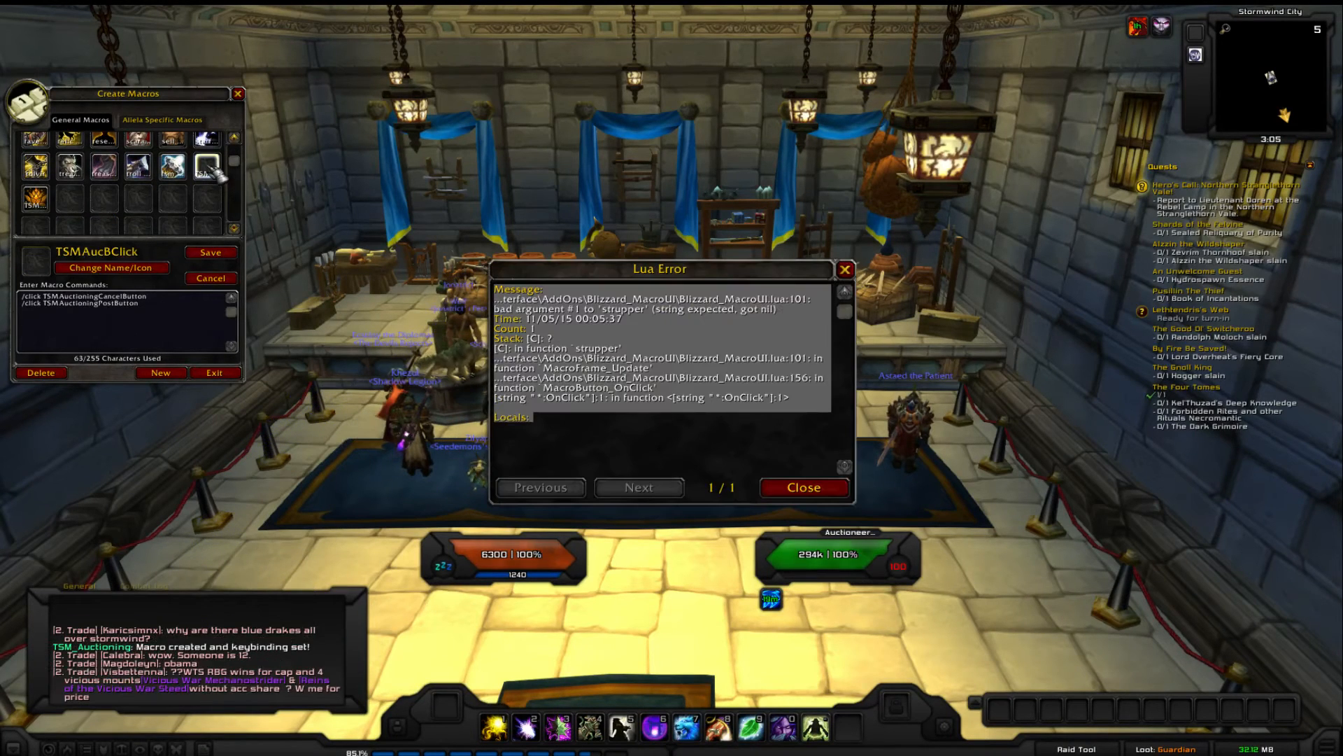
{"action": "left_click", "coordinate": [802, 487]}
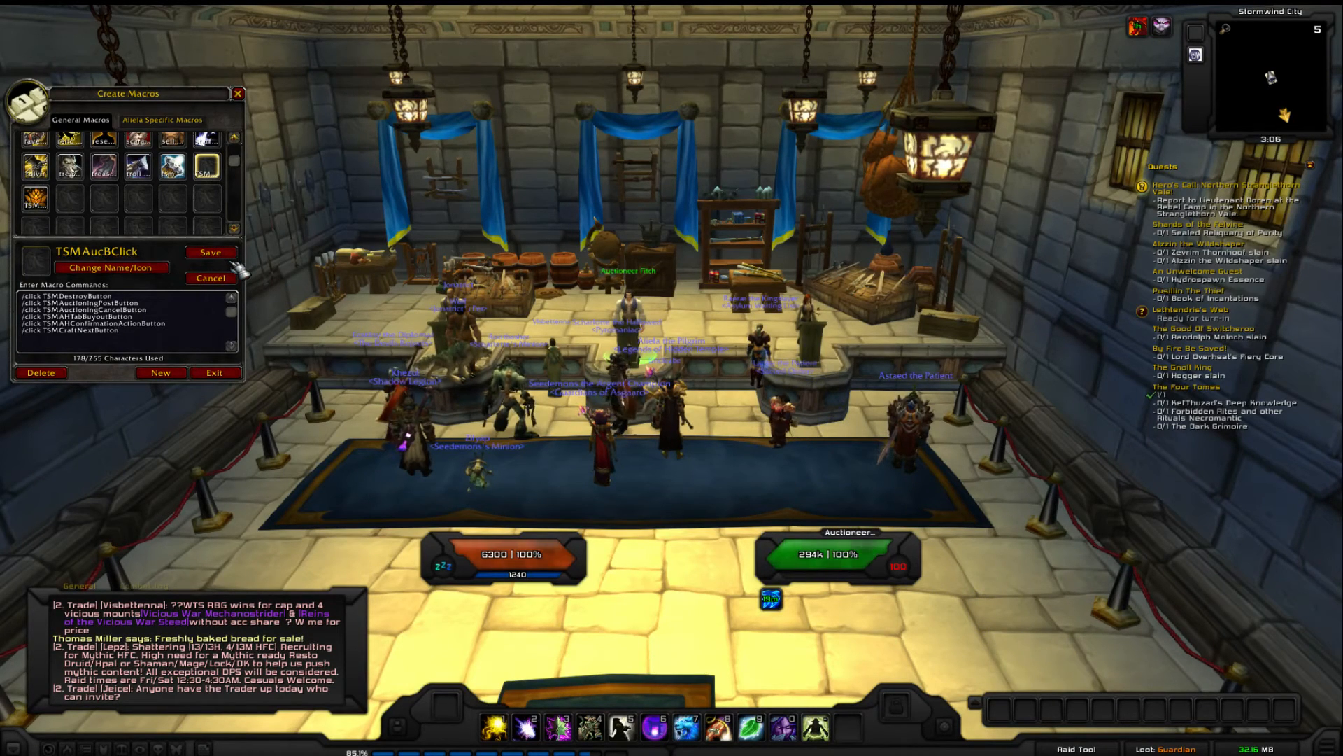
{"action": "left_click", "coordinate": [210, 252]}
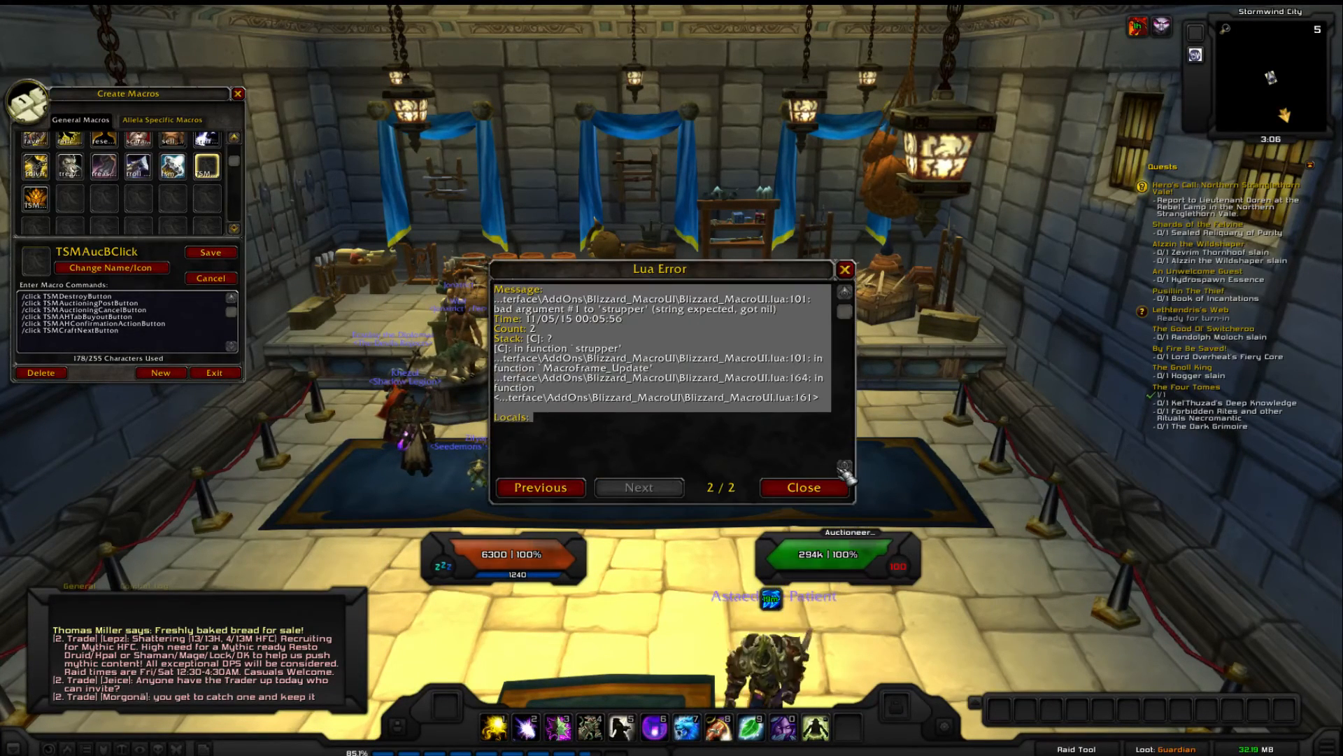
{"action": "left_click", "coordinate": [802, 487]}
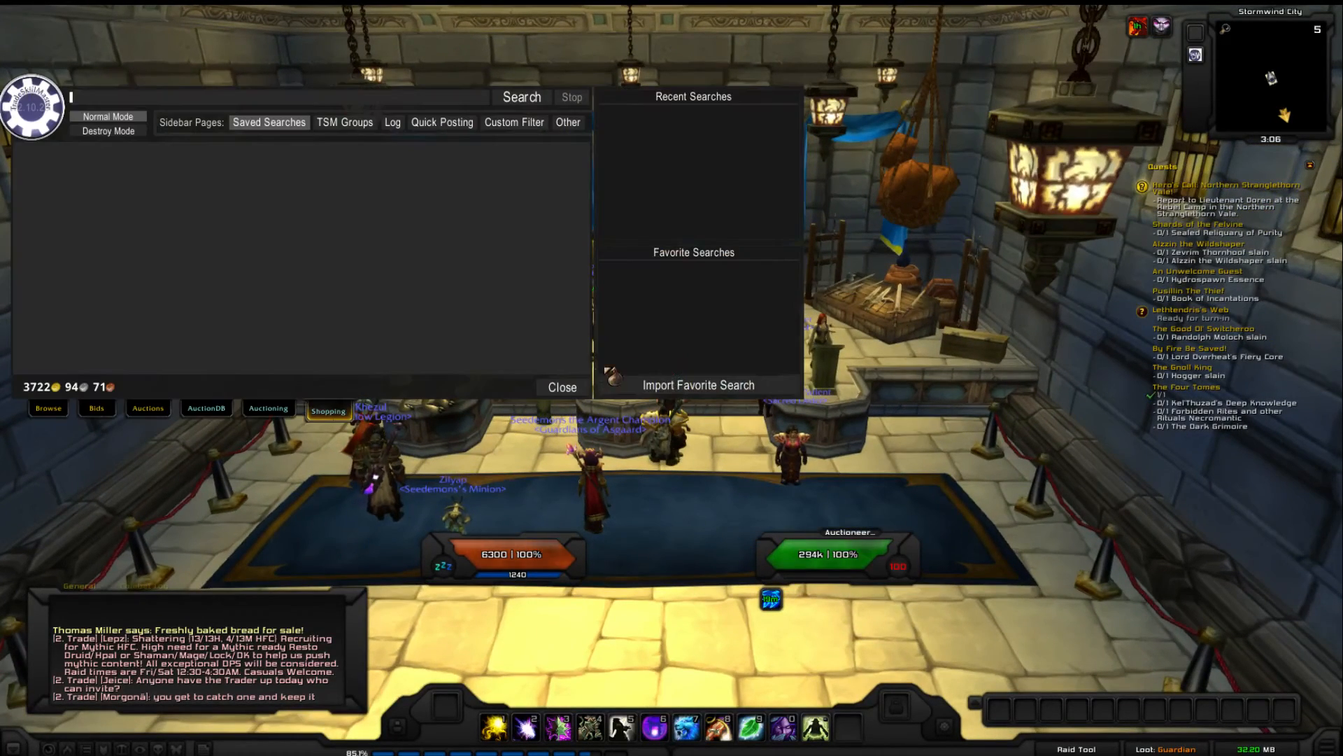
Step: Post-scan the transmog group, posting Pillager's Crown of Stamina and the next item
{"action": "left_click", "coordinate": [267, 408]}
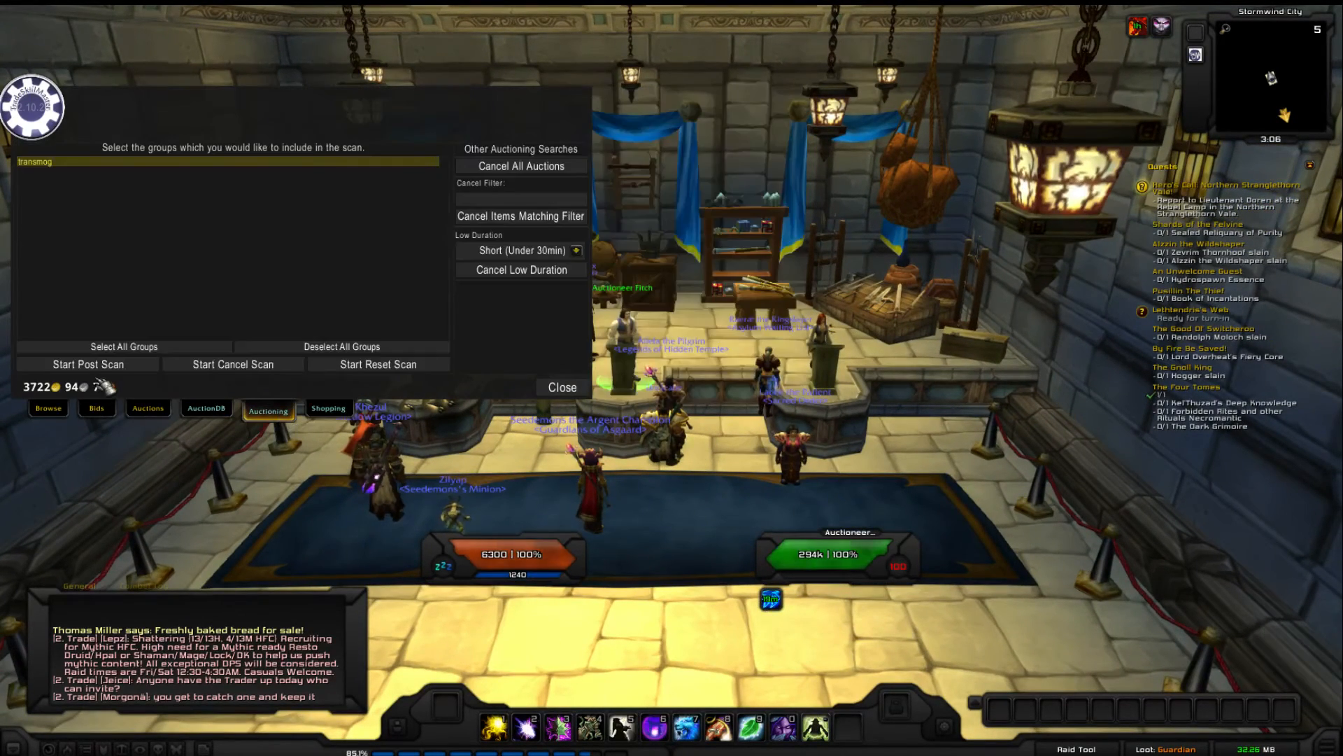
{"action": "left_click", "coordinate": [86, 363]}
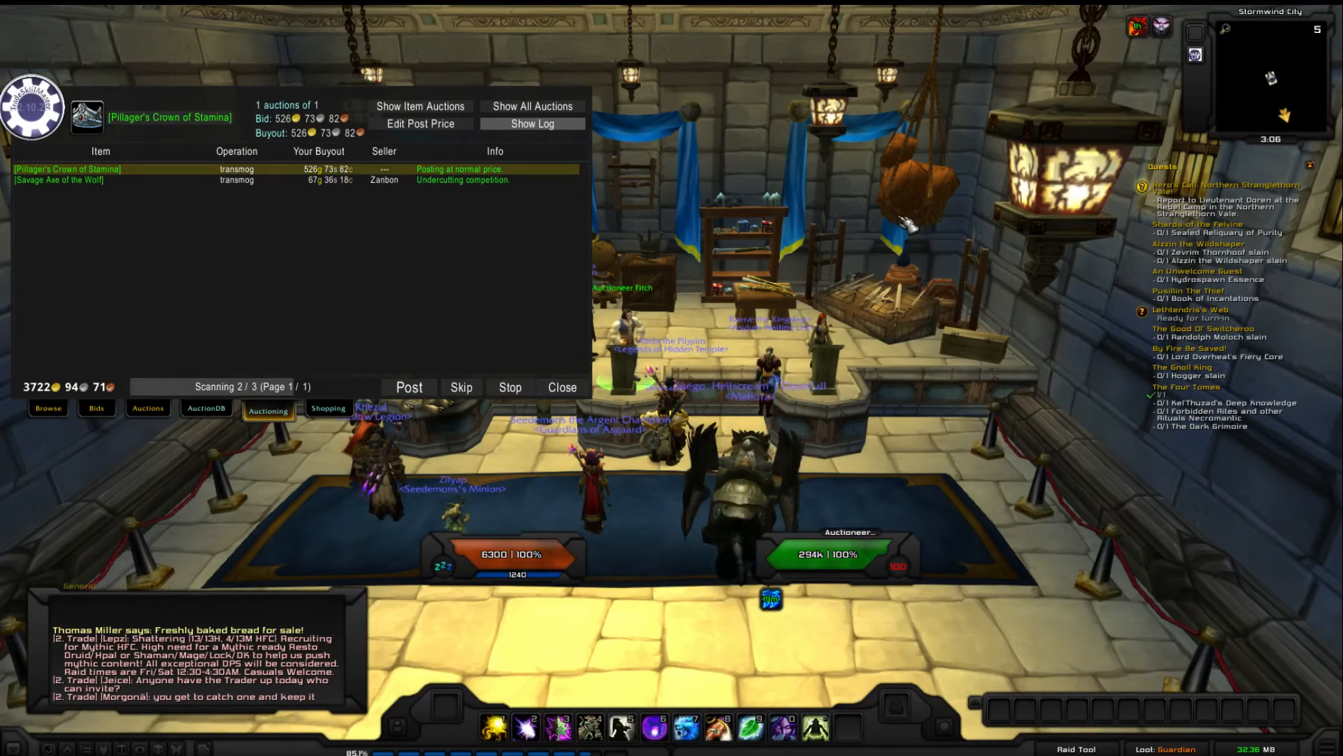
{"action": "left_click", "coordinate": [408, 386]}
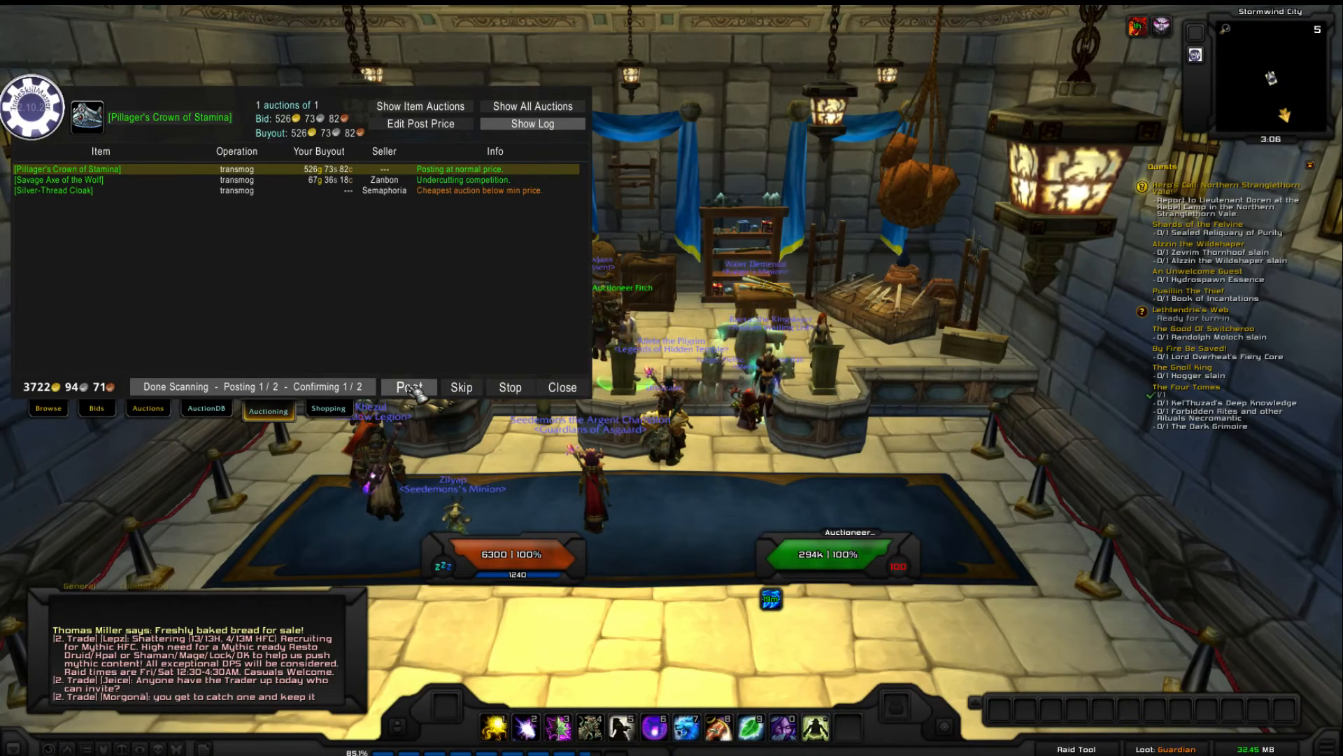
{"action": "left_click", "coordinate": [409, 387]}
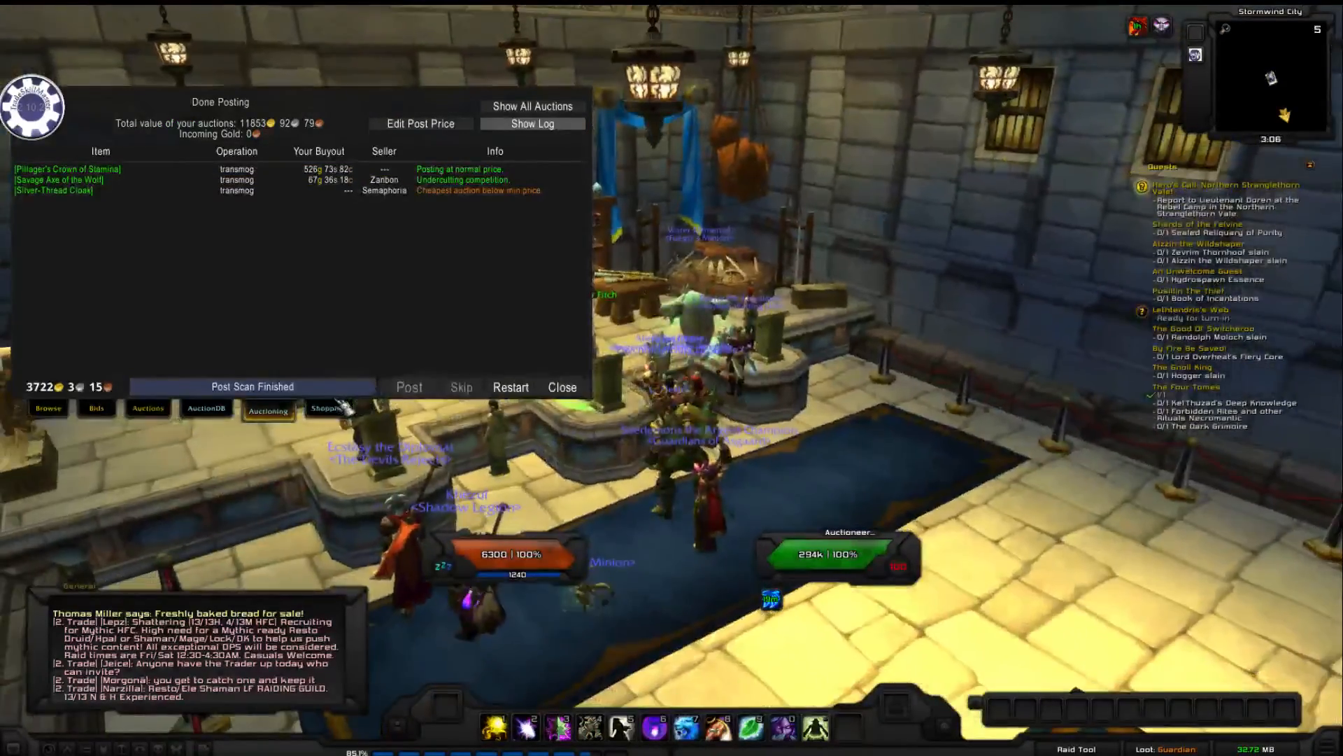
{"action": "left_click", "coordinate": [328, 409]}
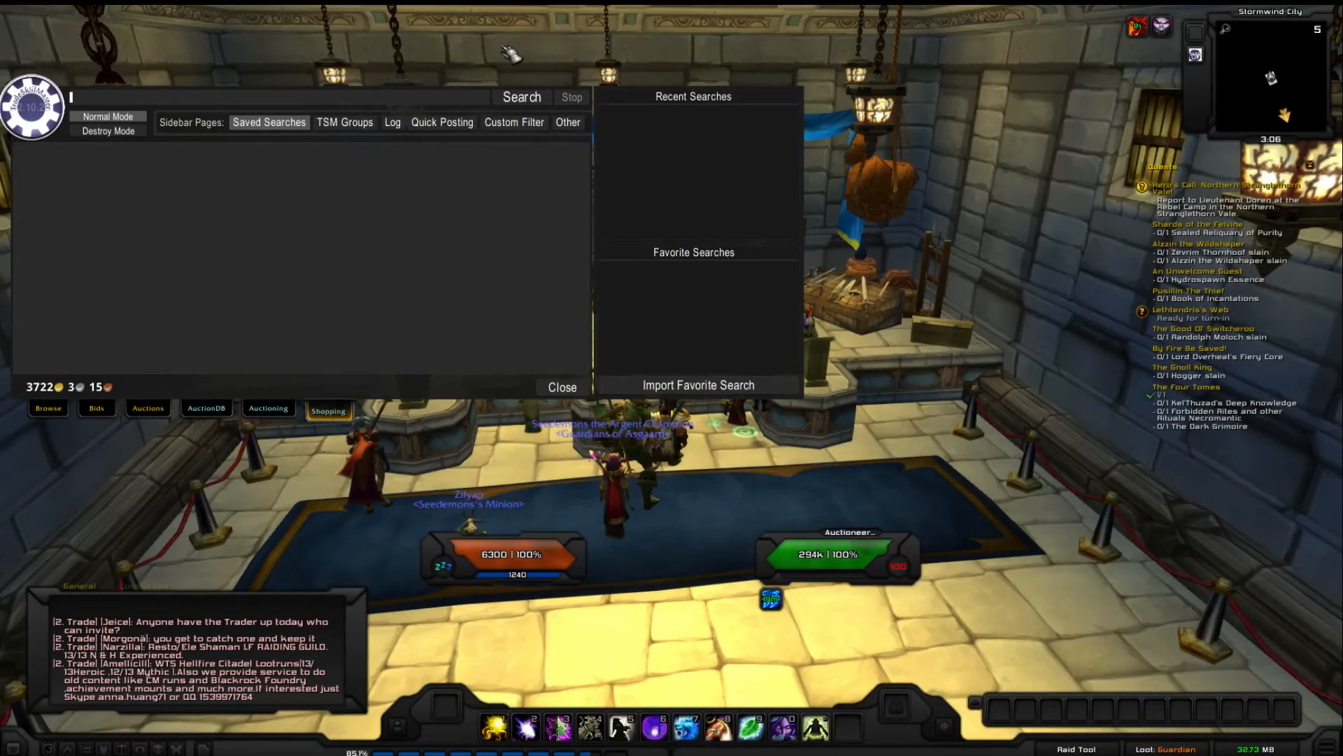
Step: Quick-post Heavy Scorpid Leggings and Tough Scorpid Gloves patterns at market value, then close
{"action": "left_click", "coordinate": [442, 122]}
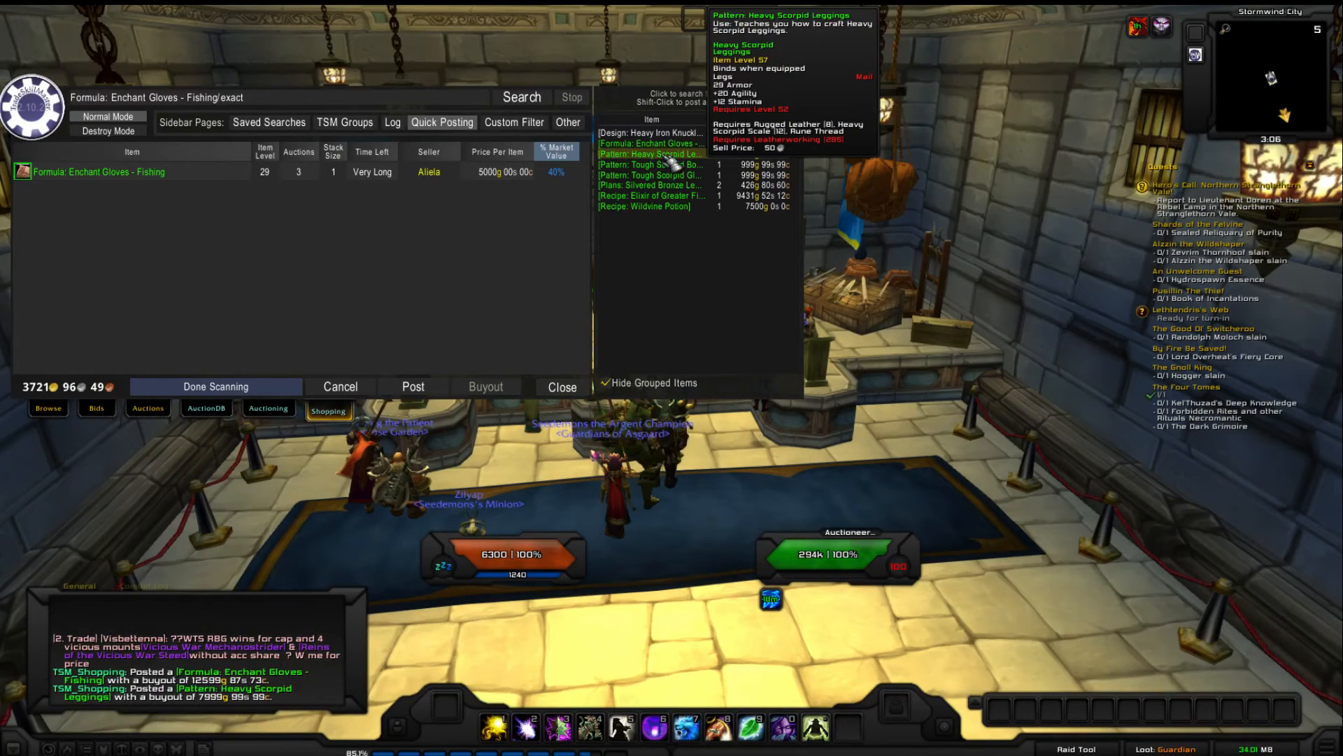
{"action": "left_click", "coordinate": [412, 387]}
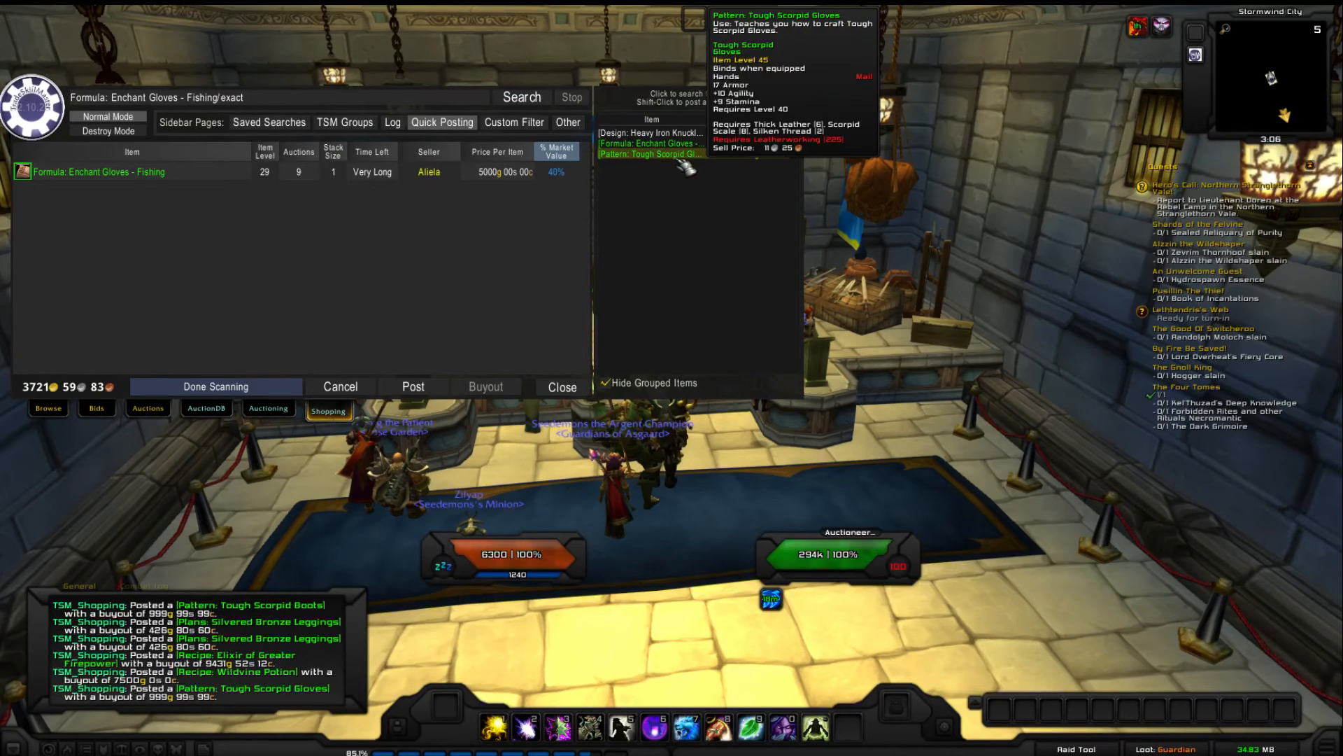
{"action": "left_click", "coordinate": [412, 386]}
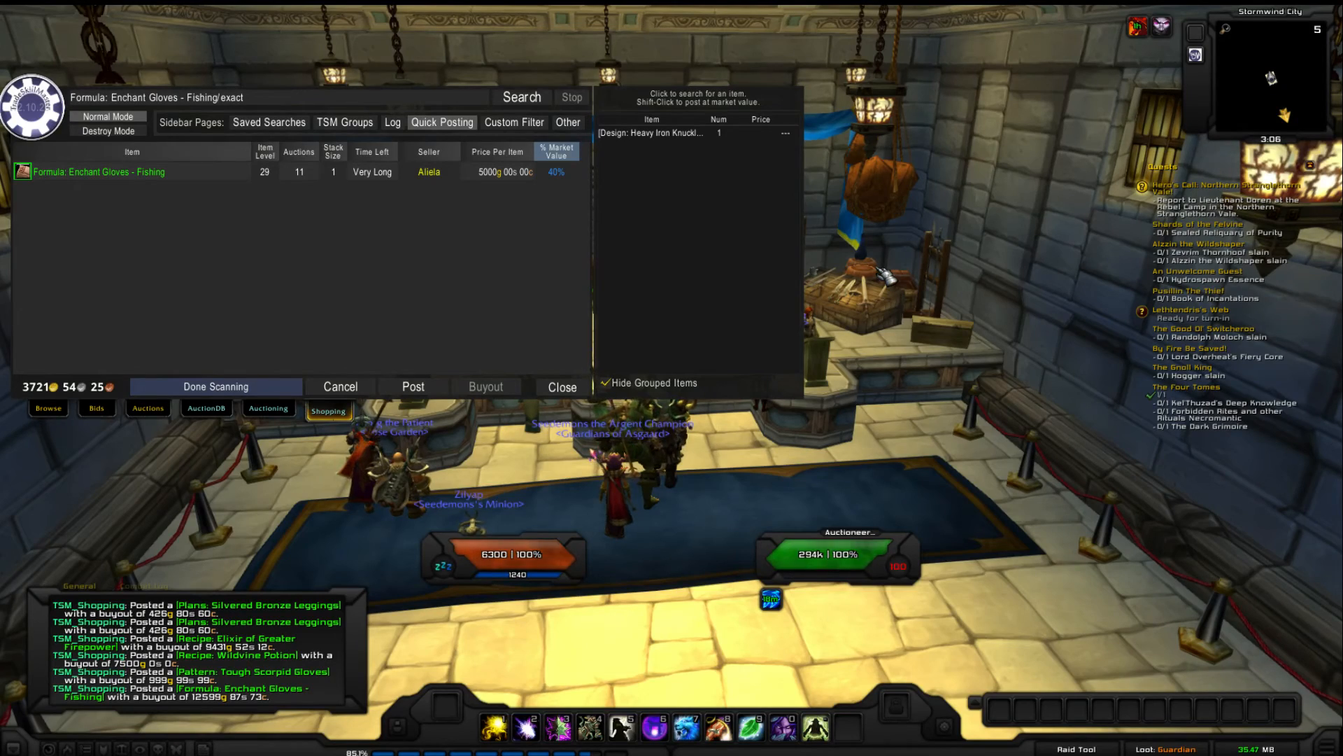
{"action": "left_click", "coordinate": [561, 386]}
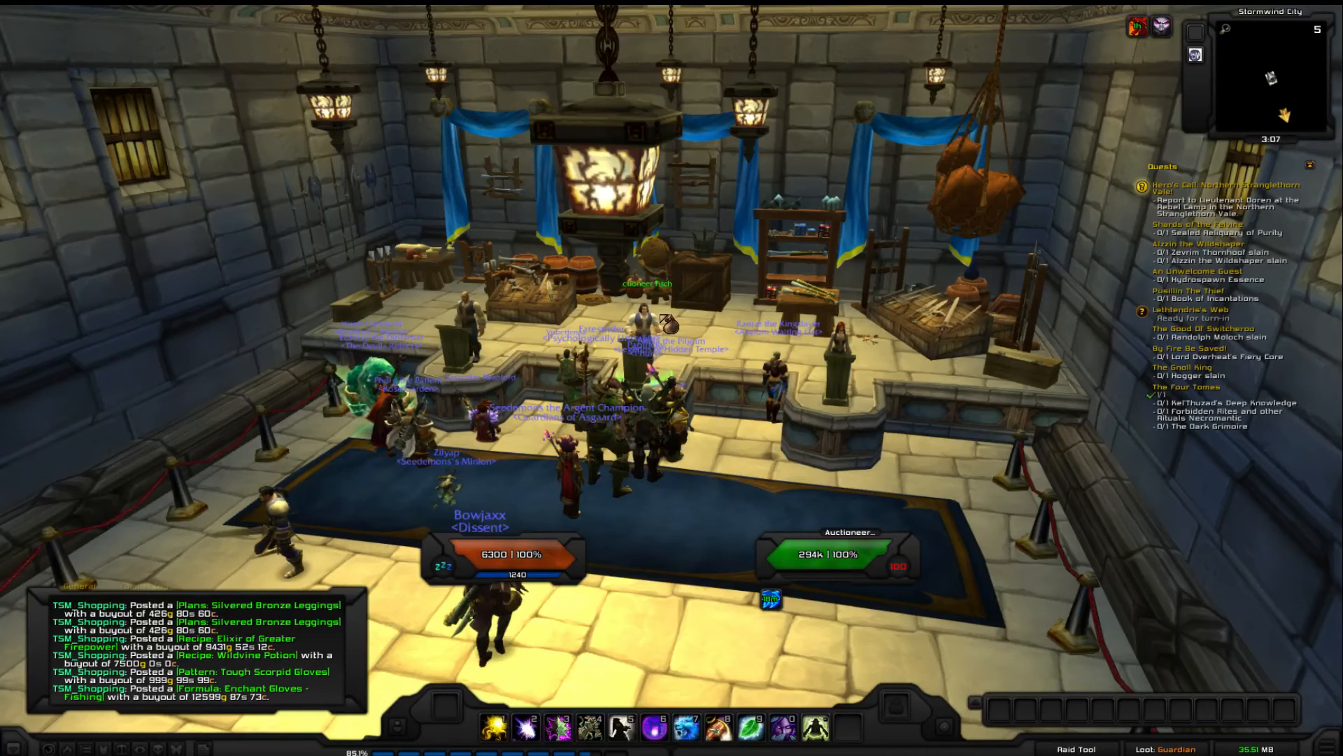
Step: Open the TSM Module Operations / Options window from the toolbar button
{"action": "left_click", "coordinate": [268, 408]}
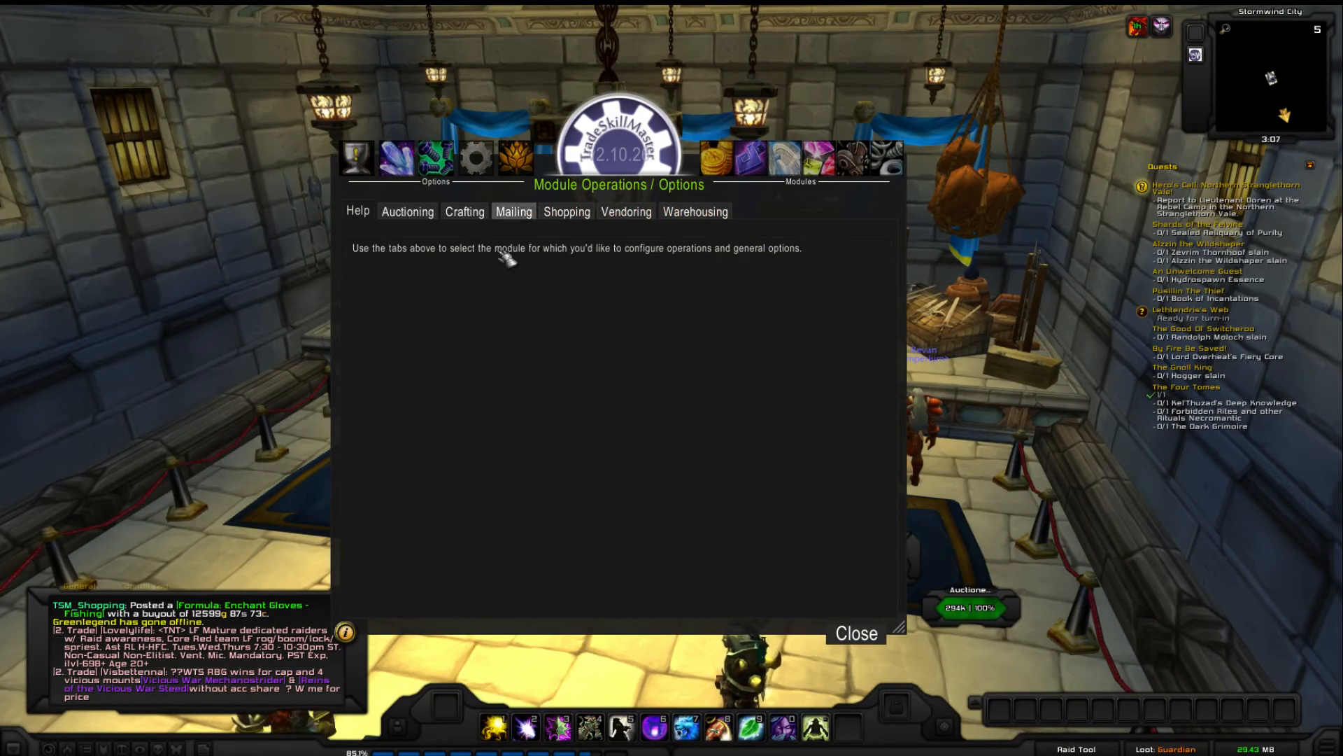
Step: Open the Shopping tab to show general, posting and sniper options
{"action": "left_click", "coordinate": [438, 157]}
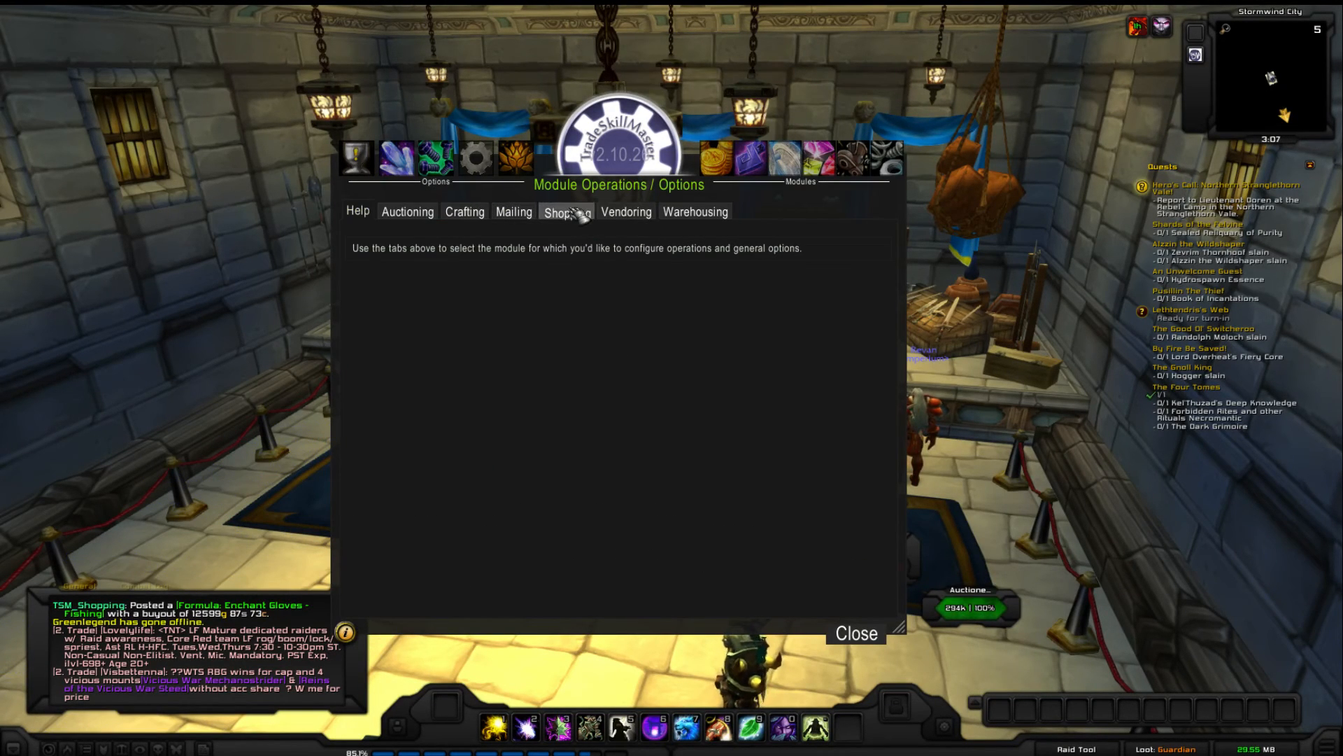
{"action": "left_click", "coordinate": [566, 211]}
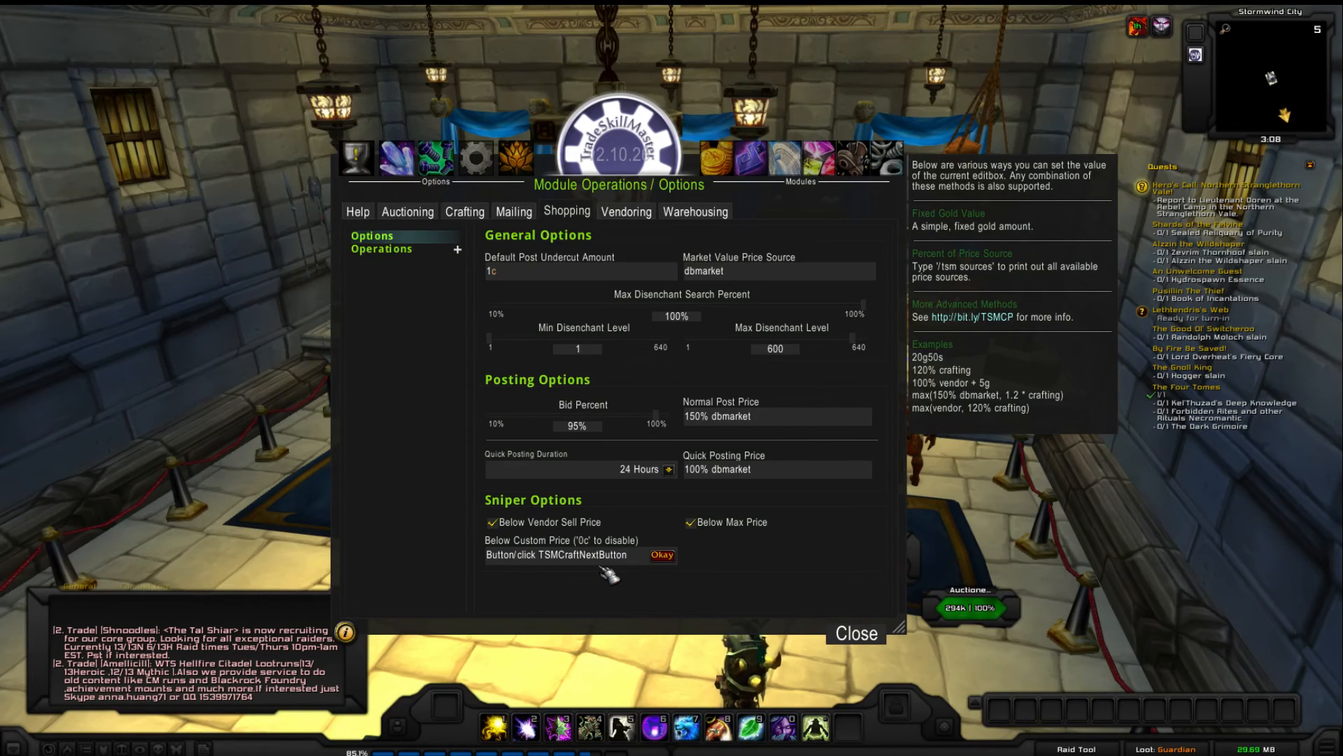
Step: Delete the stray text from the sniper's Below Custom Price box, leaving it empty
{"action": "left_click", "coordinate": [574, 555]}
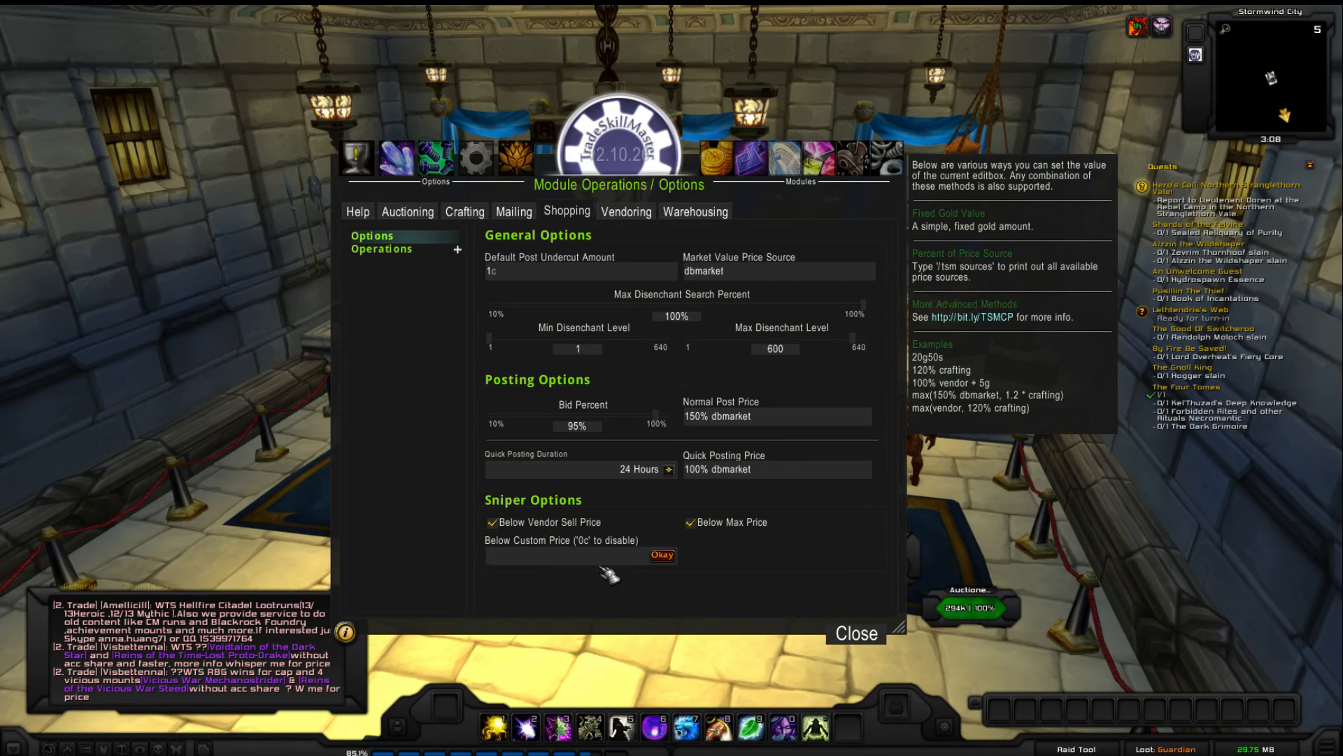
{"action": "left_click", "coordinate": [557, 555]}
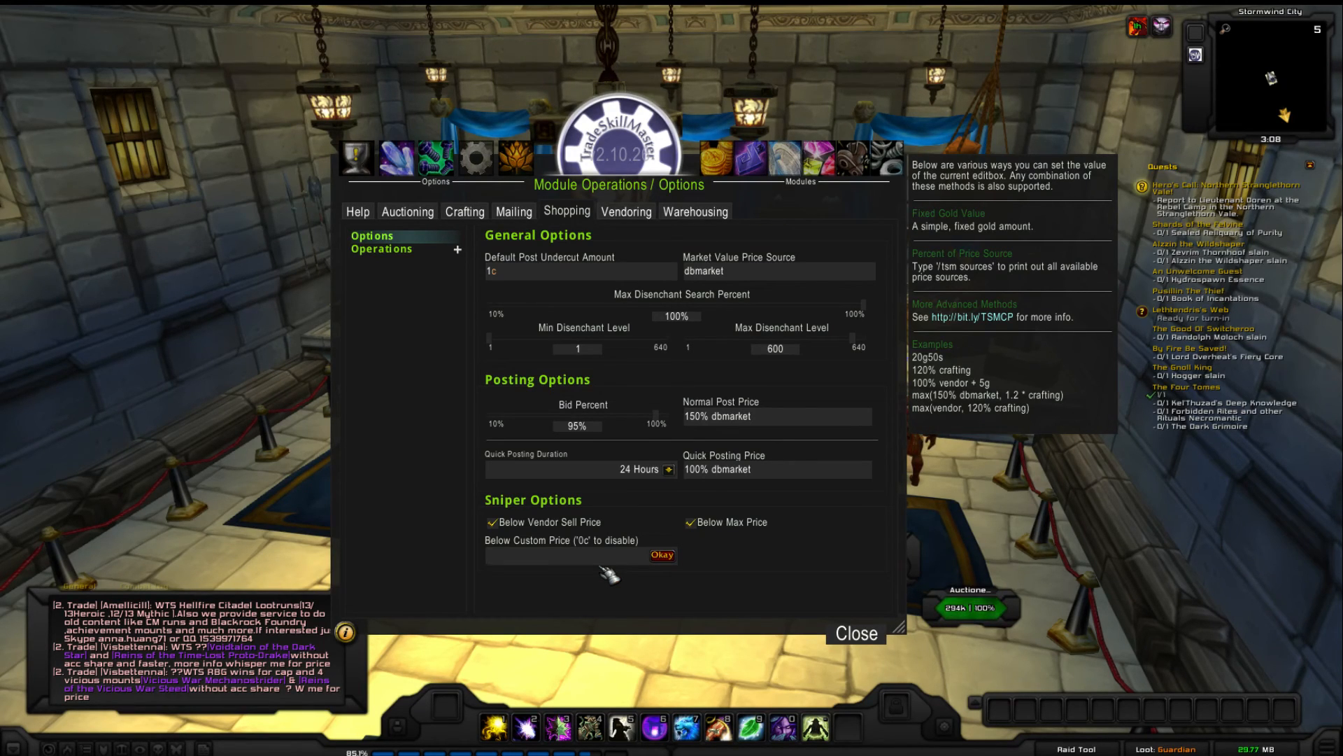
{"action": "left_click", "coordinate": [573, 555]}
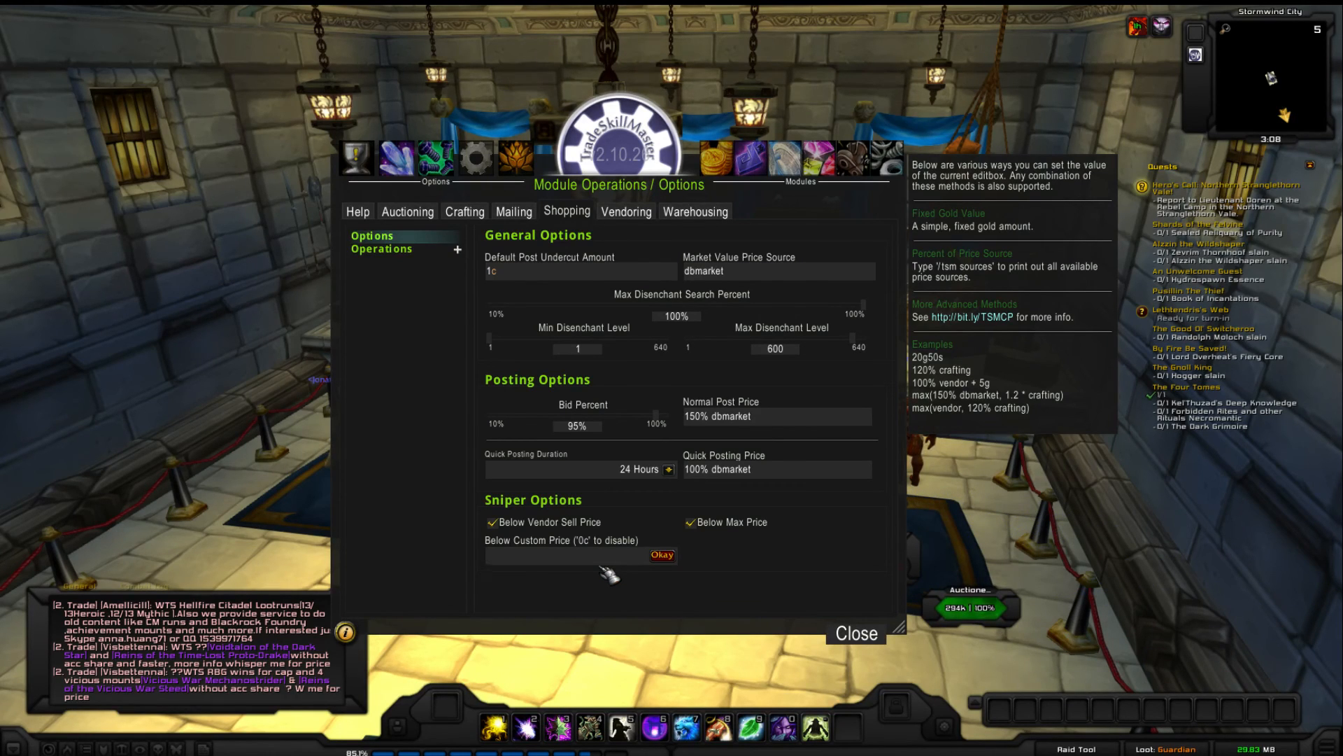
{"action": "left_click", "coordinate": [574, 555]}
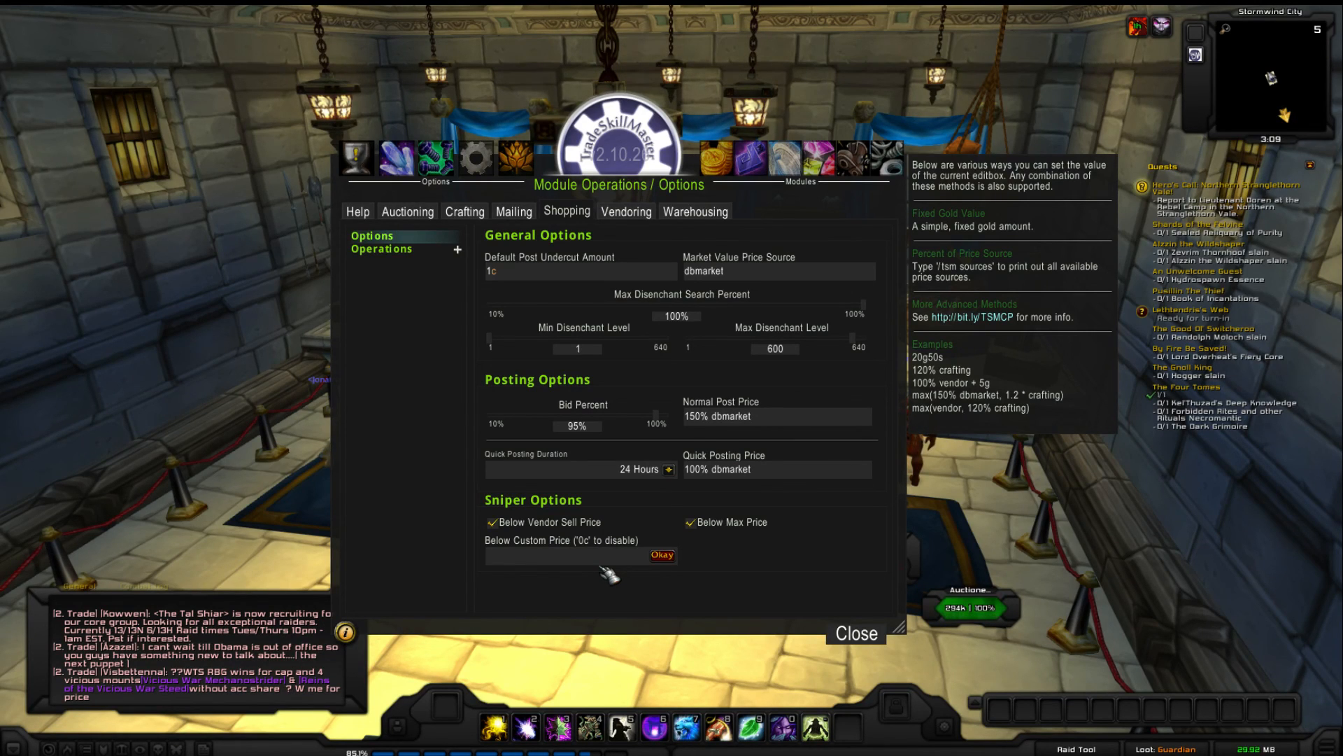
{"action": "left_click", "coordinate": [557, 555]}
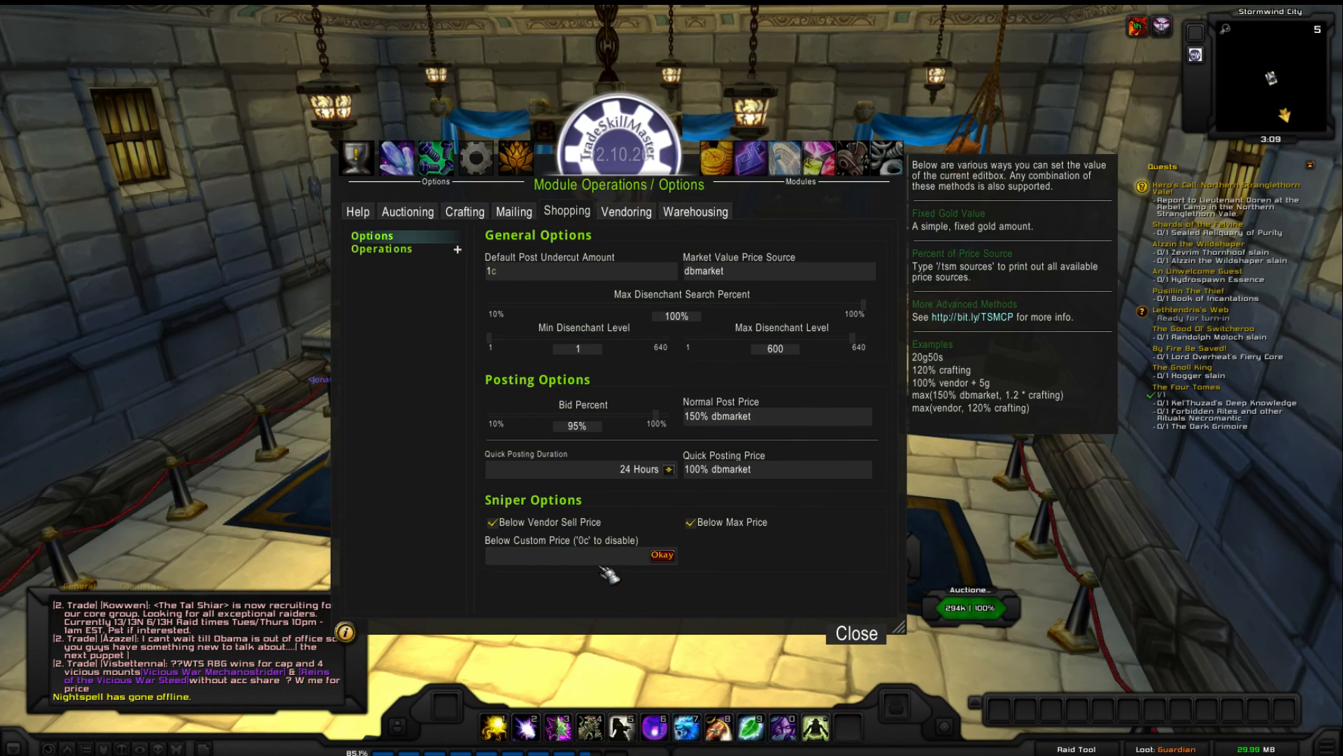
{"action": "left_click", "coordinate": [574, 554]}
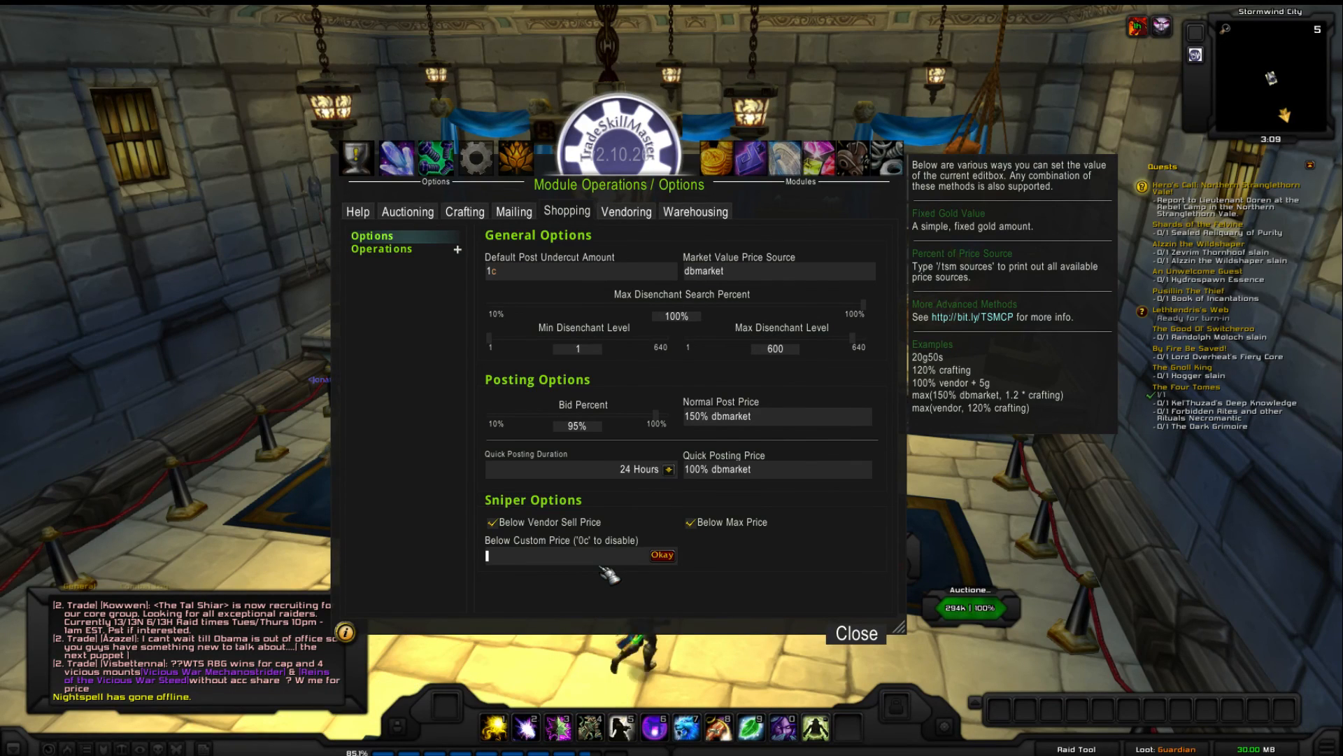